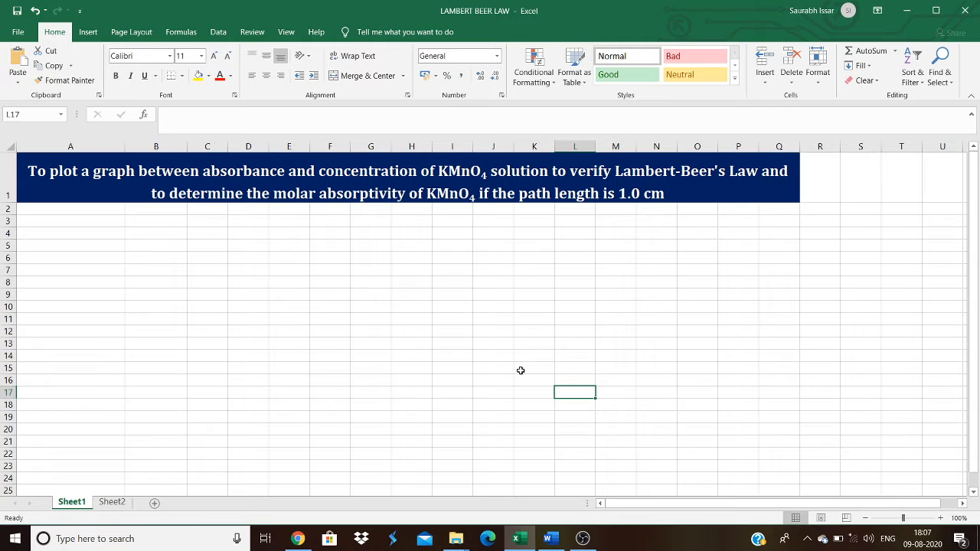
{"action": "mouse_move", "coordinate": [465, 224]}
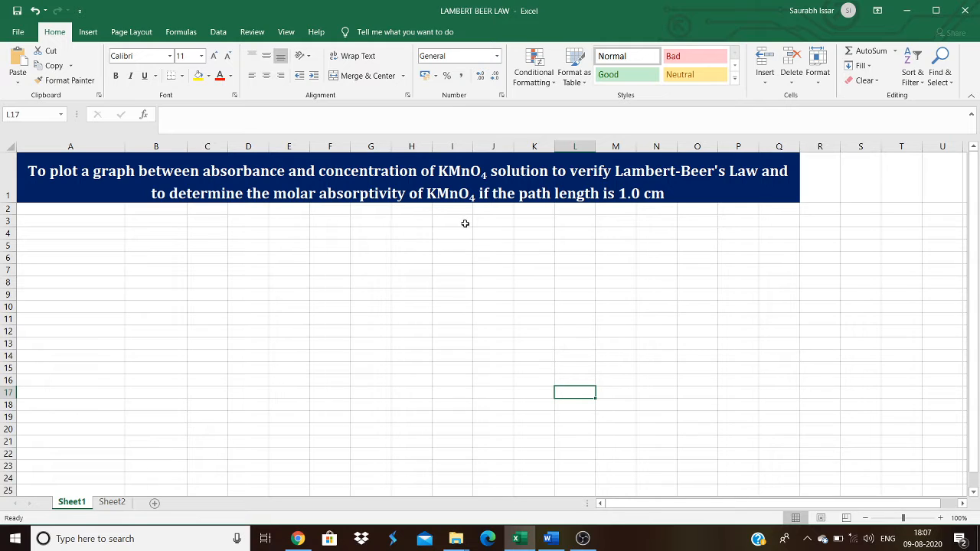
{"action": "mouse_move", "coordinate": [569, 213]}
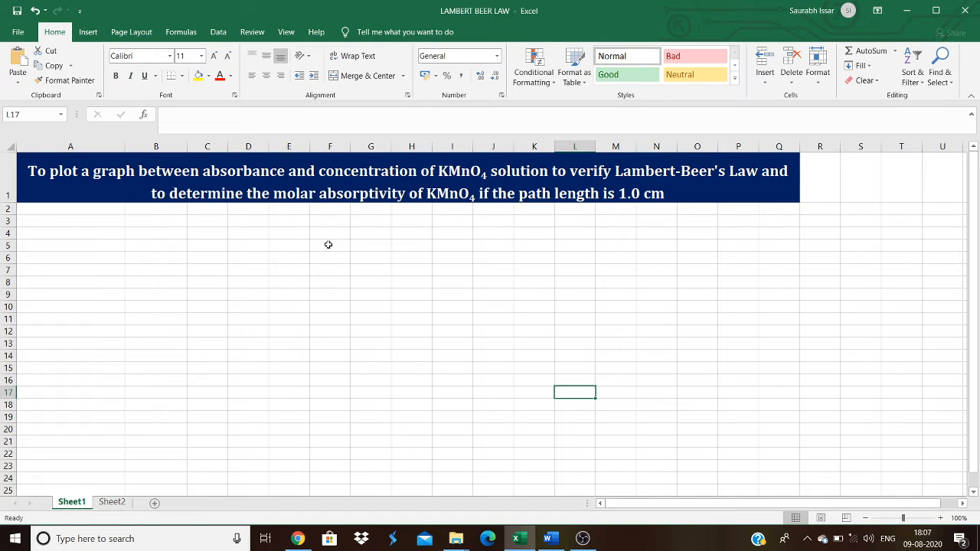
{"action": "mouse_move", "coordinate": [701, 188]}
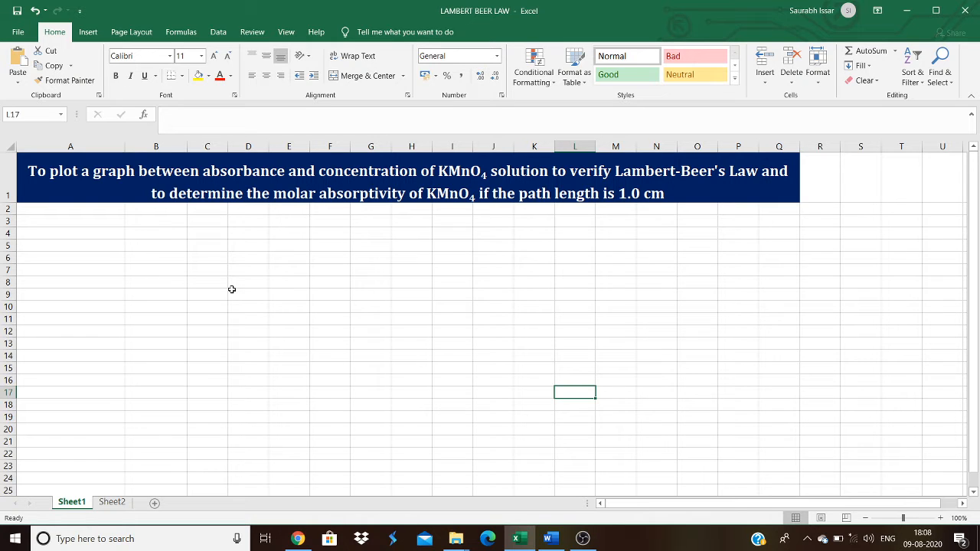
{"action": "mouse_move", "coordinate": [80, 211]}
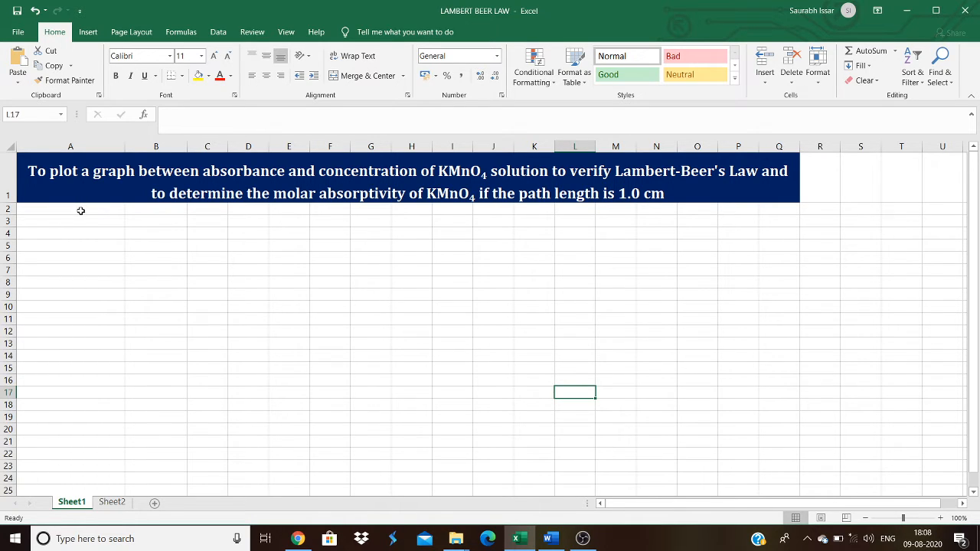
Enter the heading 'Concentration of KMnO4 solution/10-4 M' in cell A2.
{"action": "type", "text": "Concentration"}
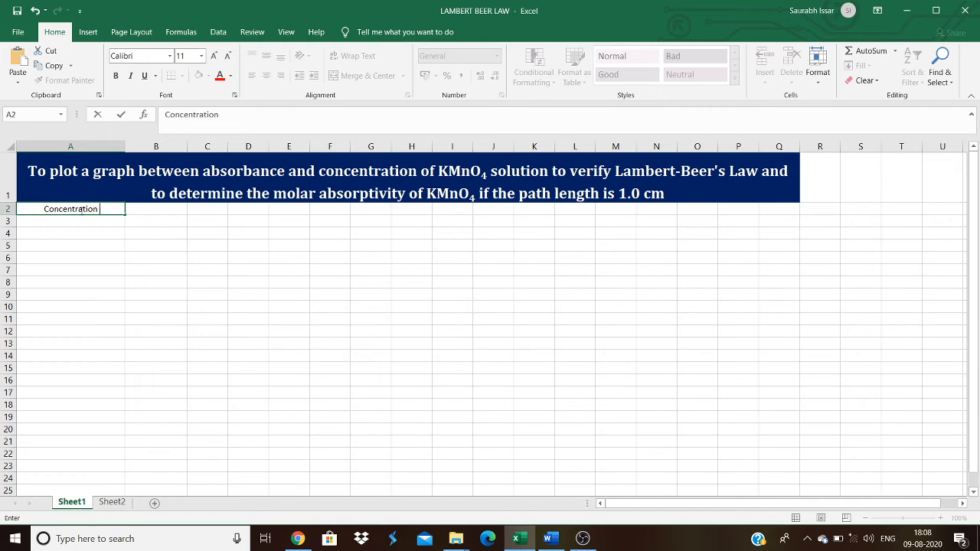
{"action": "type", "text": "of KMnO4 solution"}
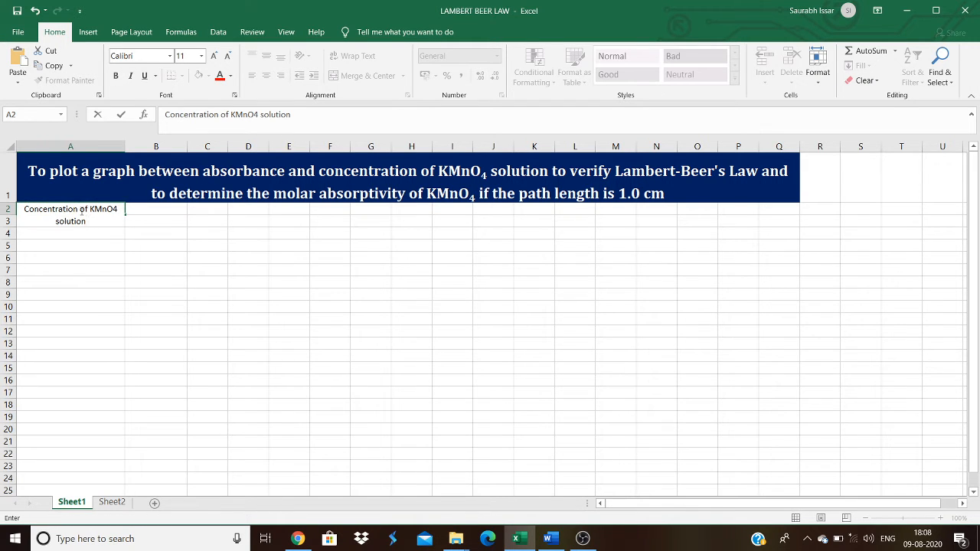
{"action": "type", "text": "/10"}
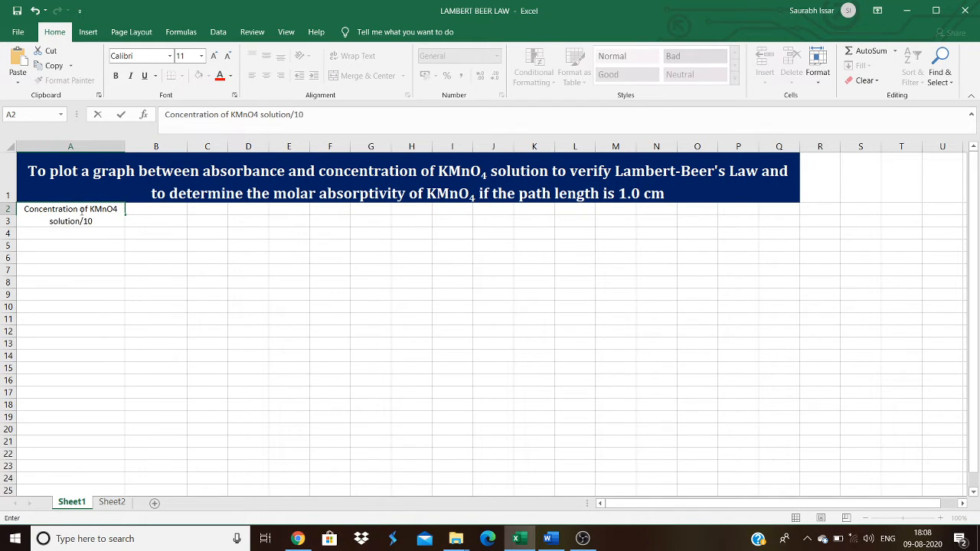
{"action": "type", "text": "-4 M"}
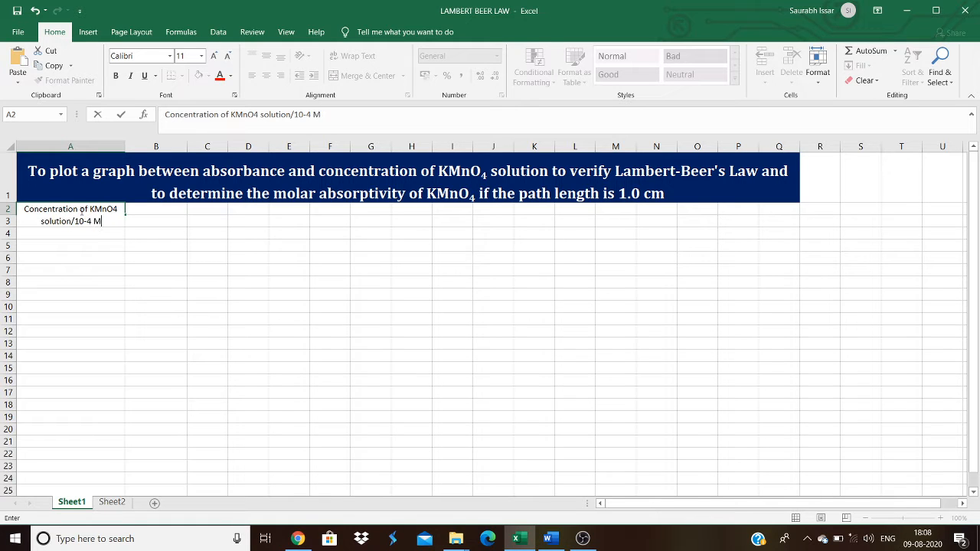
{"action": "key", "text": "enter"}
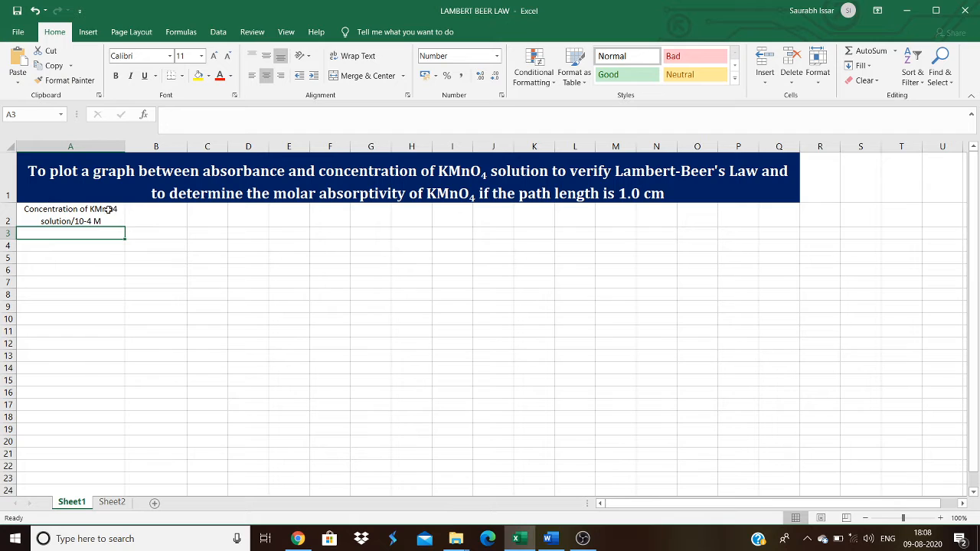
Format the 4 in KMnO4 as subscript and the -4 as superscript via Format Cells.
{"action": "left_click", "coordinate": [71, 215]}
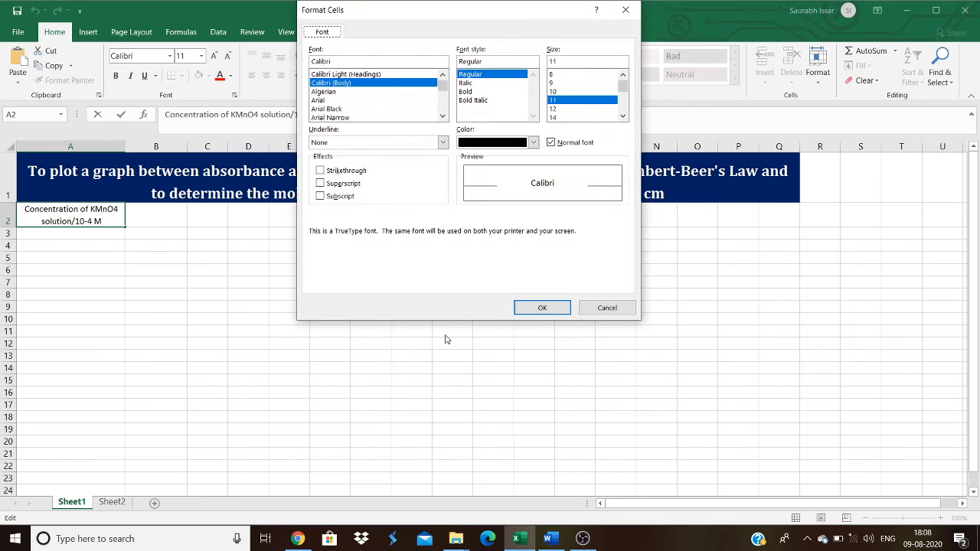
{"action": "left_click", "coordinate": [321, 196]}
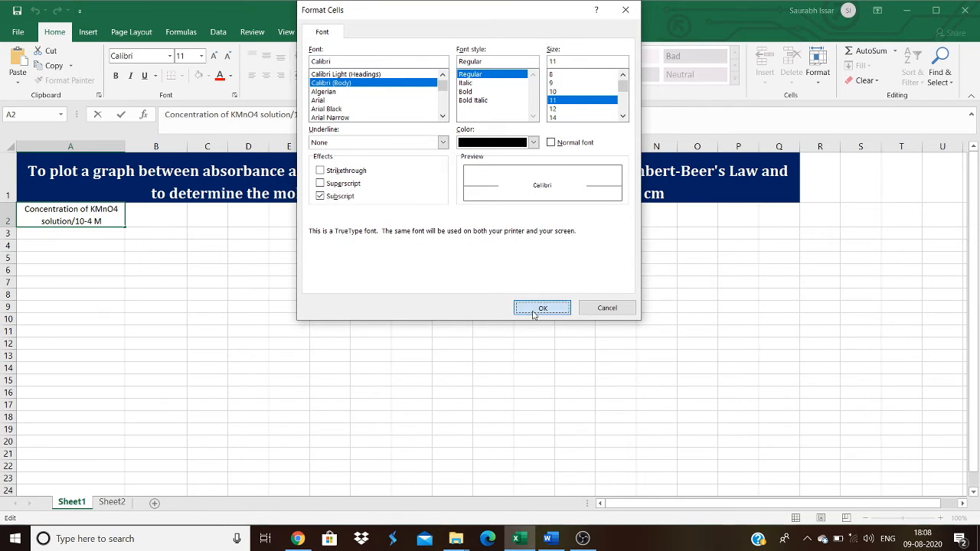
{"action": "left_click", "coordinate": [543, 308]}
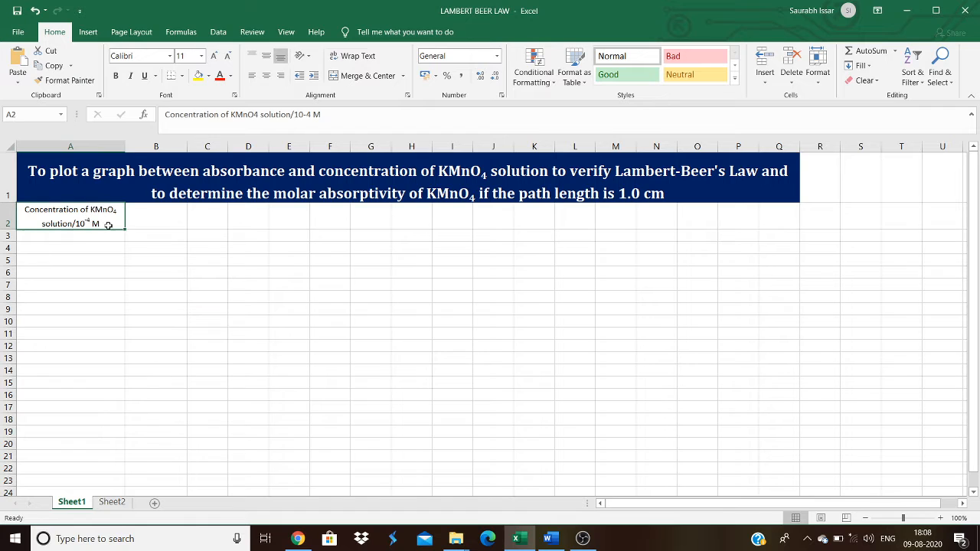
Append '(C)' to the A2 heading and enter 'Absorbance (A)' in B2.
{"action": "type", "text": "(C"}
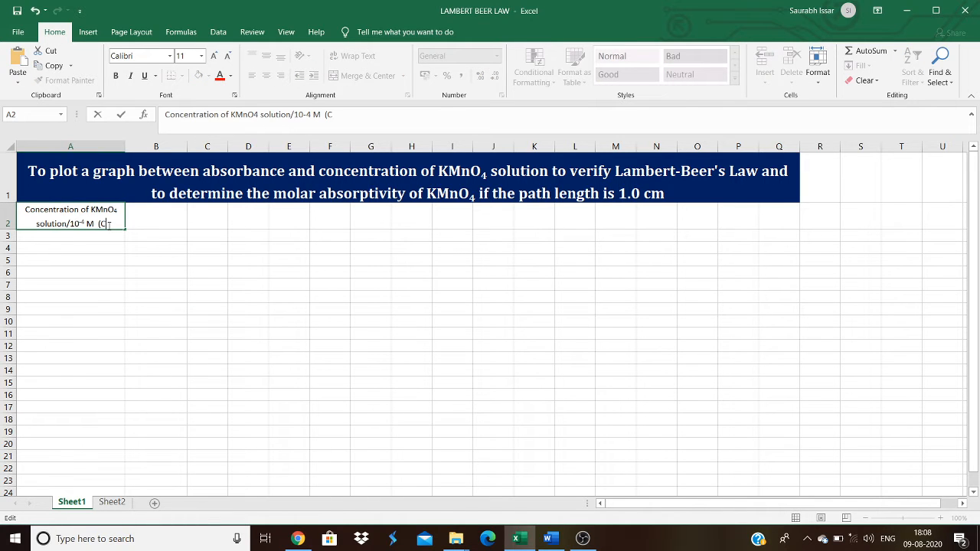
{"action": "key", "text": "enter"}
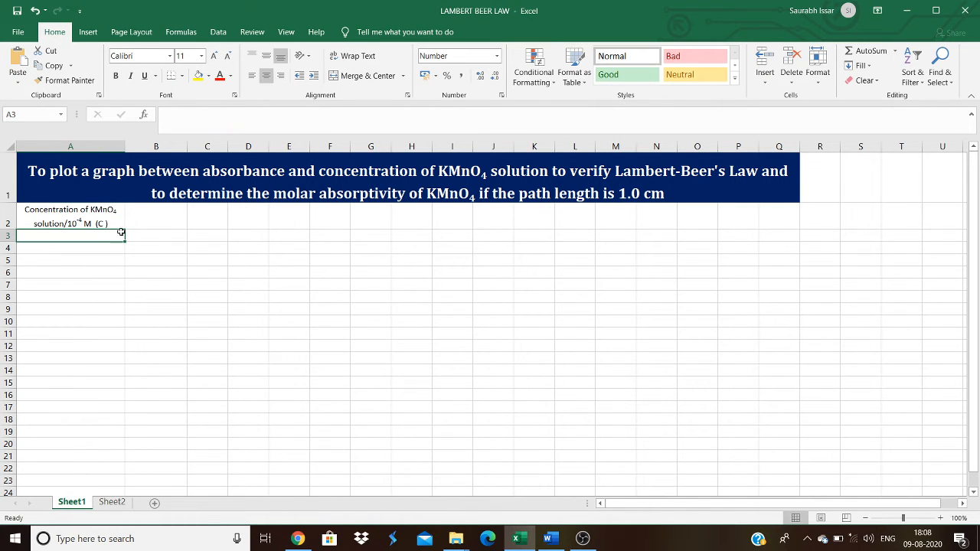
{"action": "type", "text": "A"}
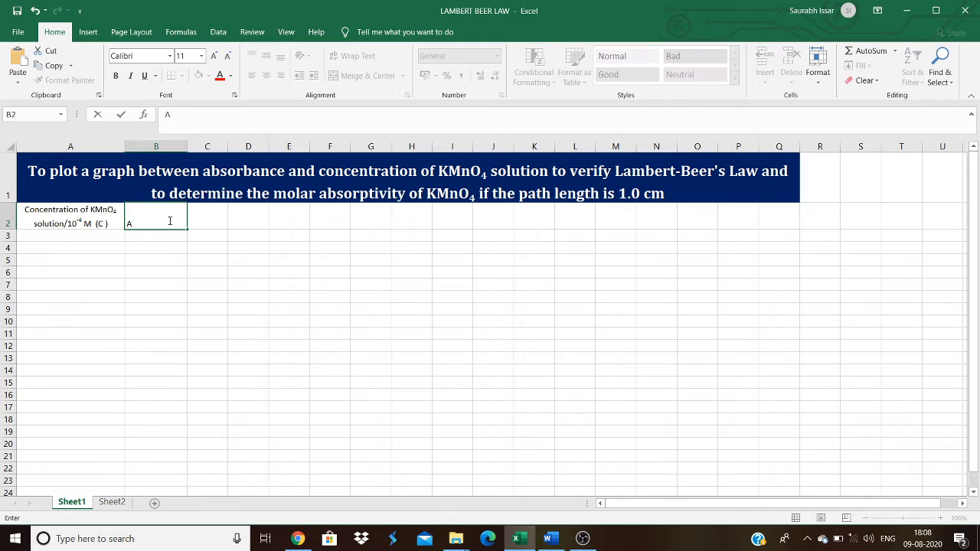
{"action": "type", "text": "Absorbance"}
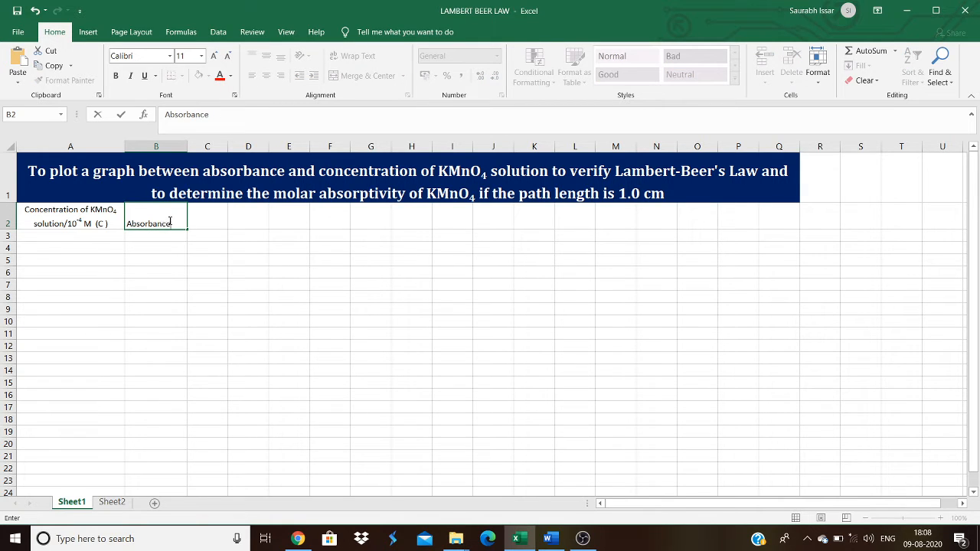
{"action": "type", "text": "(A"}
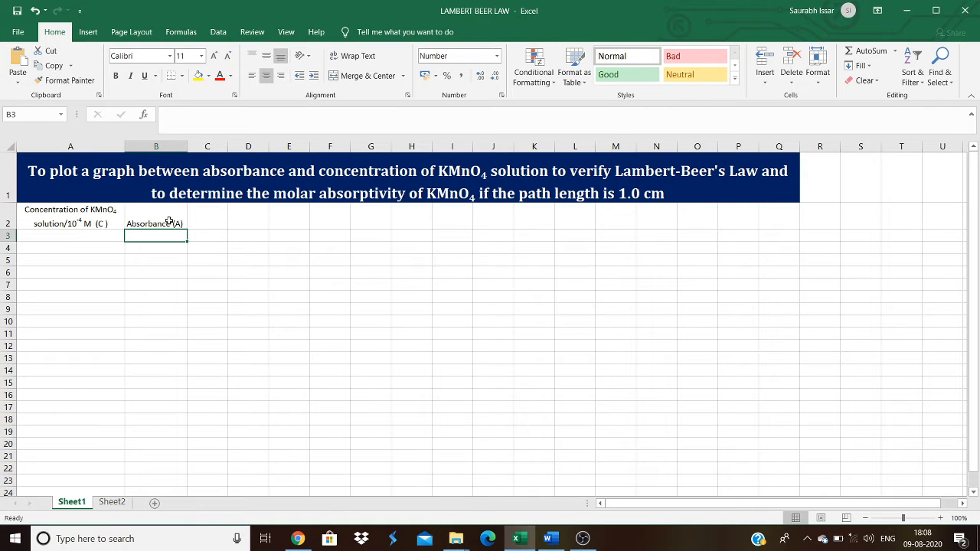
{"action": "left_click", "coordinate": [71, 235]}
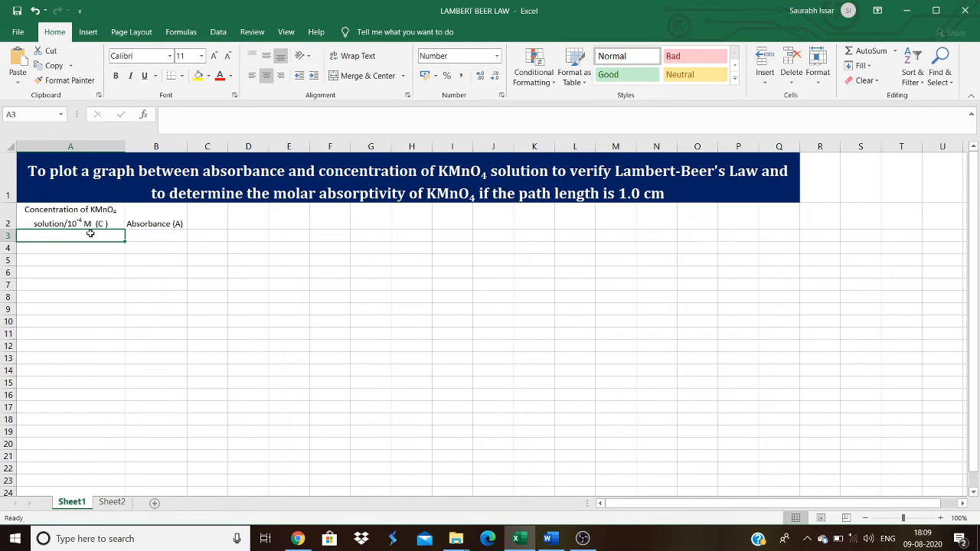
Fill A3:A12 with concentrations 1.0 to 10.0 from seed values 1.0 and 2.0.
{"action": "type", "text": "1"}
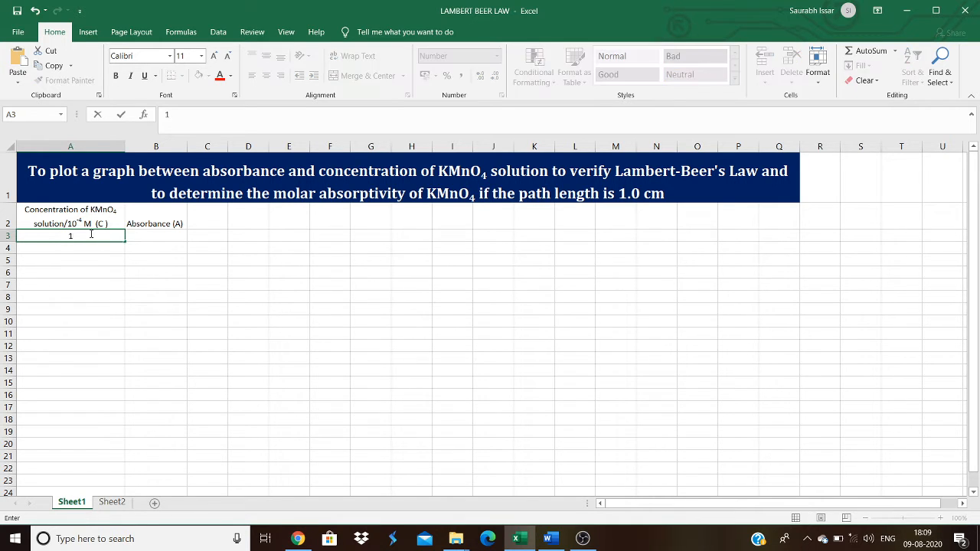
{"action": "type", "text": ".0"}
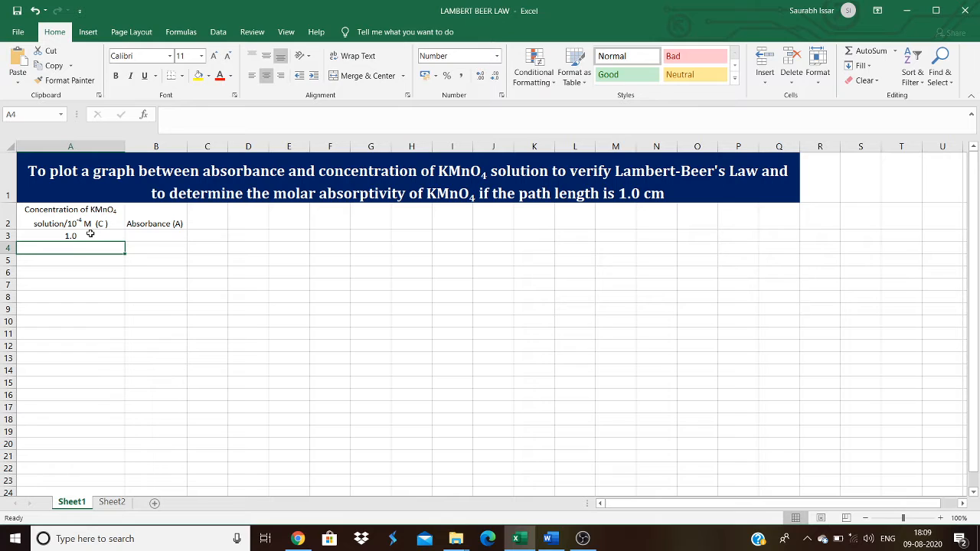
{"action": "type", "text": "2.0"}
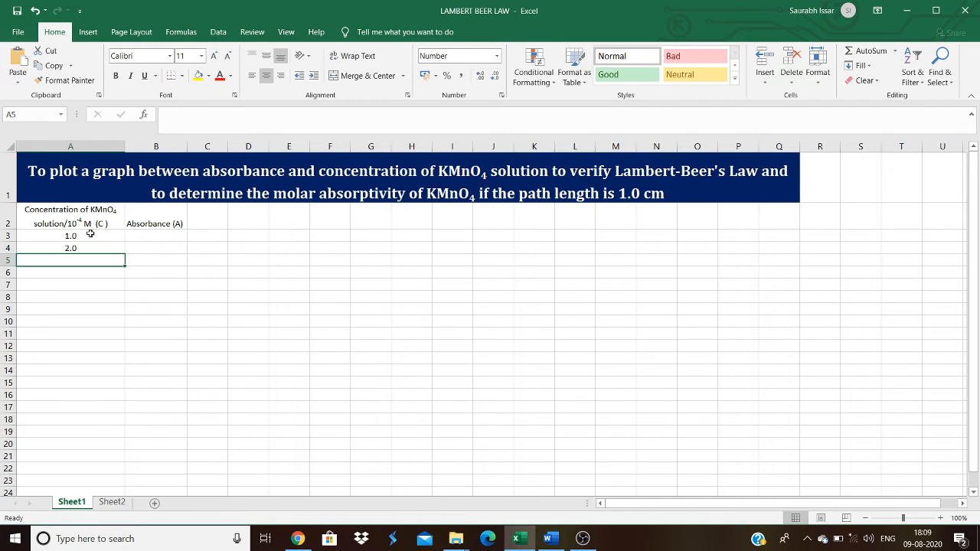
{"action": "left_click_drag", "start_coordinate": [71, 235], "coordinate": [71, 248]}
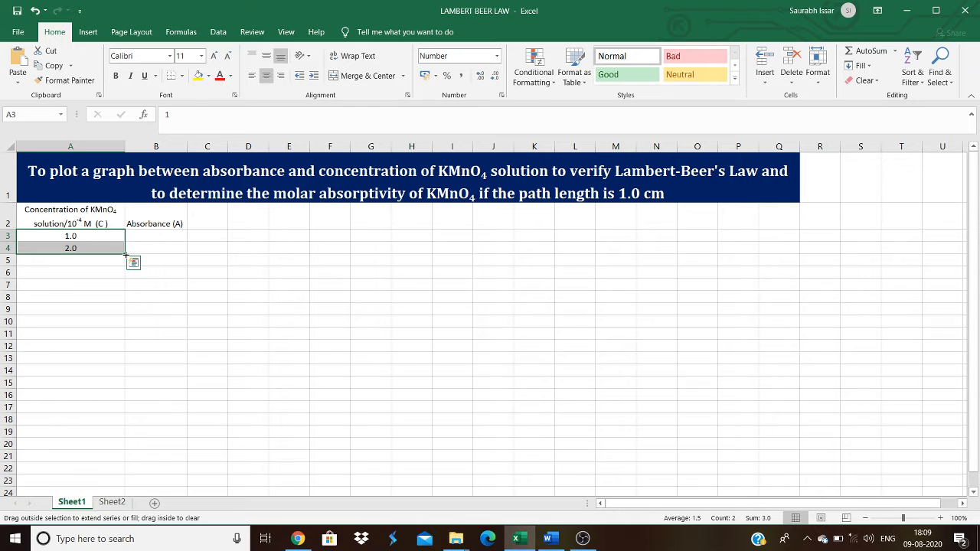
{"action": "left_click_drag", "start_coordinate": [126, 253], "coordinate": [126, 365]}
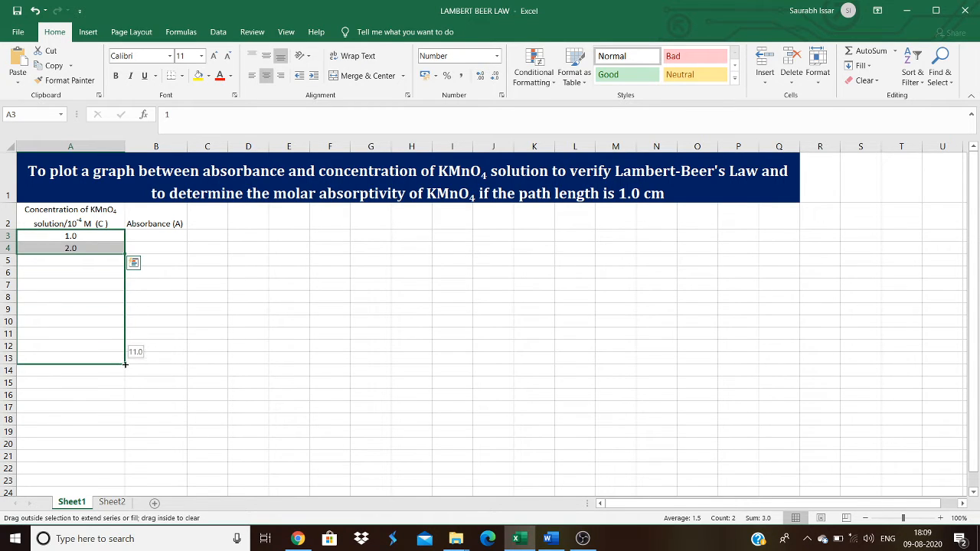
{"action": "left_click_drag", "start_coordinate": [125, 253], "coordinate": [126, 357]}
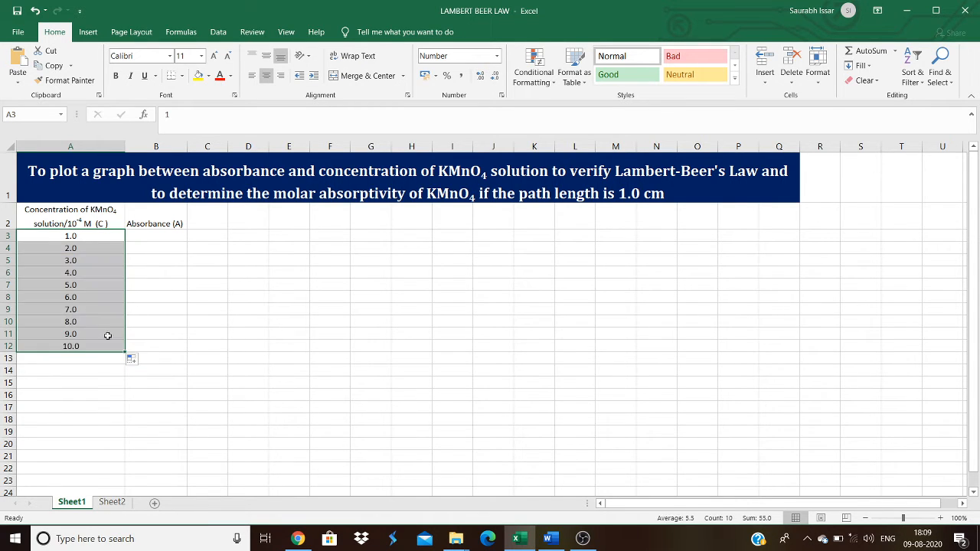
{"action": "mouse_move", "coordinate": [99, 347]}
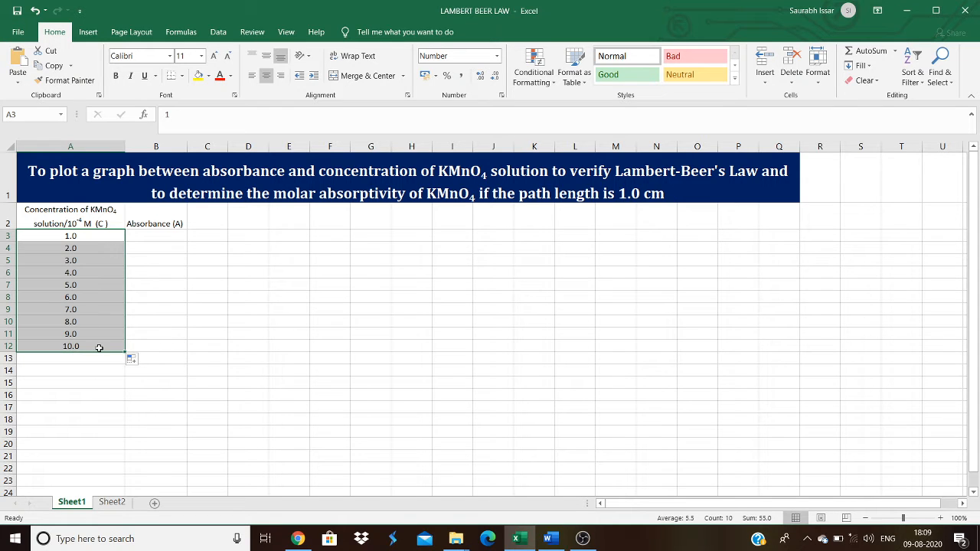
{"action": "left_click", "coordinate": [156, 333]}
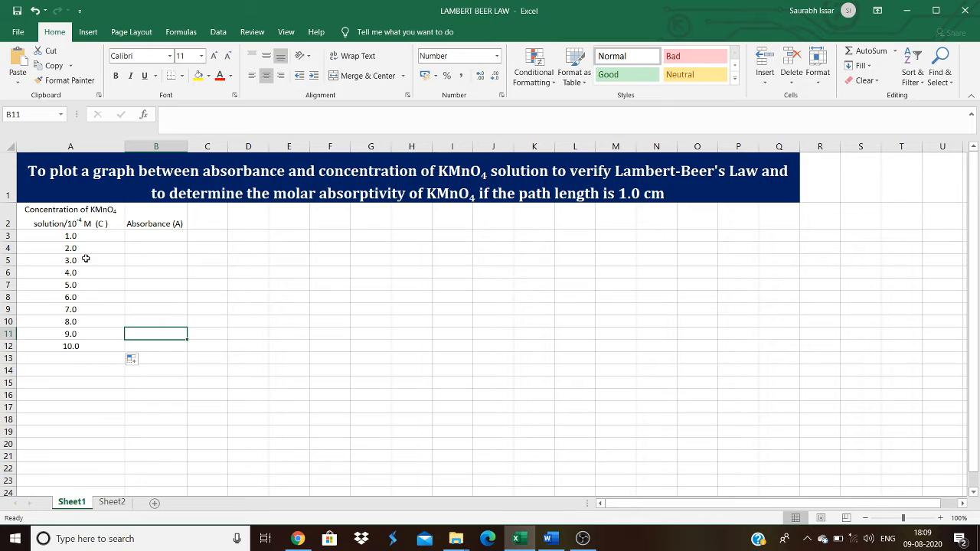
Rebuild concentrations 1.0–10.0 in A3:A12 with an add-one formula, then go to Sheet2.
{"action": "left_click_drag", "start_coordinate": [71, 235], "coordinate": [70, 346]}
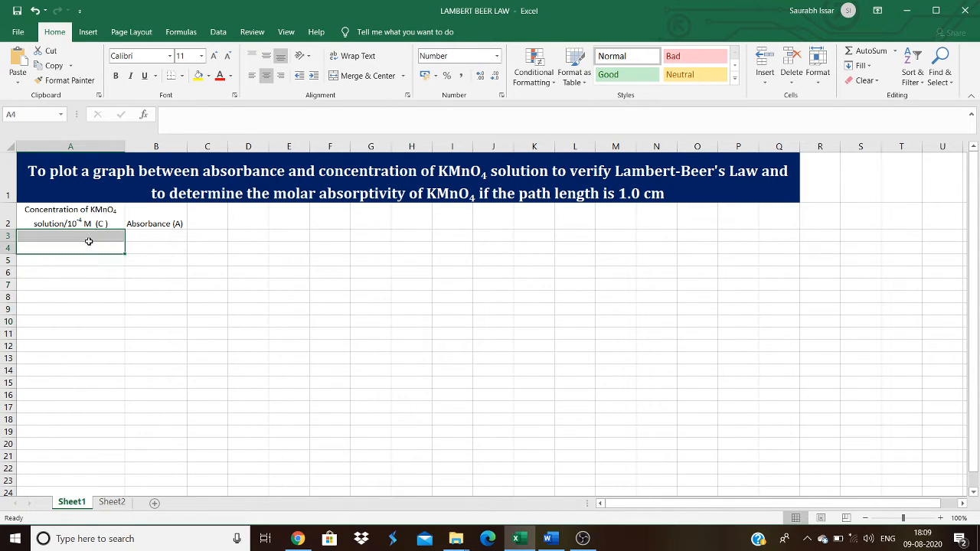
{"action": "type", "text": "1.0"}
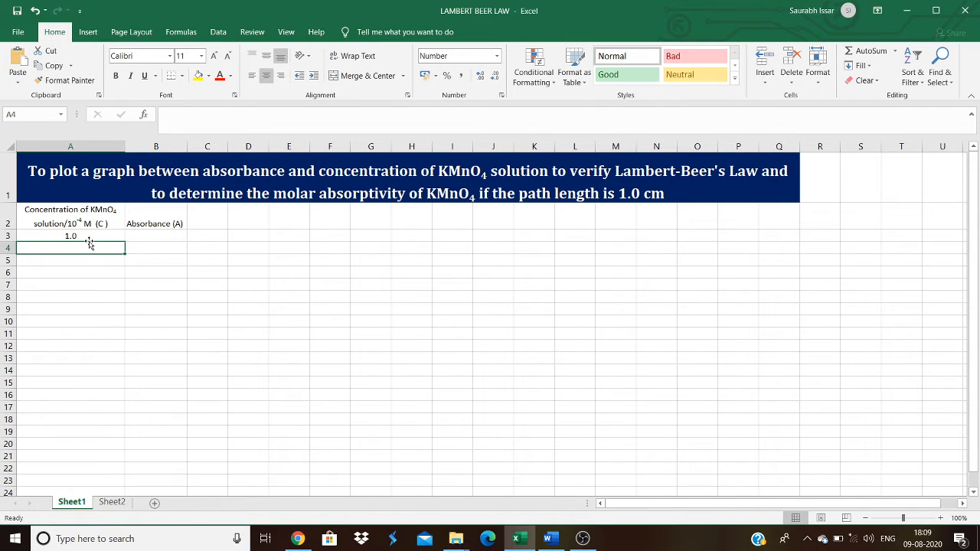
{"action": "type", "text": "="}
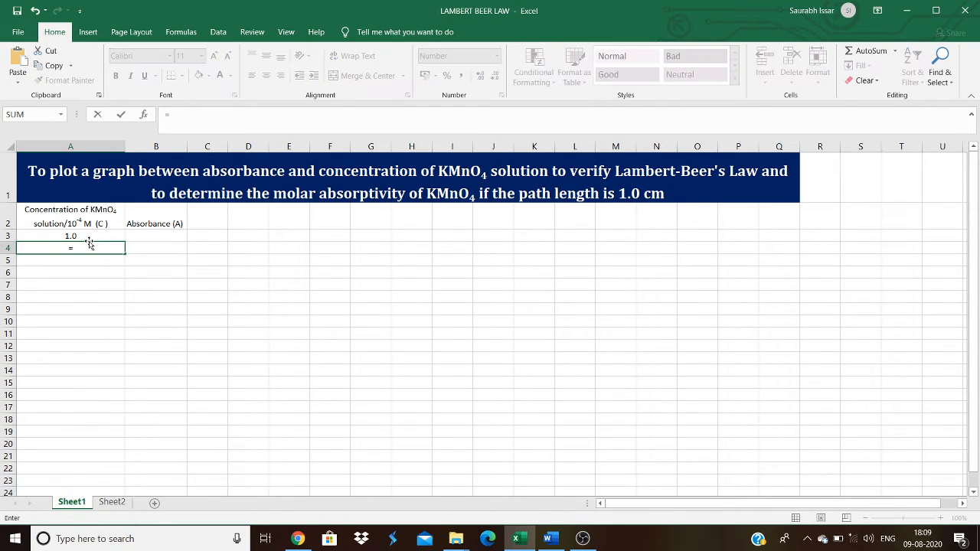
{"action": "type", "text": "a3"}
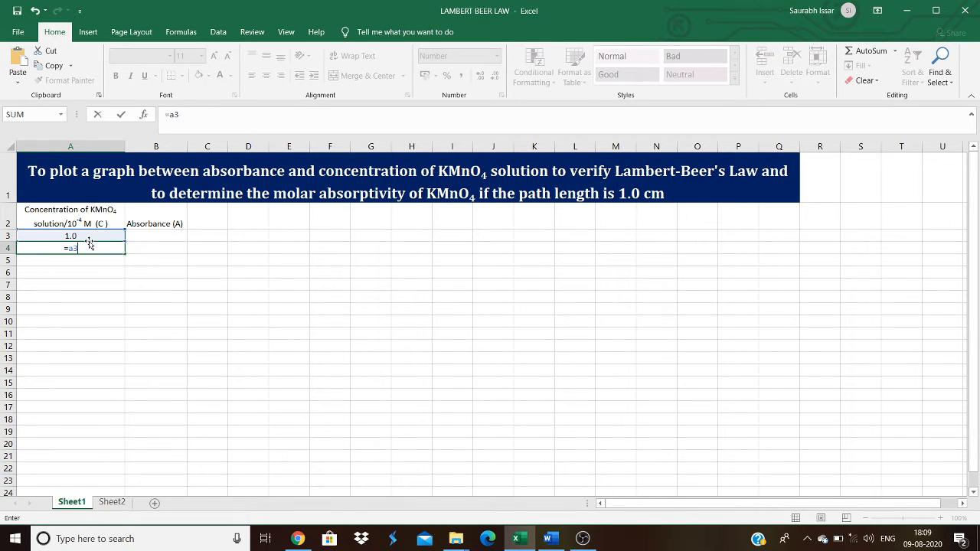
{"action": "type", "text": "+1"}
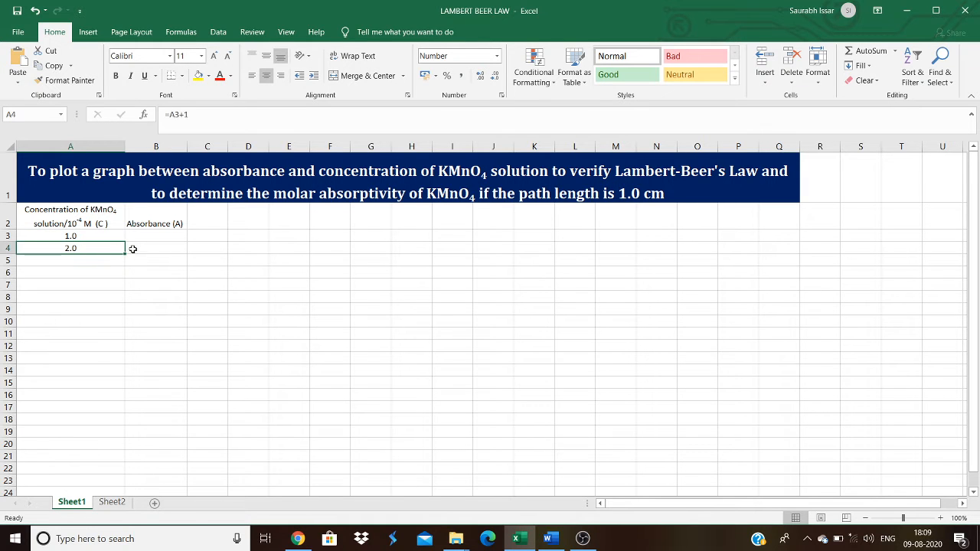
{"action": "left_click_drag", "start_coordinate": [120, 249], "coordinate": [119, 363]}
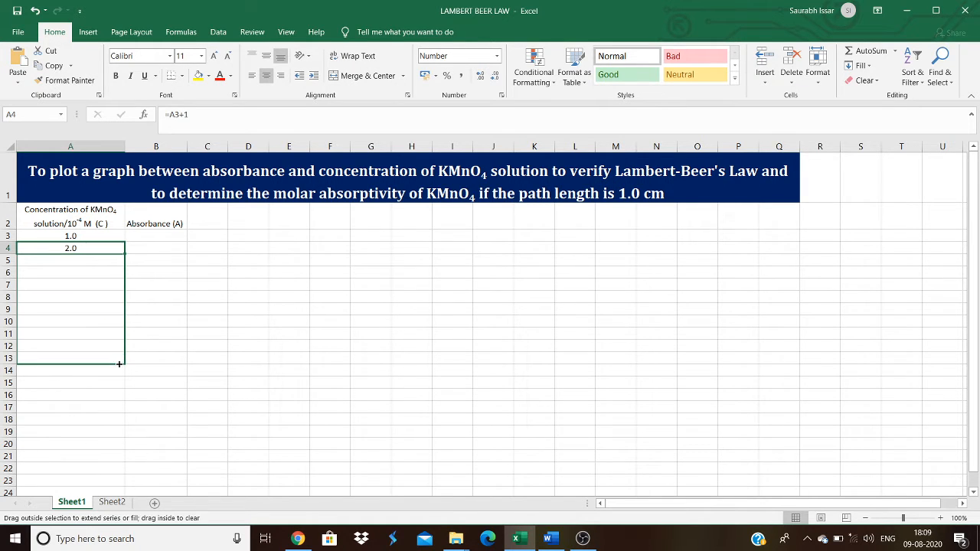
{"action": "left_click_drag", "start_coordinate": [120, 248], "coordinate": [120, 364]}
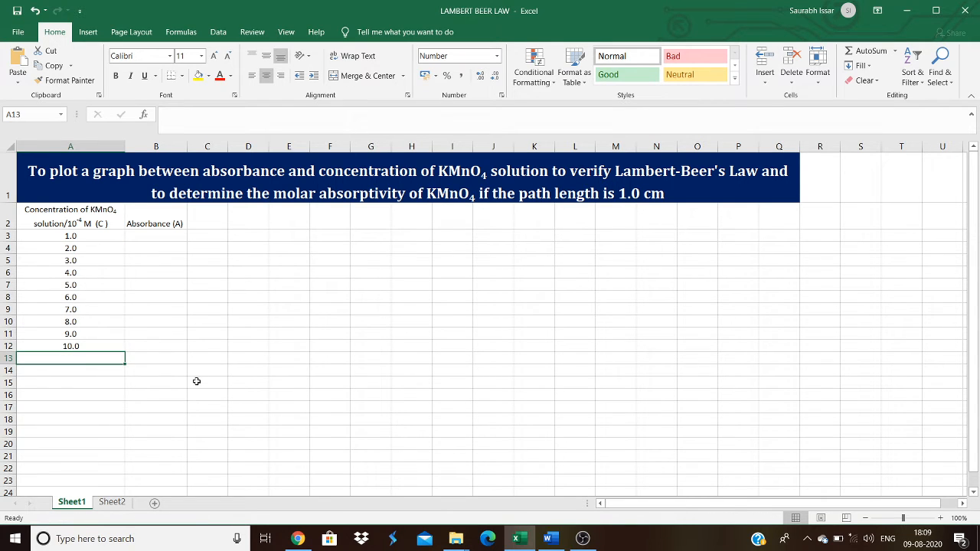
{"action": "left_click", "coordinate": [207, 382]}
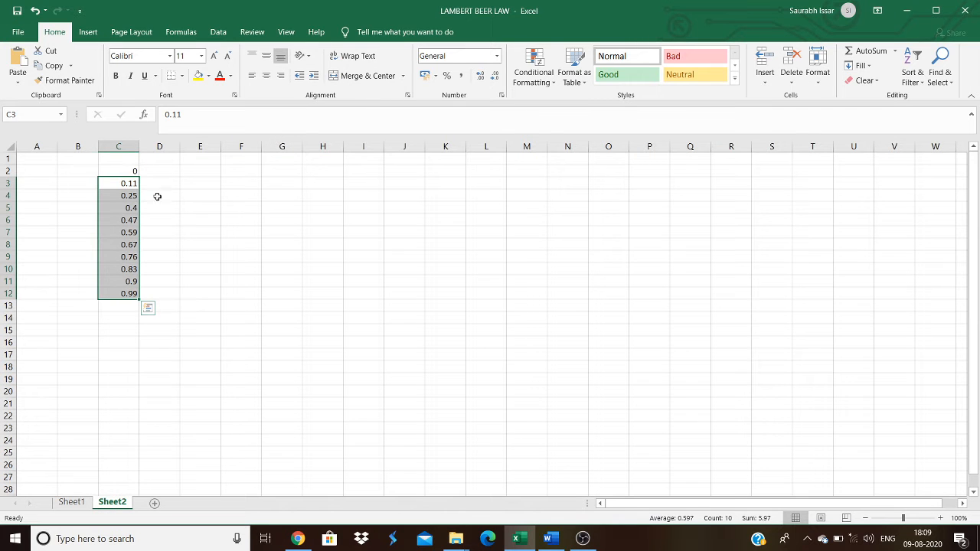
Copy the ten Sheet2 absorbance readings into B3:B12, shown to two decimals.
{"action": "key", "text": "ctrl+c"}
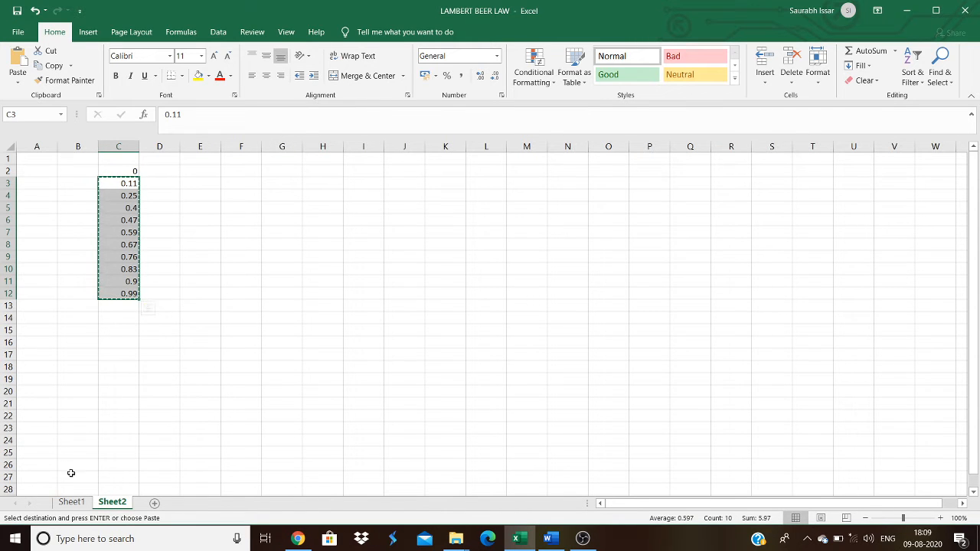
{"action": "left_click", "coordinate": [71, 501]}
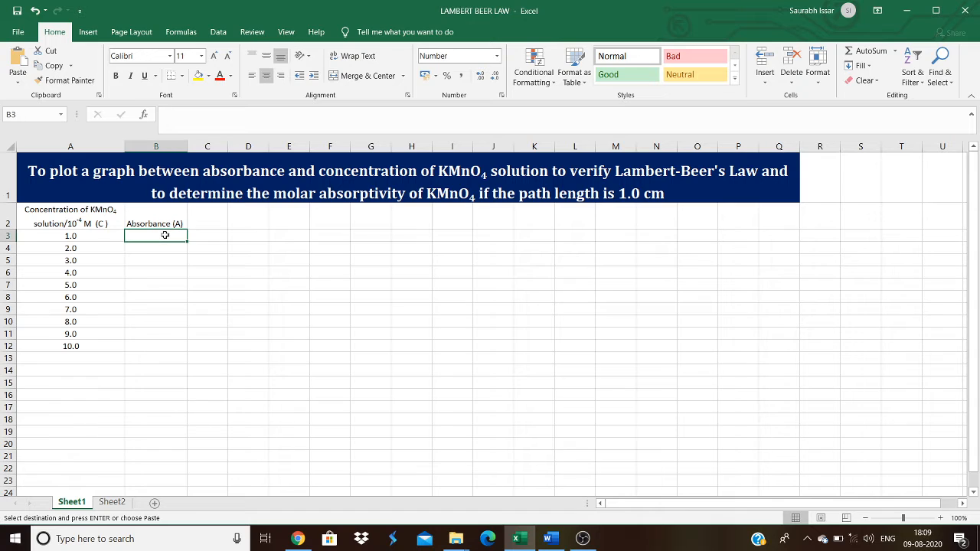
{"action": "key", "text": "ctrl+v"}
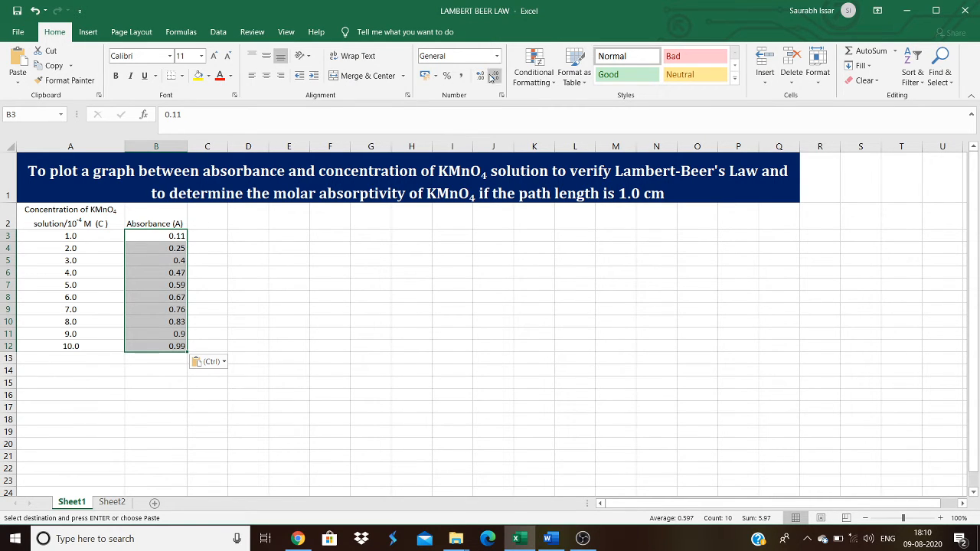
{"action": "mouse_move", "coordinate": [481, 75]}
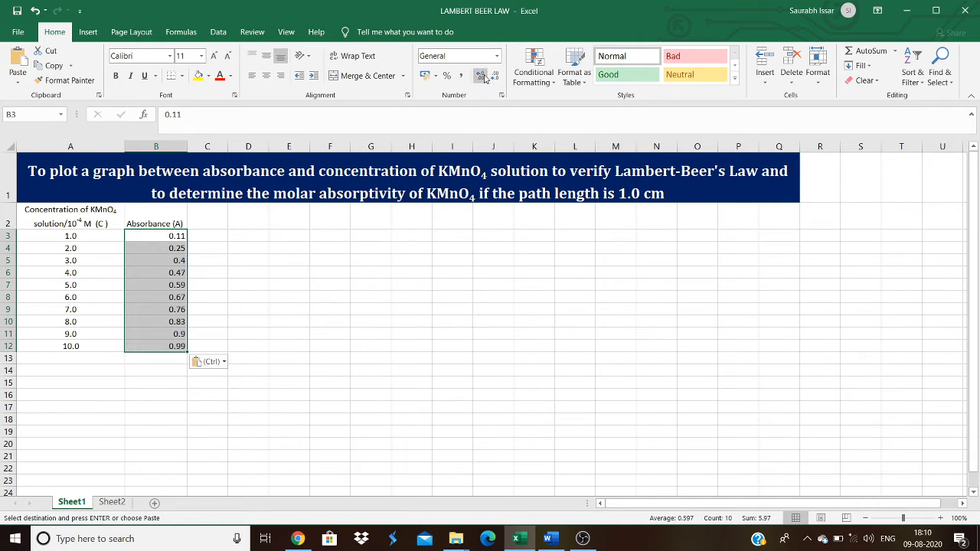
{"action": "left_click", "coordinate": [481, 75]}
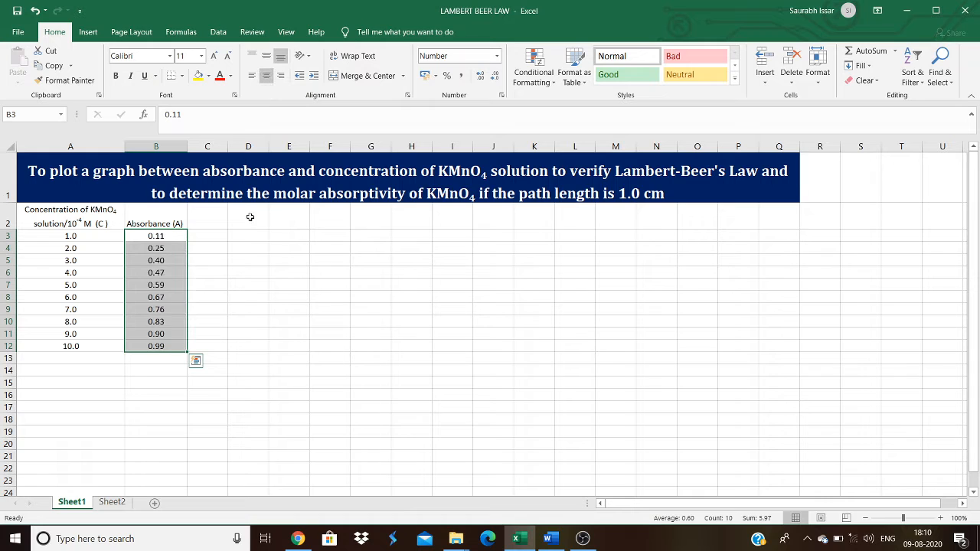
{"action": "left_click", "coordinate": [371, 271]}
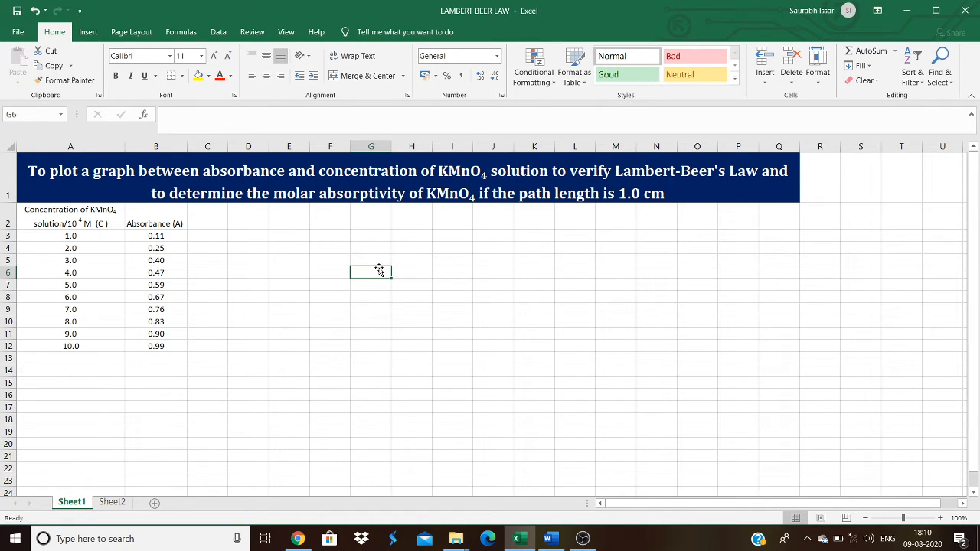
Insert a plain Scatter chart from the Insert tab's scatter chart list.
{"action": "left_click", "coordinate": [87, 31]}
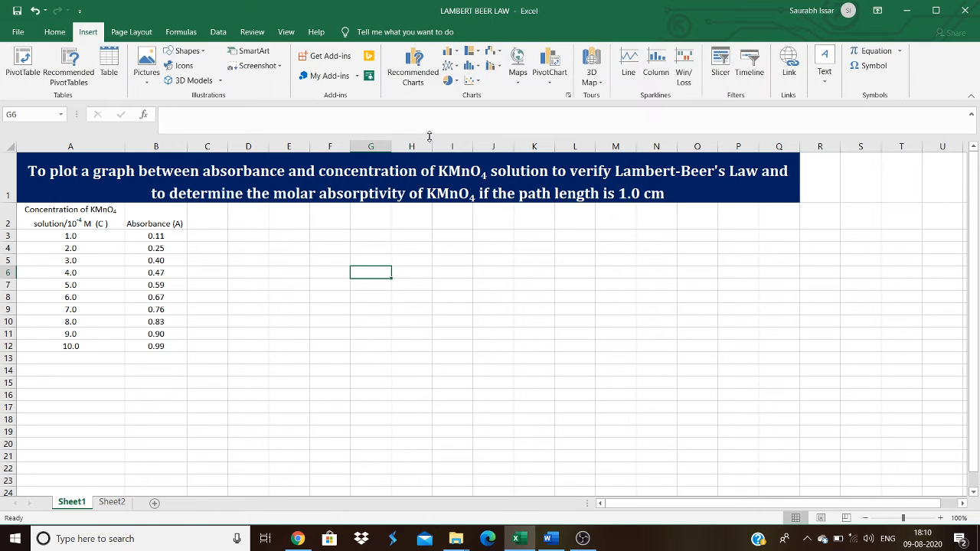
{"action": "left_click", "coordinate": [471, 65]}
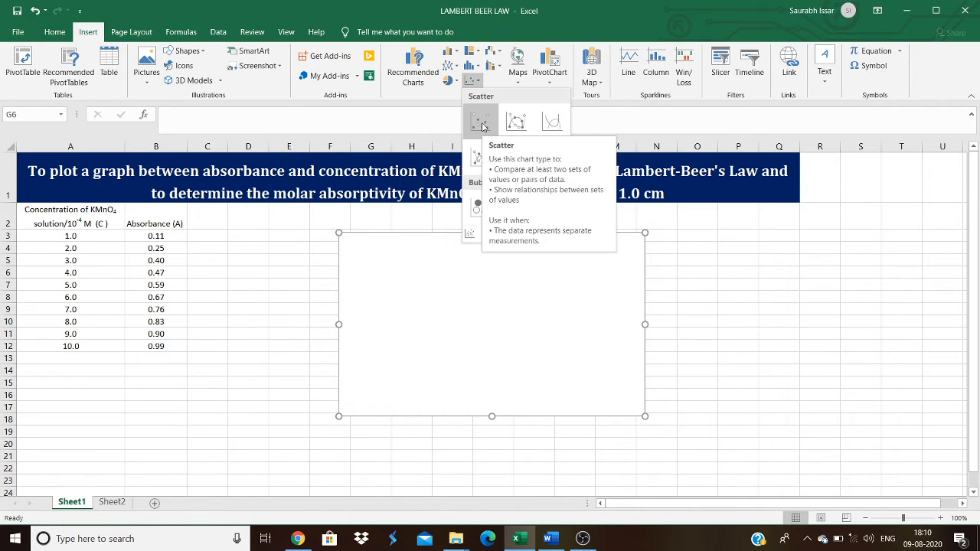
{"action": "left_click", "coordinate": [481, 121]}
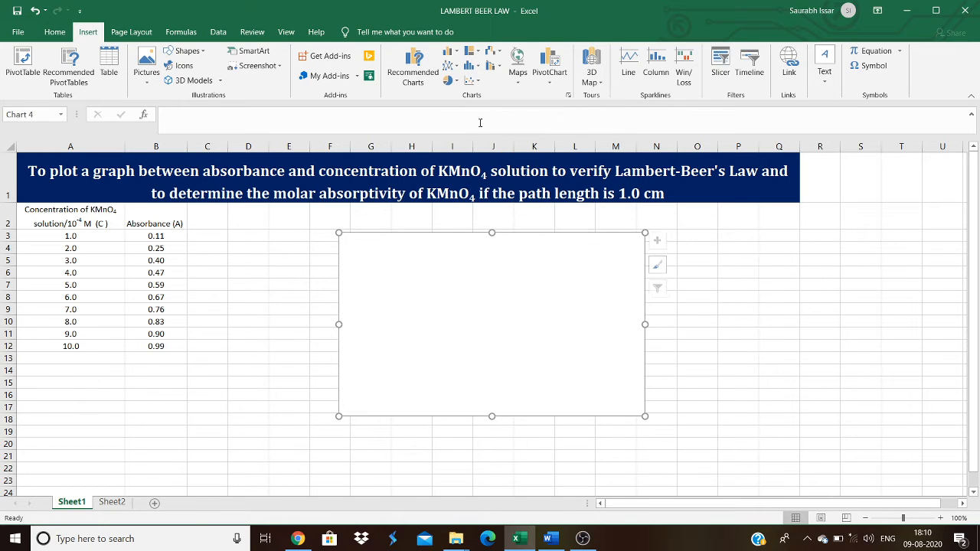
{"action": "mouse_move", "coordinate": [535, 314]}
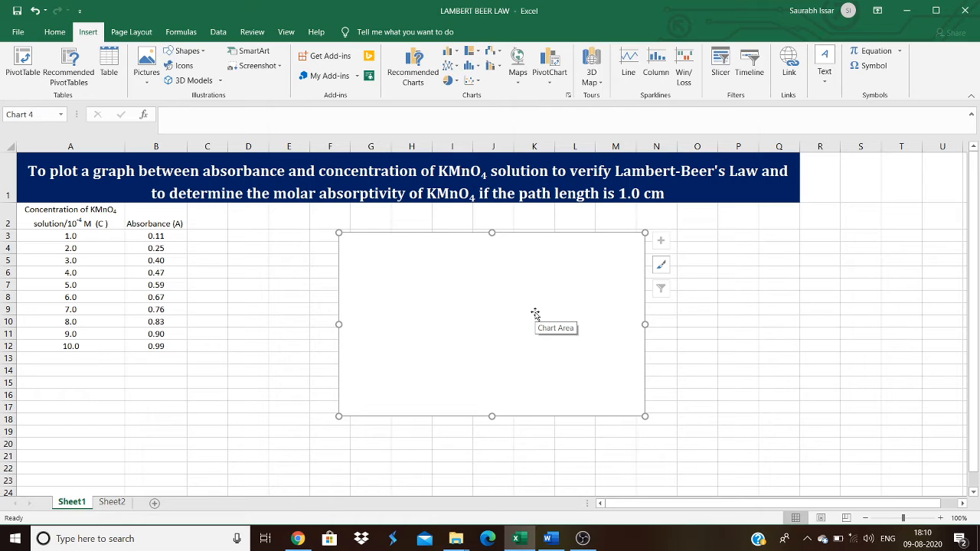
{"action": "mouse_move", "coordinate": [629, 397]}
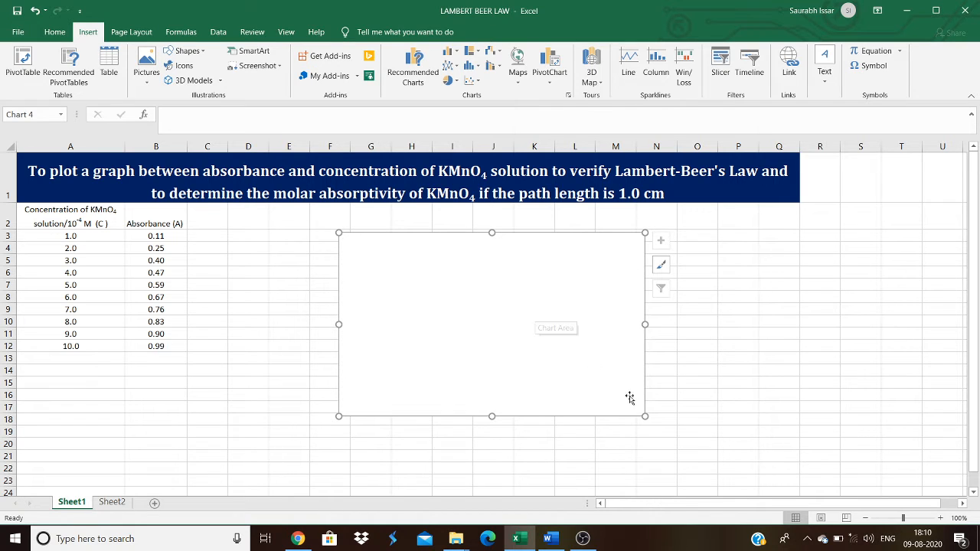
{"action": "mouse_move", "coordinate": [581, 305]}
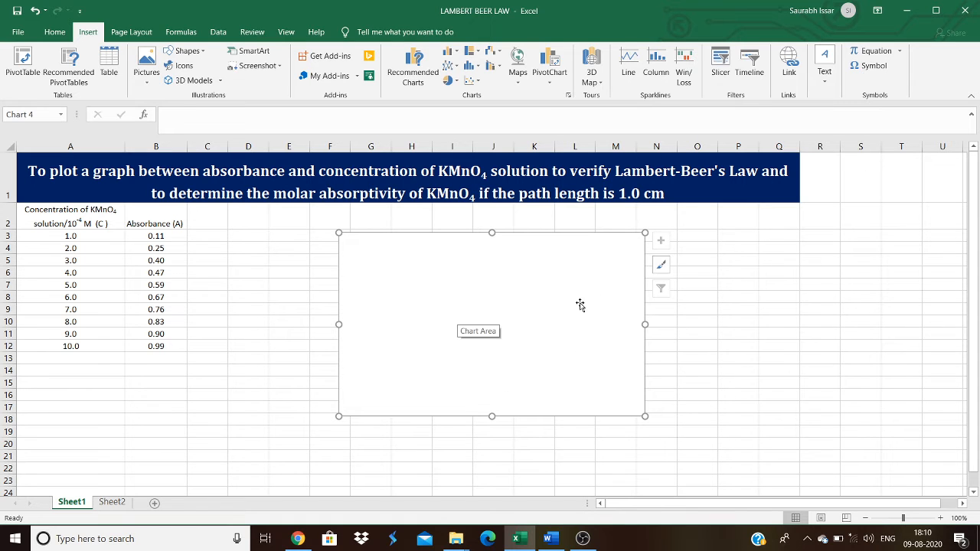
Add a chart data series with X values A3:A12 and Y values B3:B12.
{"action": "right_click", "coordinate": [580, 304]}
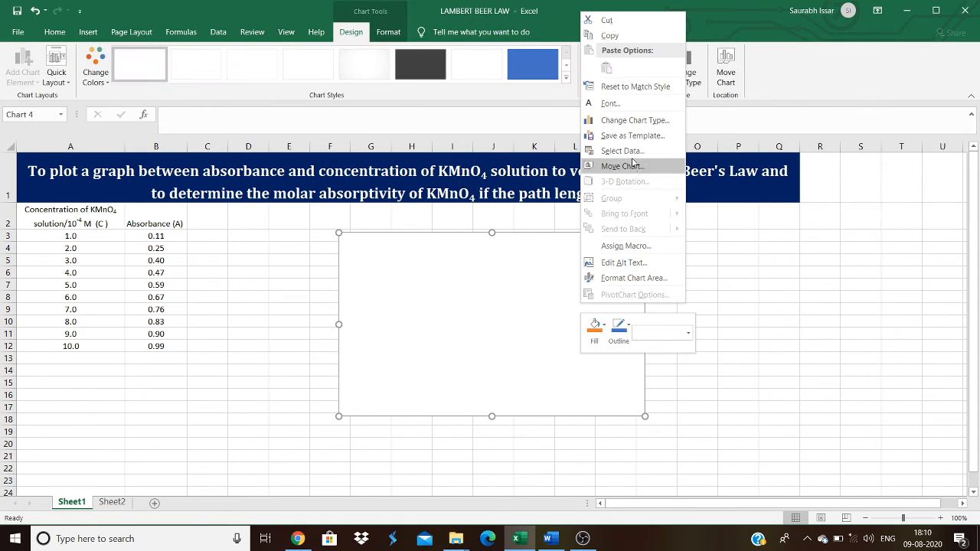
{"action": "left_click", "coordinate": [622, 150]}
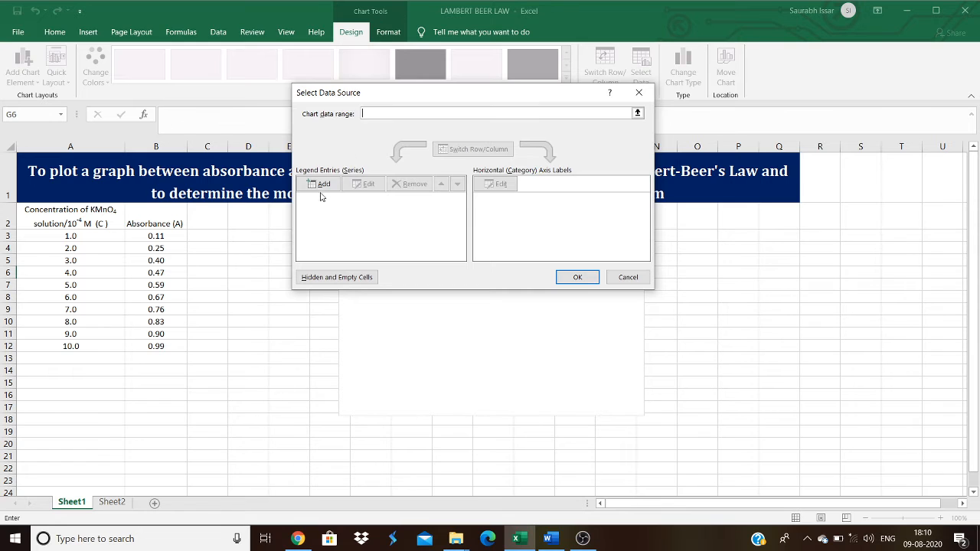
{"action": "left_click", "coordinate": [320, 184]}
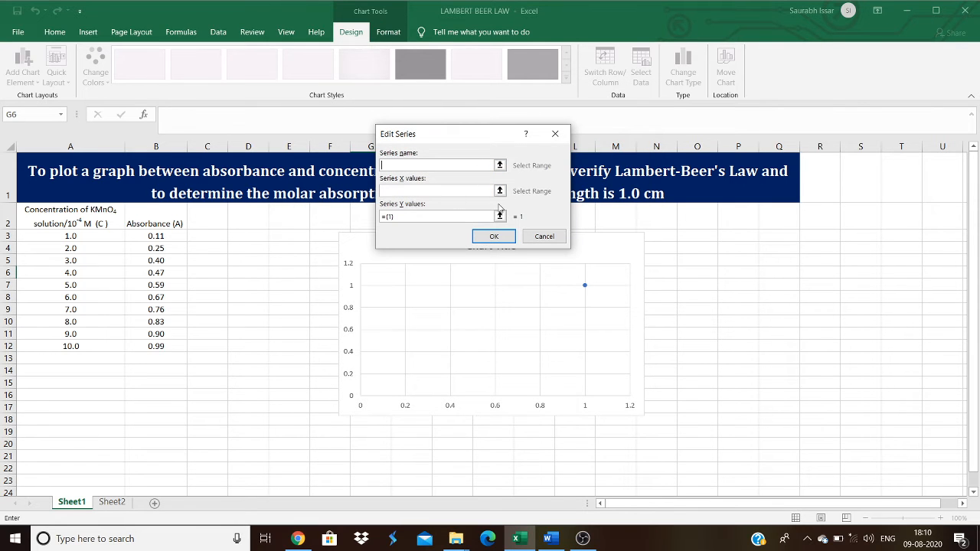
{"action": "left_click", "coordinate": [499, 165]}
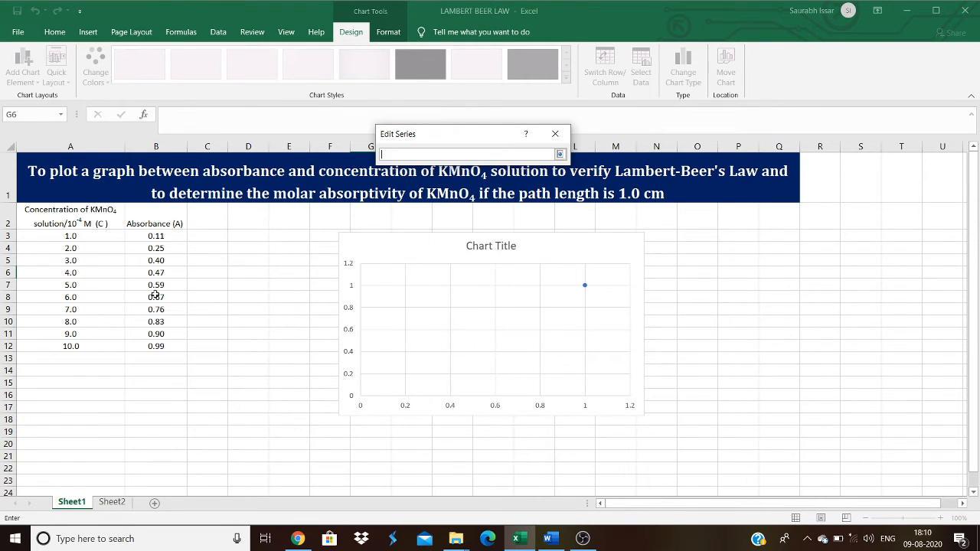
{"action": "left_click_drag", "start_coordinate": [70, 236], "coordinate": [70, 248]}
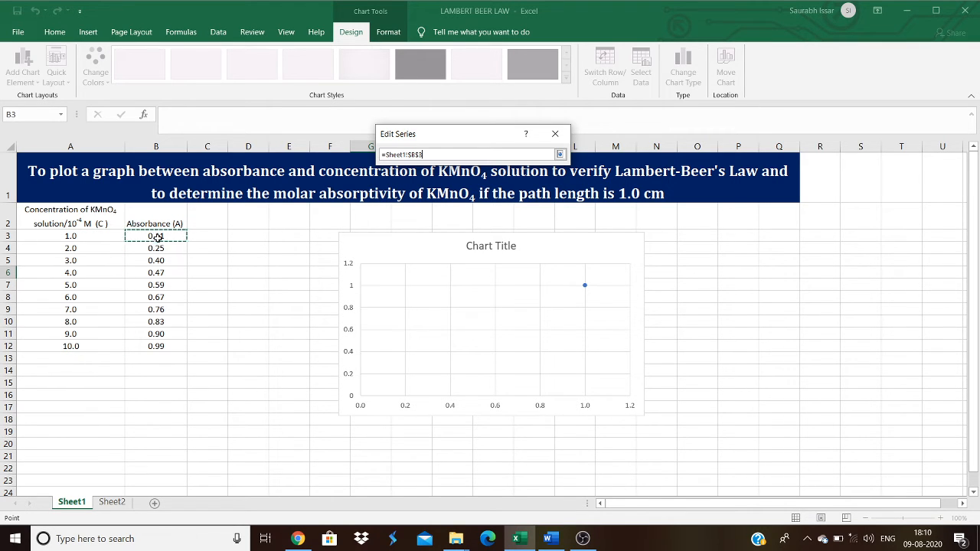
{"action": "left_click_drag", "start_coordinate": [155, 235], "coordinate": [156, 346]}
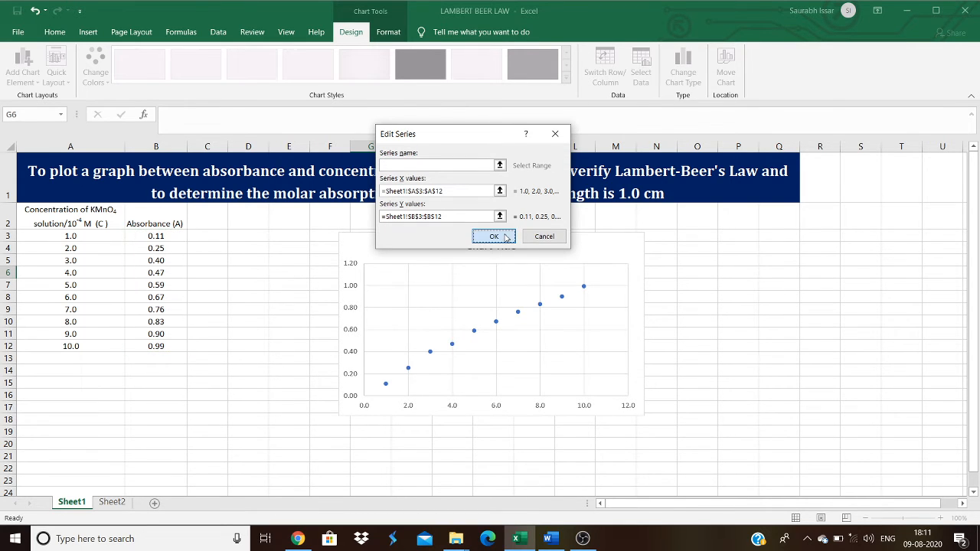
{"action": "left_click", "coordinate": [493, 236]}
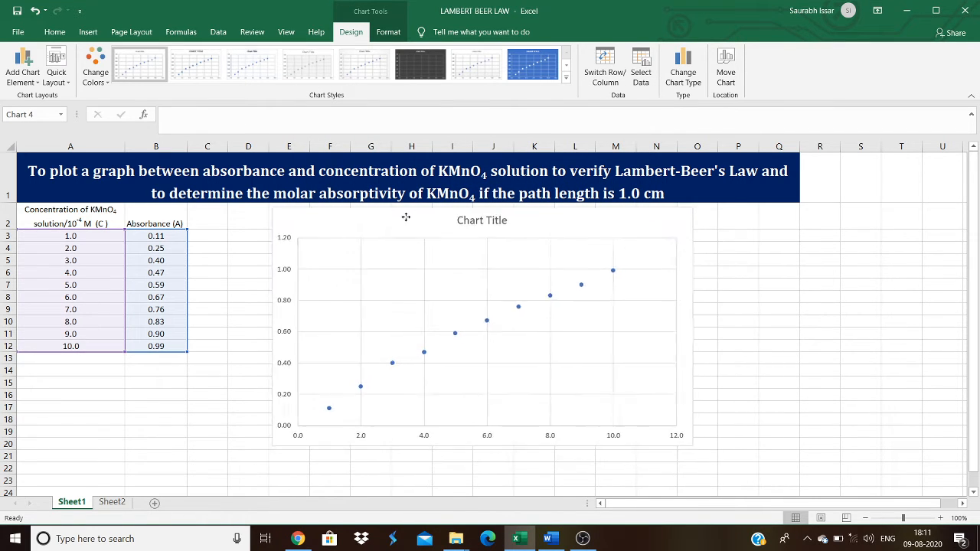
Finish the chart's absorbance–concentration title and show the Chart Design tab.
{"action": "left_click", "coordinate": [404, 256]}
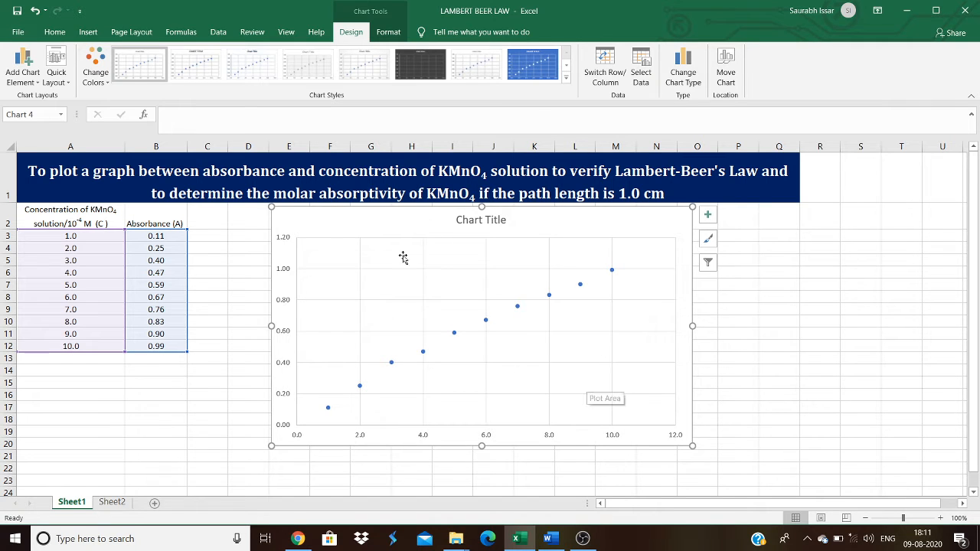
{"action": "mouse_move", "coordinate": [502, 245]}
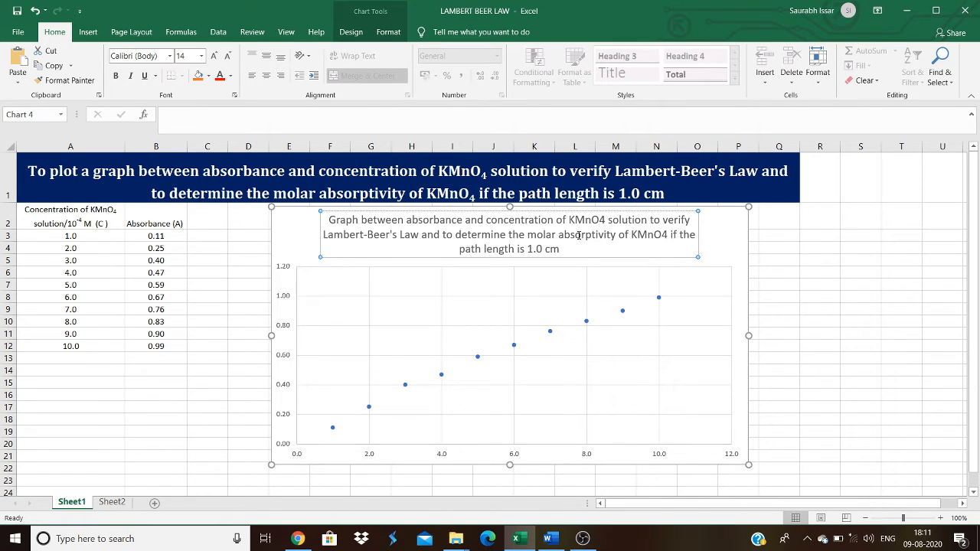
{"action": "left_click", "coordinate": [506, 344]}
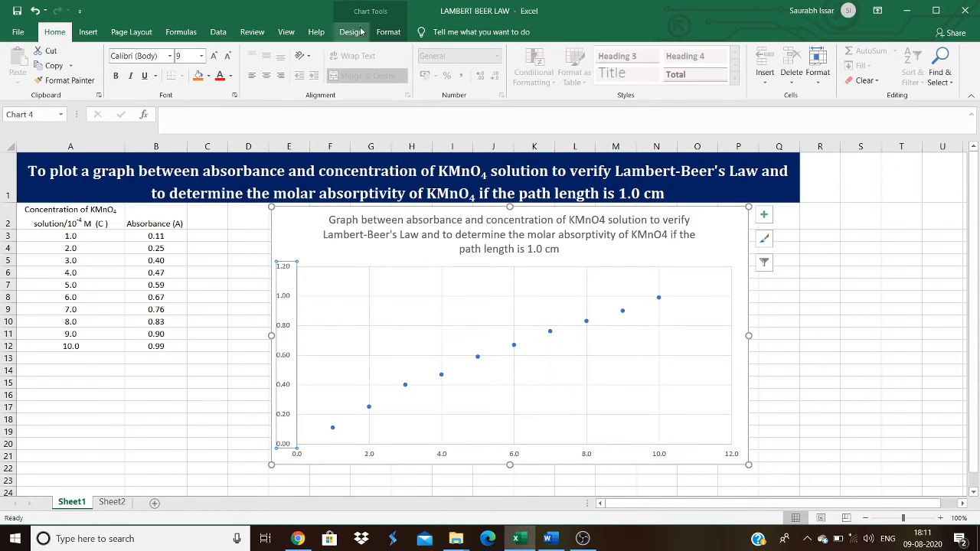
{"action": "left_click", "coordinate": [350, 32]}
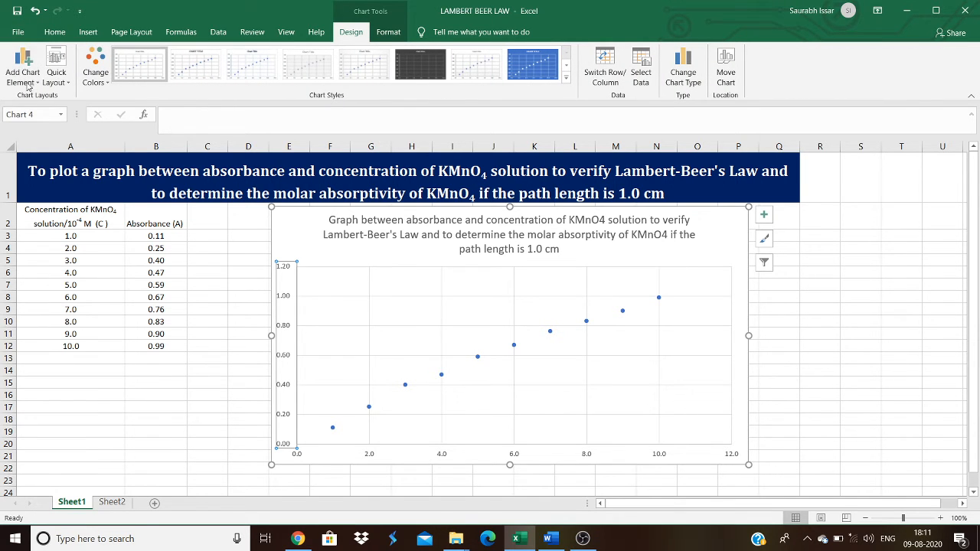
Add primary vertical and horizontal axis titles, labelling the vertical axis 'Absorbance'.
{"action": "left_click", "coordinate": [22, 68]}
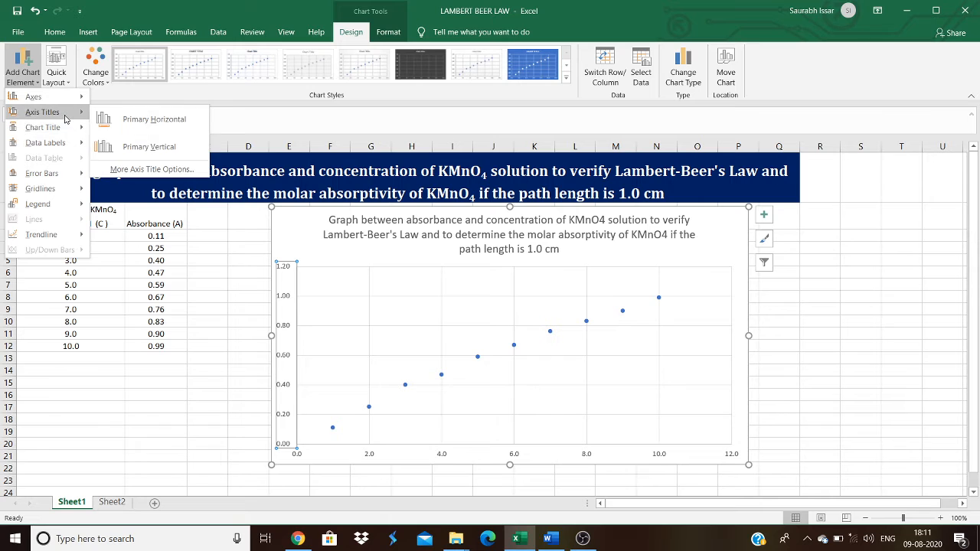
{"action": "left_click", "coordinate": [149, 147]}
{"action": "type", "text": "Absorbance"}
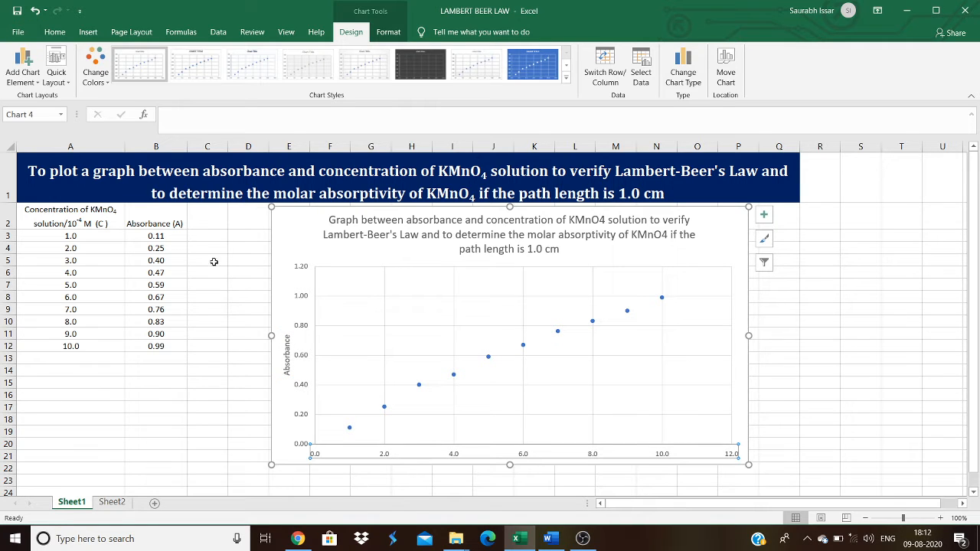
{"action": "left_click", "coordinate": [22, 65]}
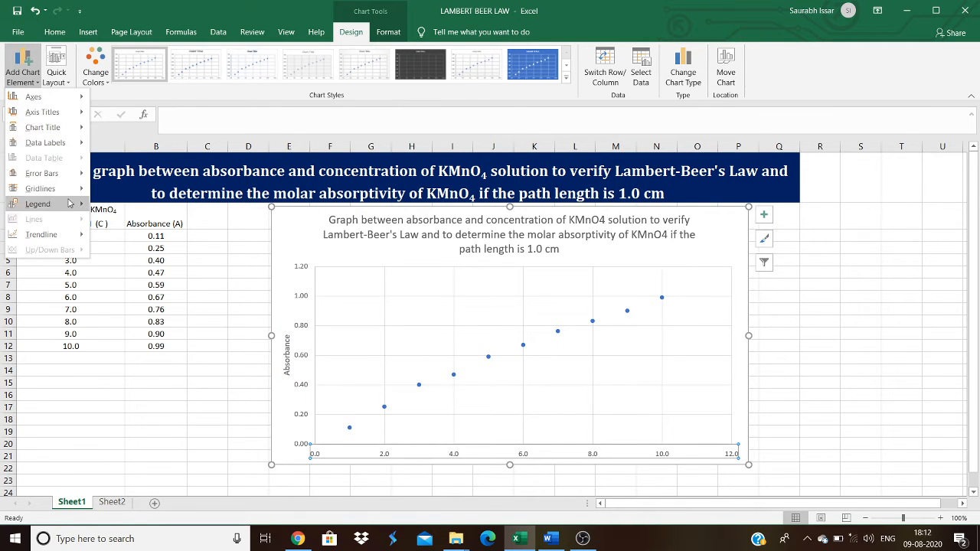
{"action": "left_click", "coordinate": [42, 111]}
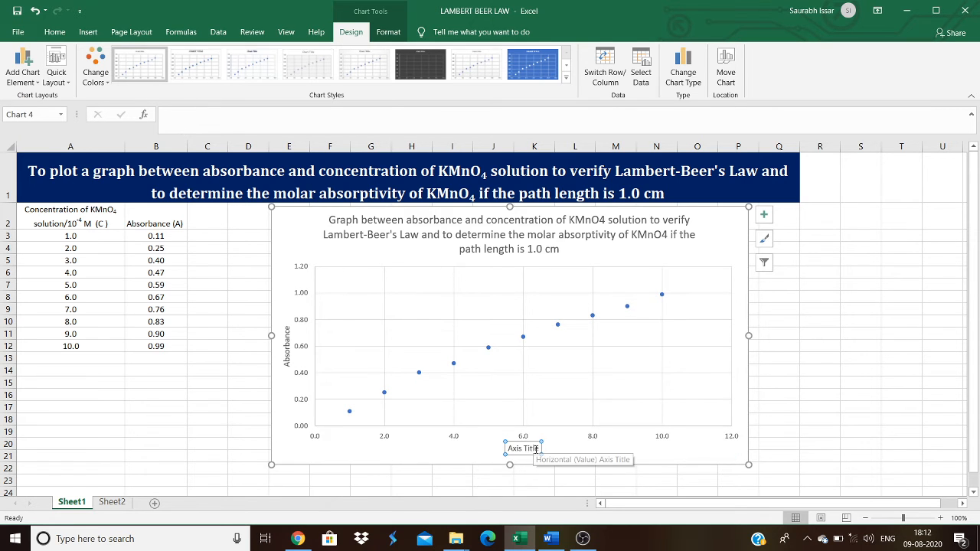
Title the horizontal axis 'Concentration of KMnO4/10-4 M' with superscript -4 and subscript 4.
{"action": "left_click", "coordinate": [522, 448]}
{"action": "type", "text": "Concentraion of KMnO4/10-4 M"}
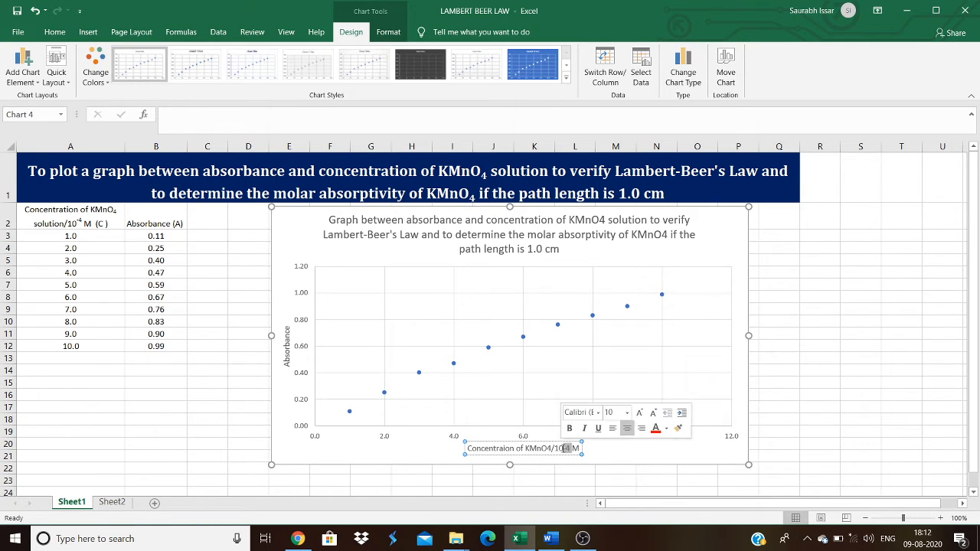
{"action": "left_click", "coordinate": [54, 31]}
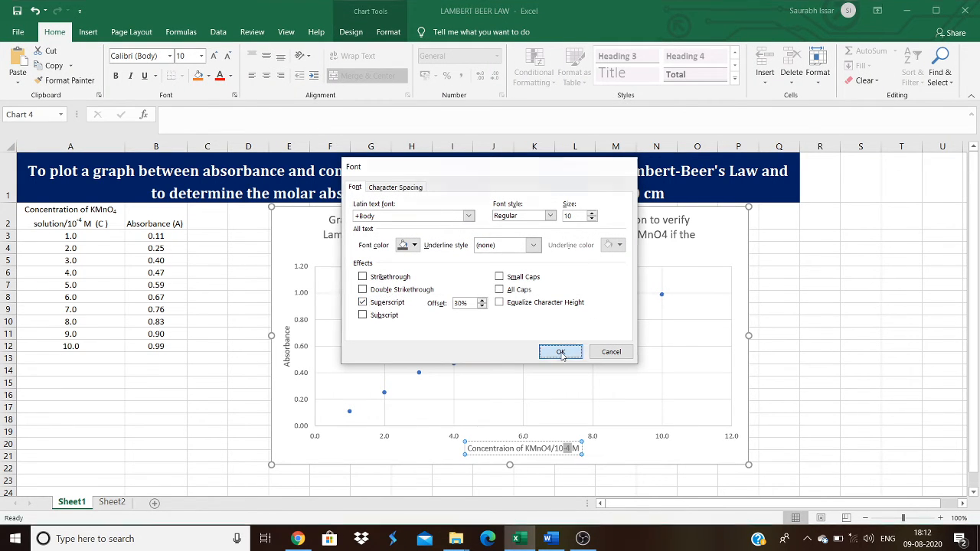
{"action": "left_click", "coordinate": [560, 351]}
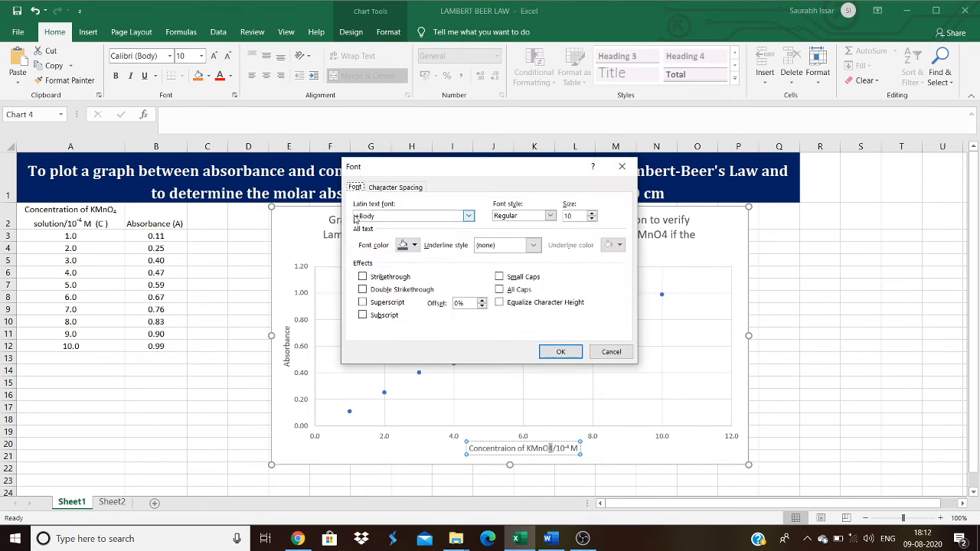
{"action": "left_click", "coordinate": [560, 351]}
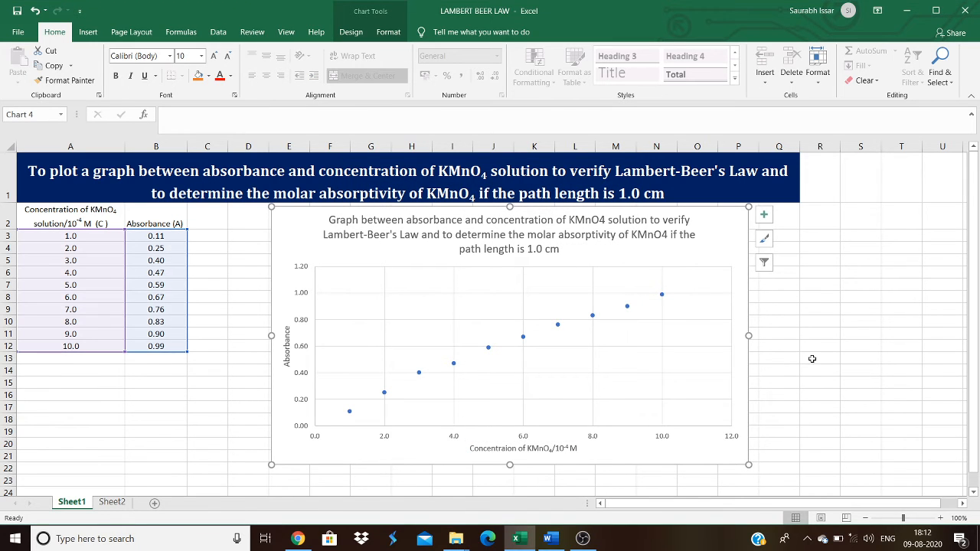
{"action": "mouse_move", "coordinate": [308, 457]}
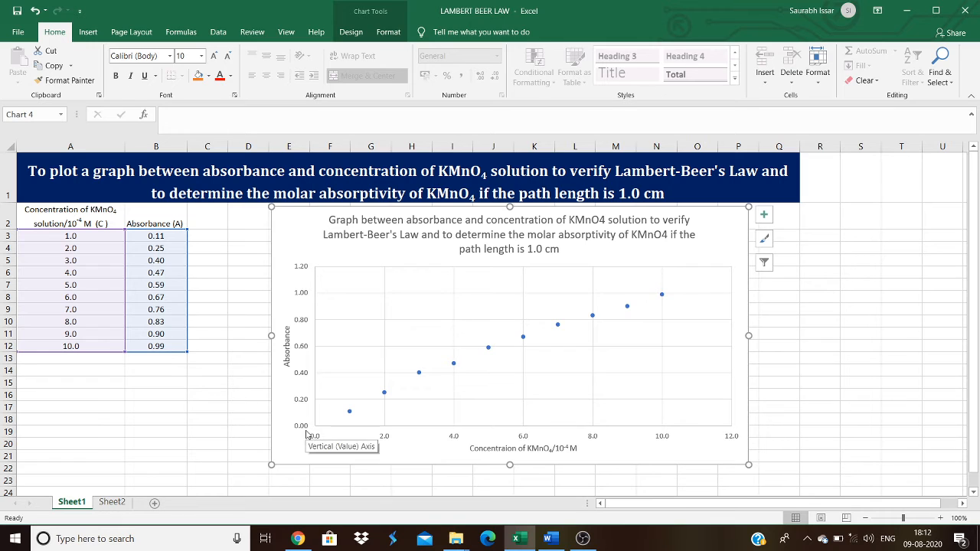
{"action": "mouse_move", "coordinate": [303, 275]}
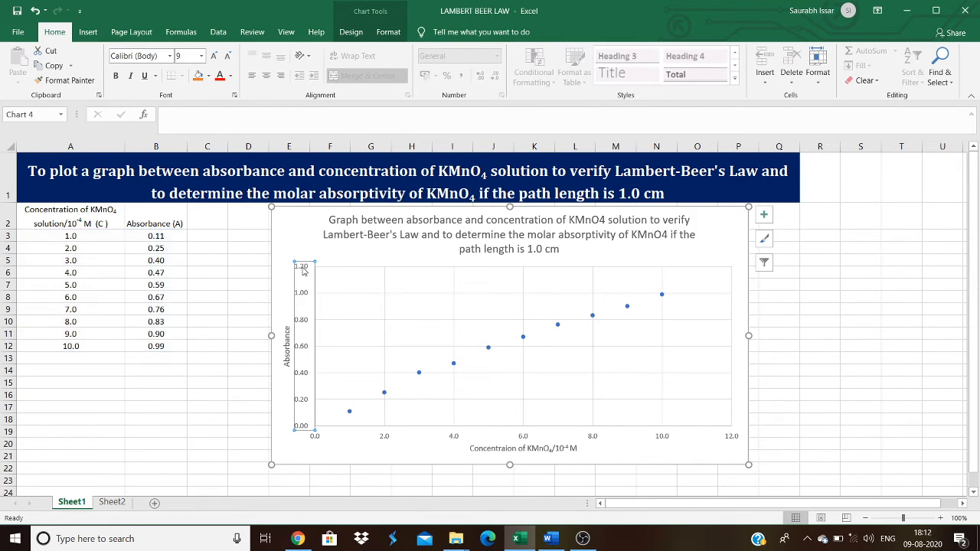
{"action": "mouse_move", "coordinate": [357, 408]}
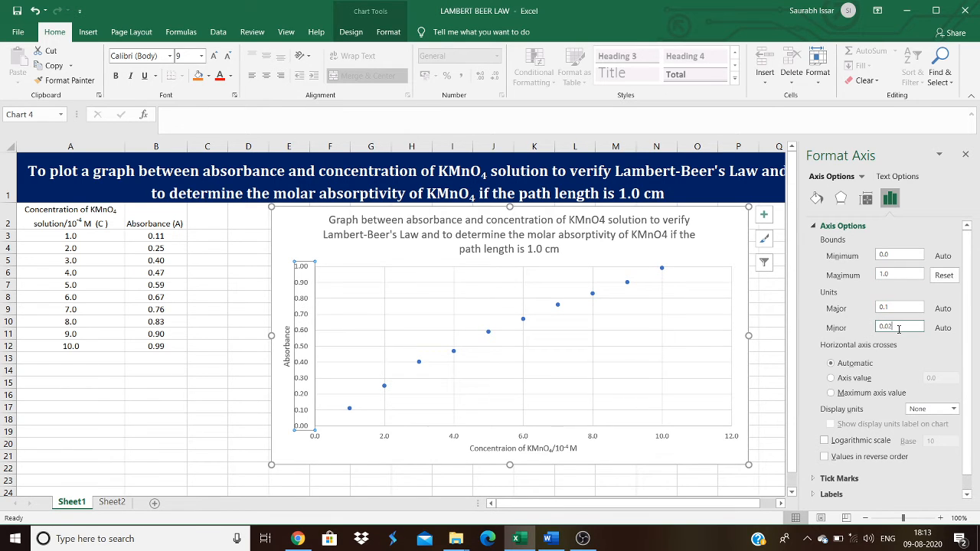
Give the Absorbance axis a 0.01 minor unit, inside major ticks and outside minor ticks.
{"action": "type", "text": "0.01"}
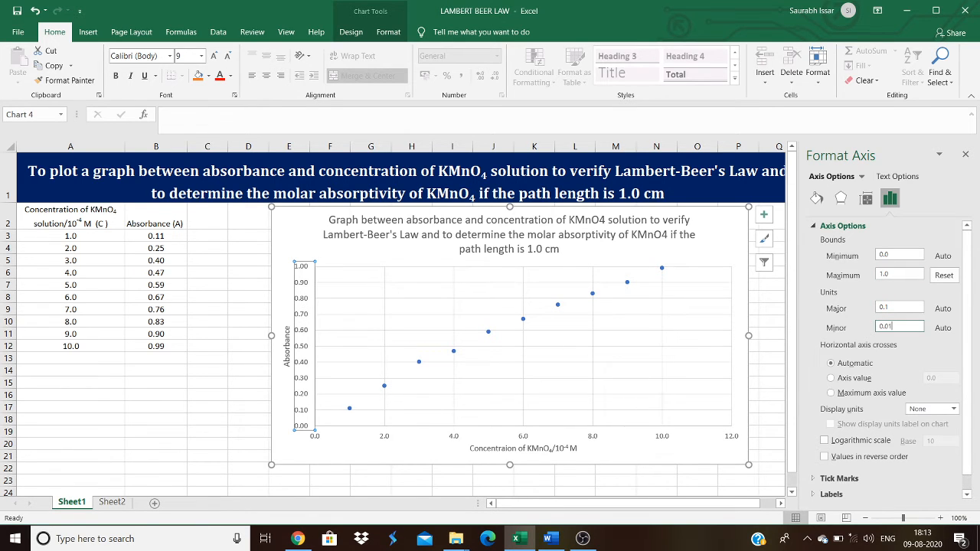
{"action": "mouse_move", "coordinate": [940, 344]}
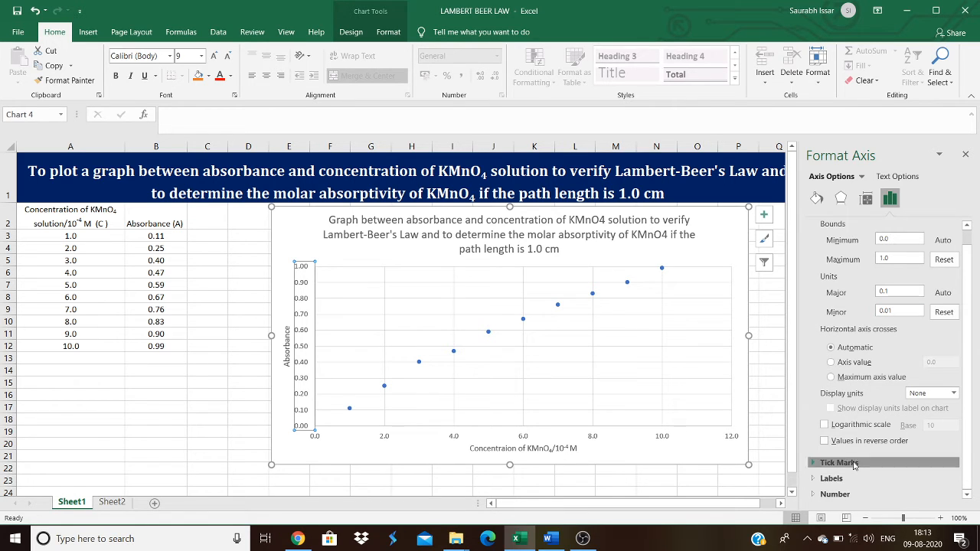
{"action": "left_click", "coordinate": [840, 463]}
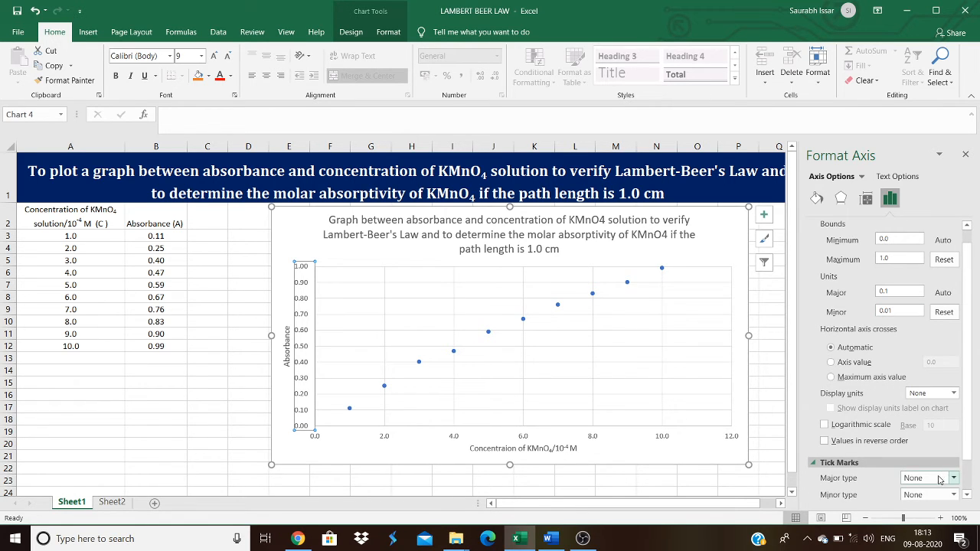
{"action": "left_click", "coordinate": [953, 478]}
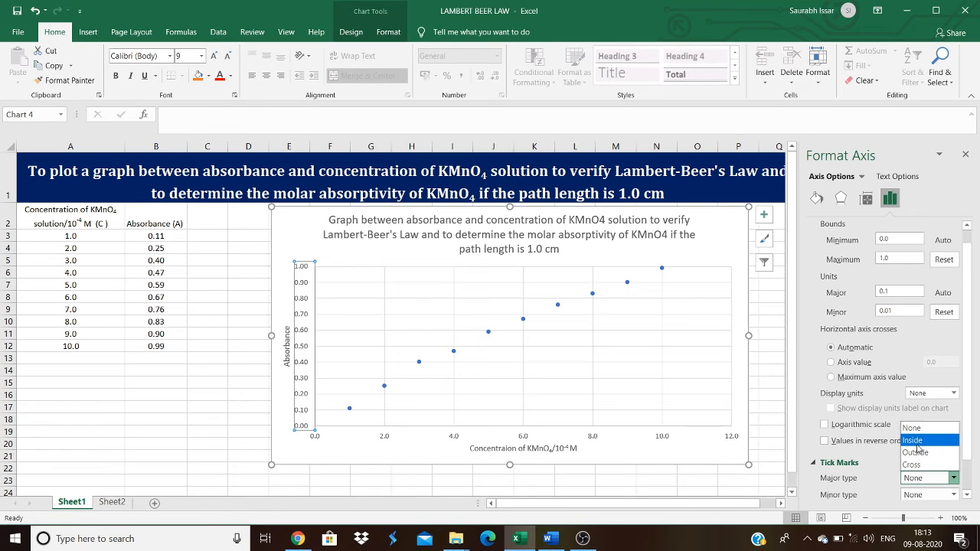
{"action": "left_click", "coordinate": [913, 440]}
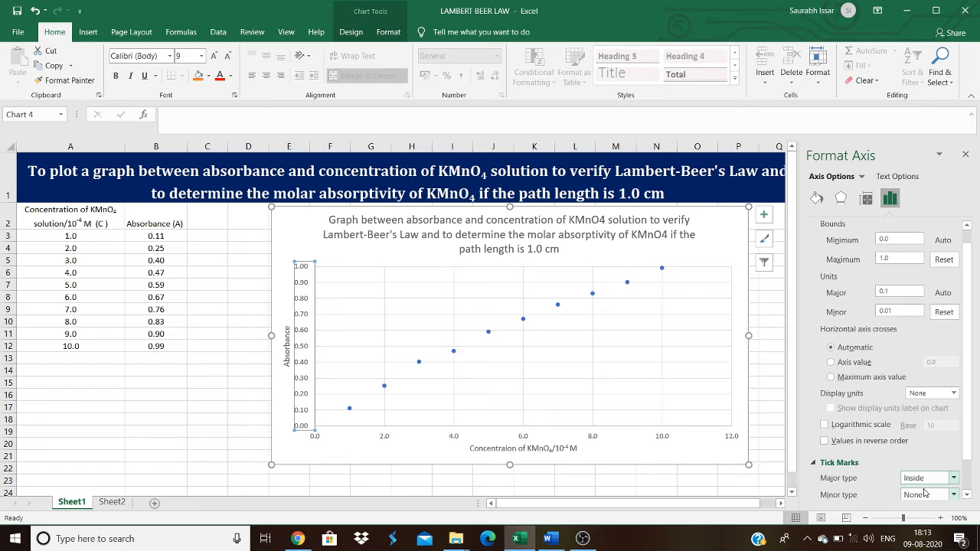
{"action": "mouse_move", "coordinate": [940, 494]}
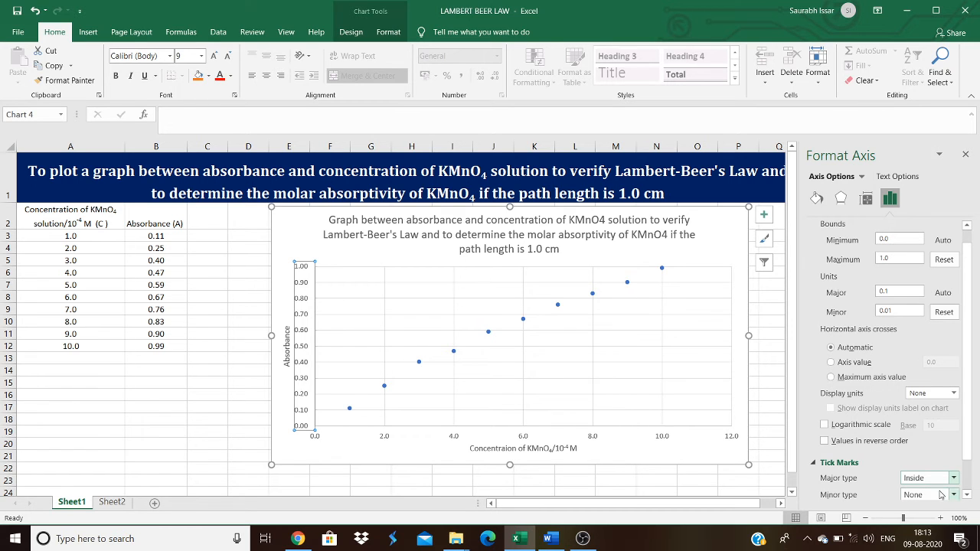
{"action": "left_click", "coordinate": [953, 477]}
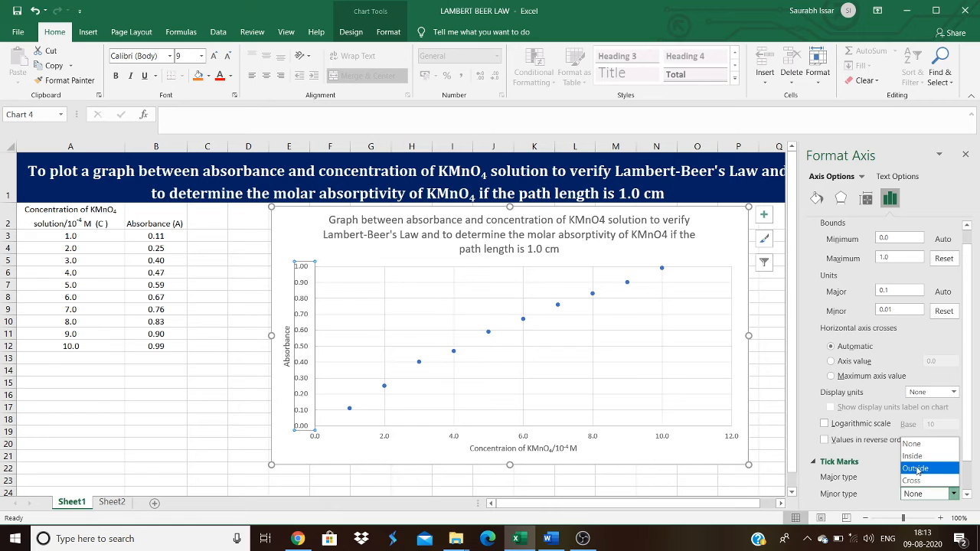
{"action": "left_click", "coordinate": [913, 456]}
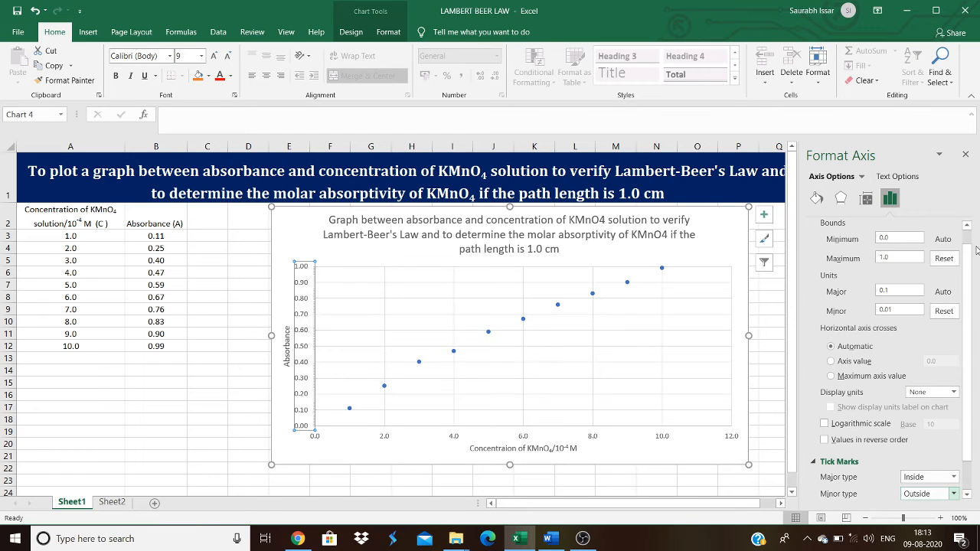
{"action": "mouse_move", "coordinate": [431, 287]}
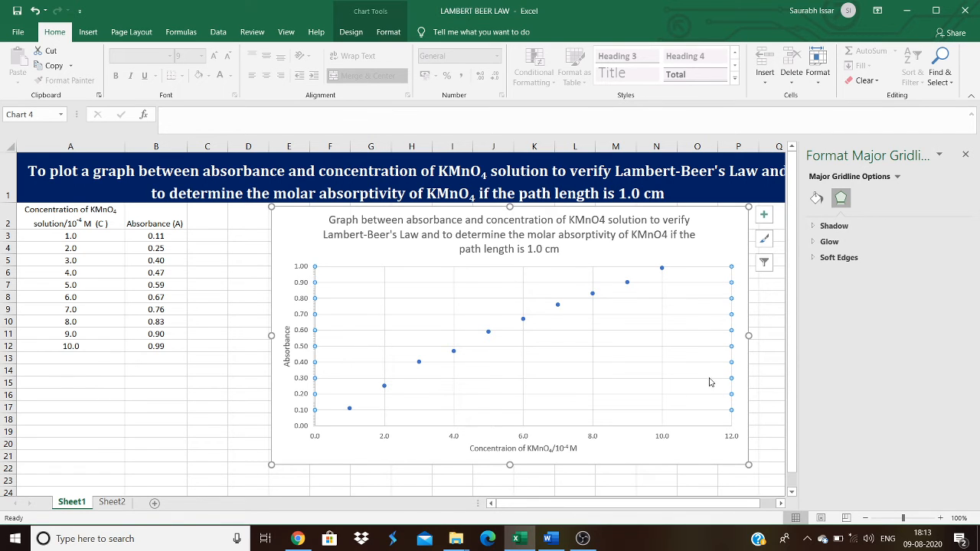
{"action": "mouse_move", "coordinate": [718, 289]}
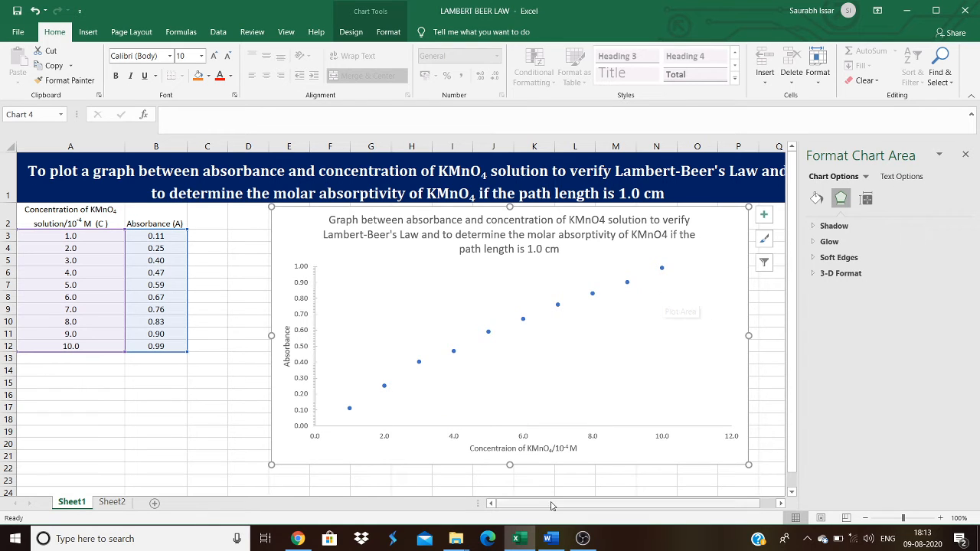
Set the concentration axis maximum to 10.0 and use crossing major tick marks.
{"action": "left_click", "coordinate": [523, 435]}
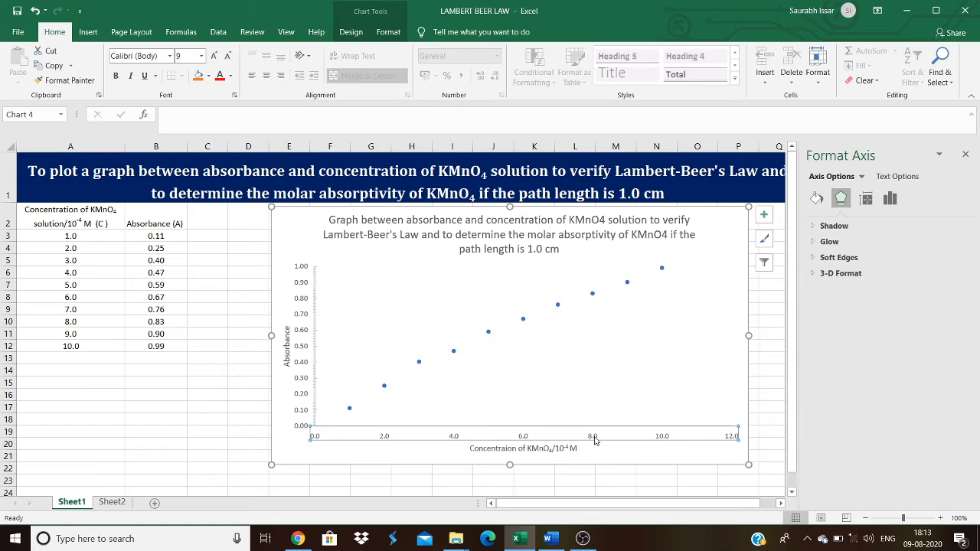
{"action": "left_click", "coordinate": [890, 198]}
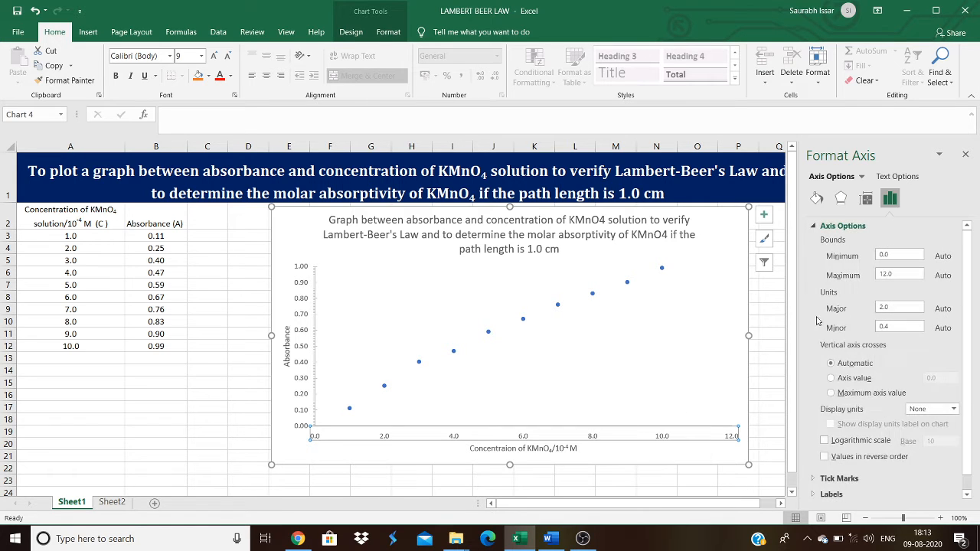
{"action": "left_click", "coordinate": [900, 274]}
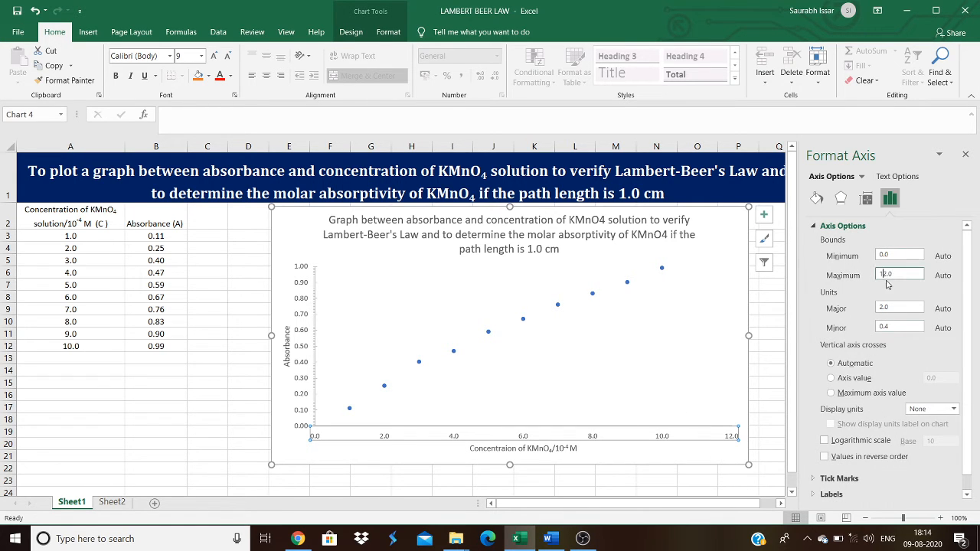
{"action": "type", "text": "10.0"}
{"action": "left_click", "coordinate": [899, 327]}
{"action": "type", "text": "0.1"}
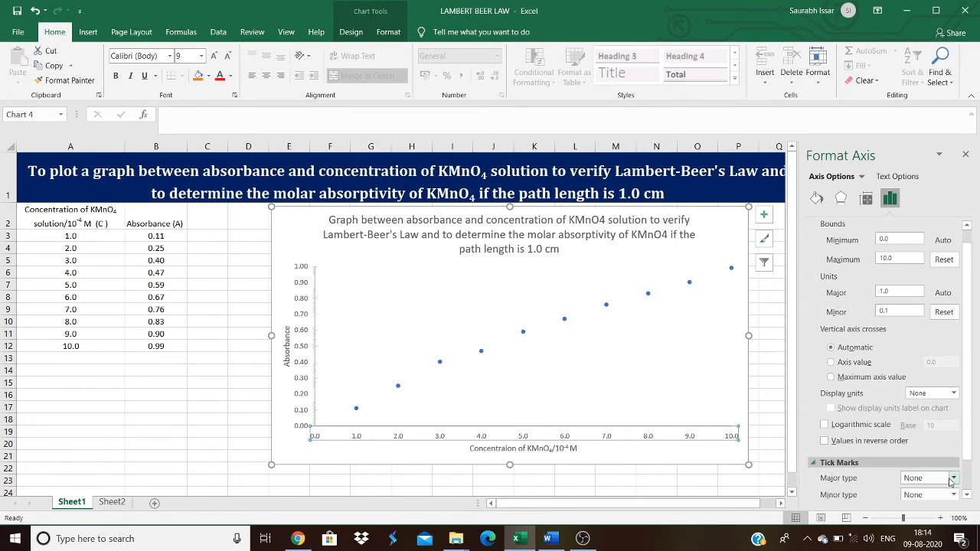
{"action": "left_click", "coordinate": [953, 478]}
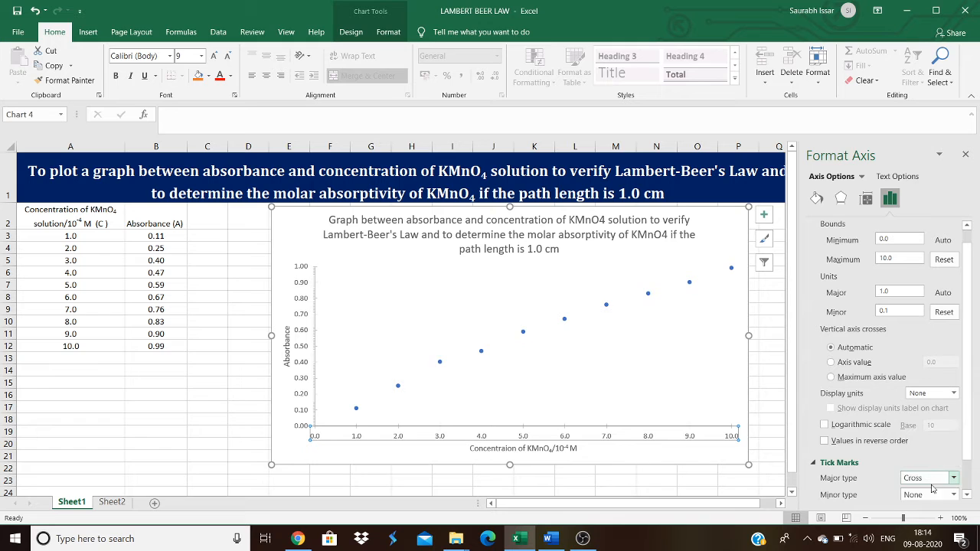
{"action": "left_click", "coordinate": [954, 494]}
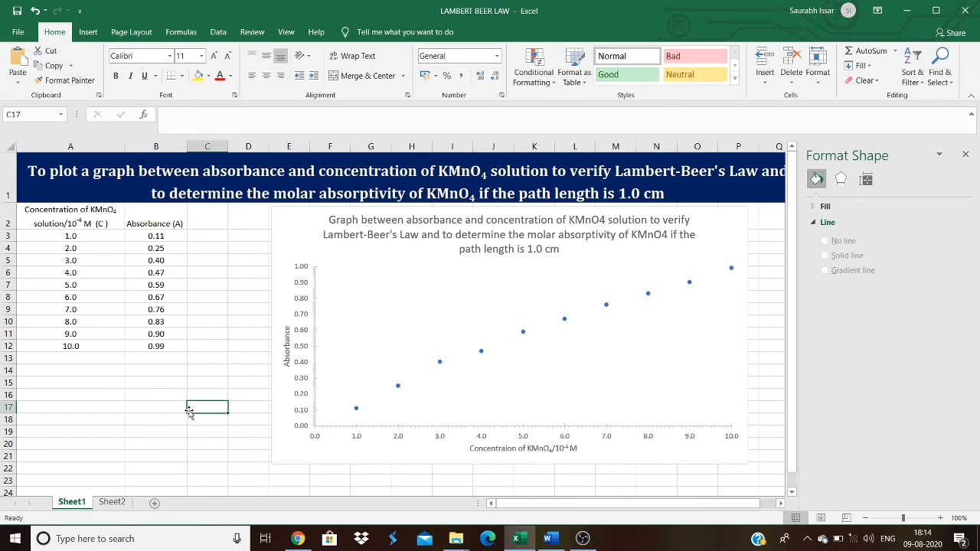
In cell B16, insert the Greek epsilon symbol from the Symbol dialog for A = ϵ * C *l.
{"action": "left_click", "coordinate": [155, 396]}
{"action": "type", "text": "A ="}
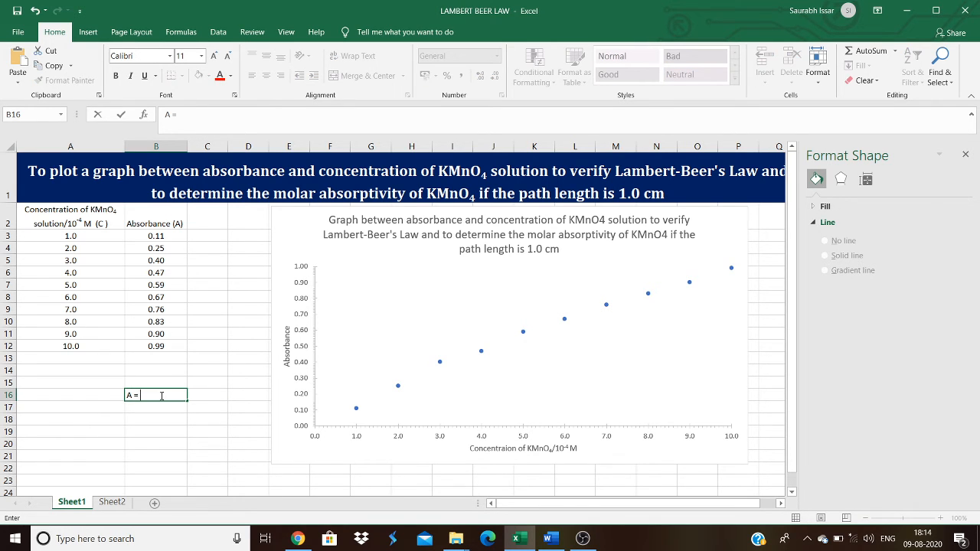
{"action": "left_click", "coordinate": [88, 32]}
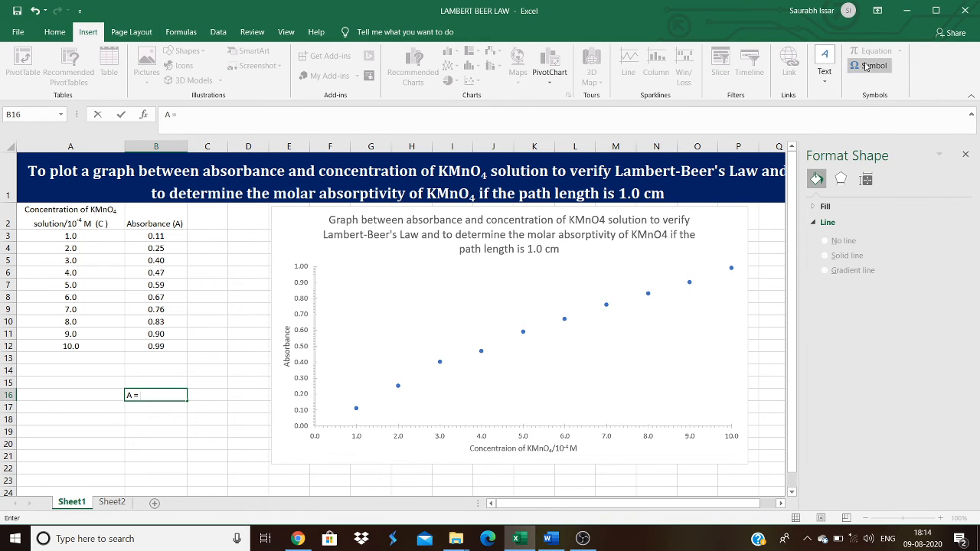
{"action": "left_click", "coordinate": [874, 65]}
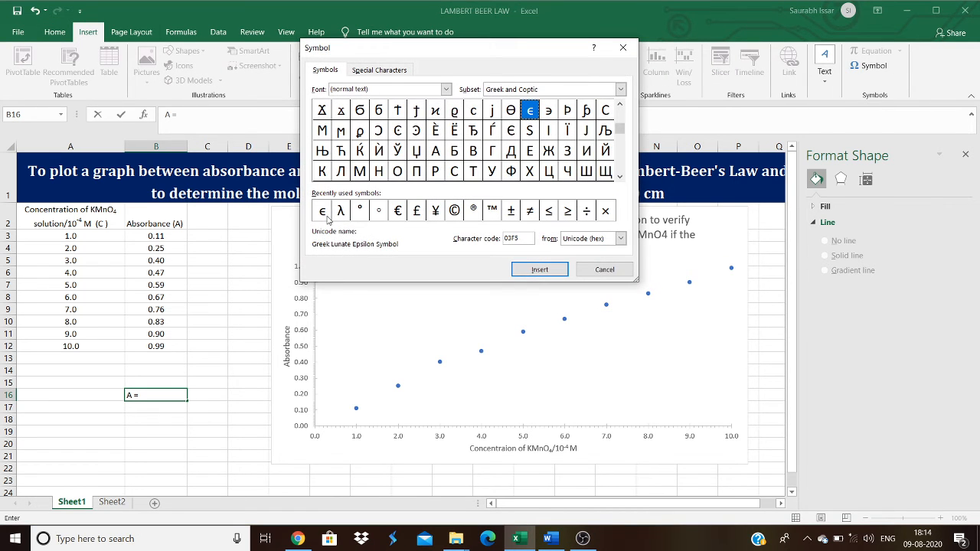
{"action": "left_click", "coordinate": [539, 269]}
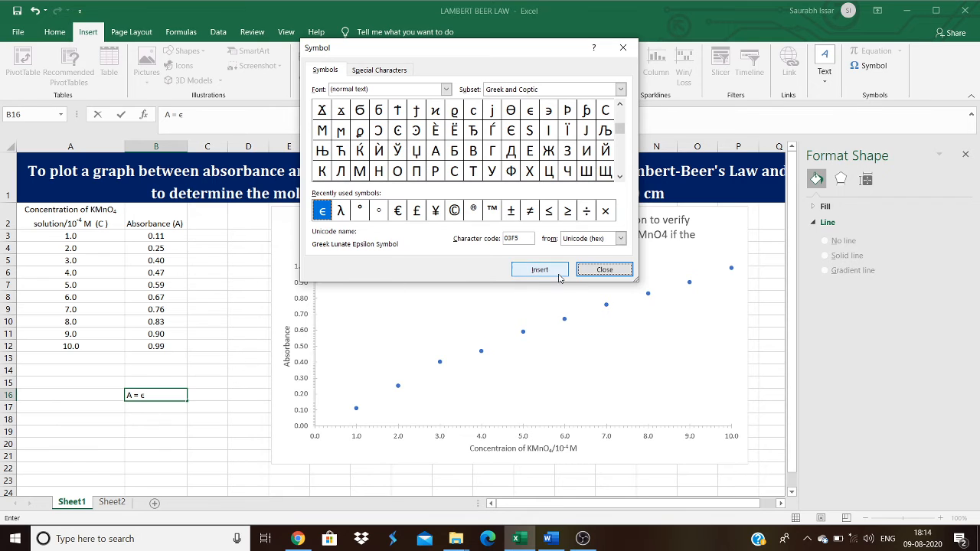
{"action": "left_click", "coordinate": [604, 269]}
{"action": "type", "text": " * C *l"}
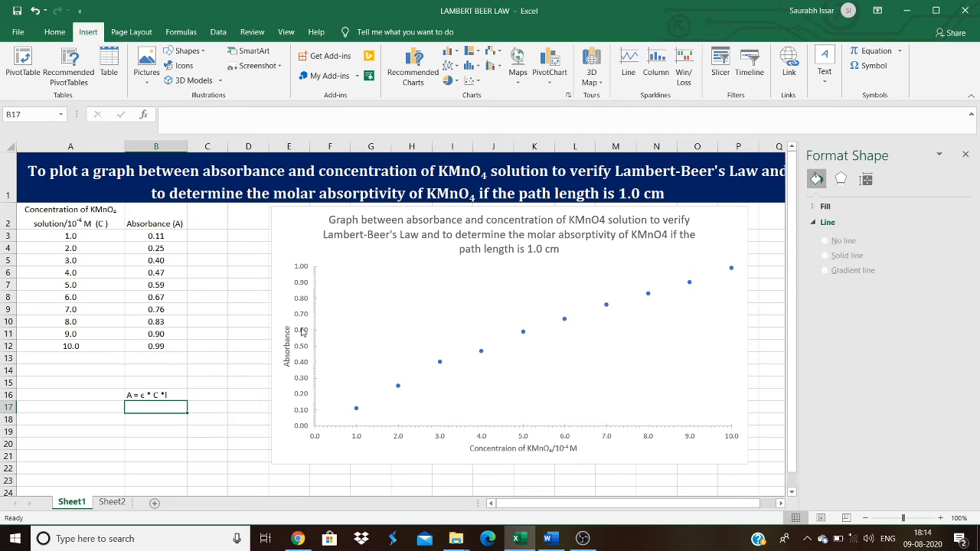
{"action": "mouse_move", "coordinate": [304, 397]}
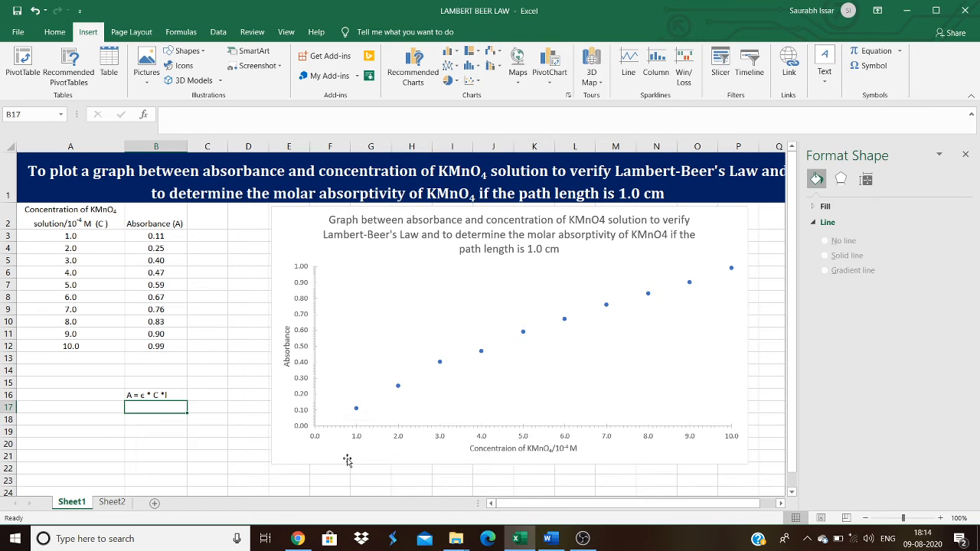
{"action": "mouse_move", "coordinate": [657, 386]}
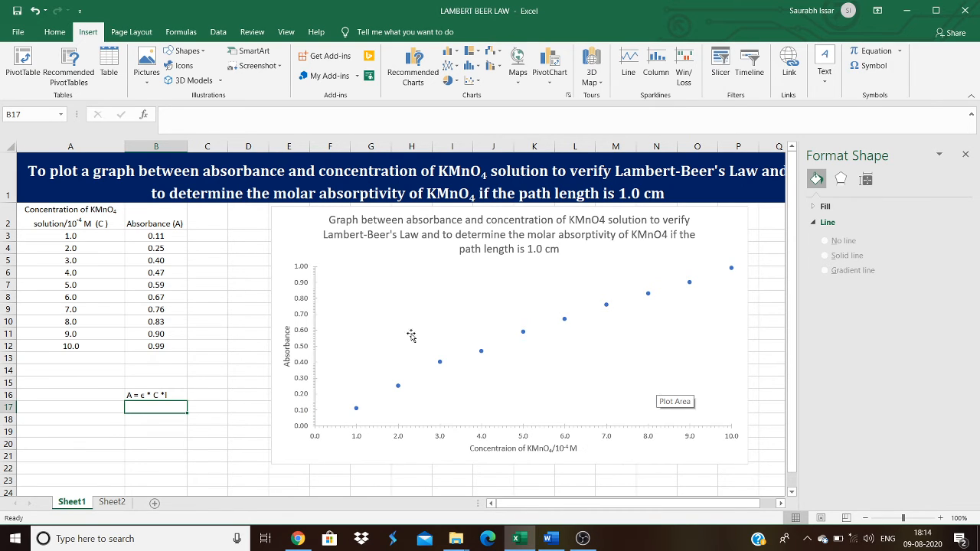
{"action": "mouse_move", "coordinate": [679, 278]}
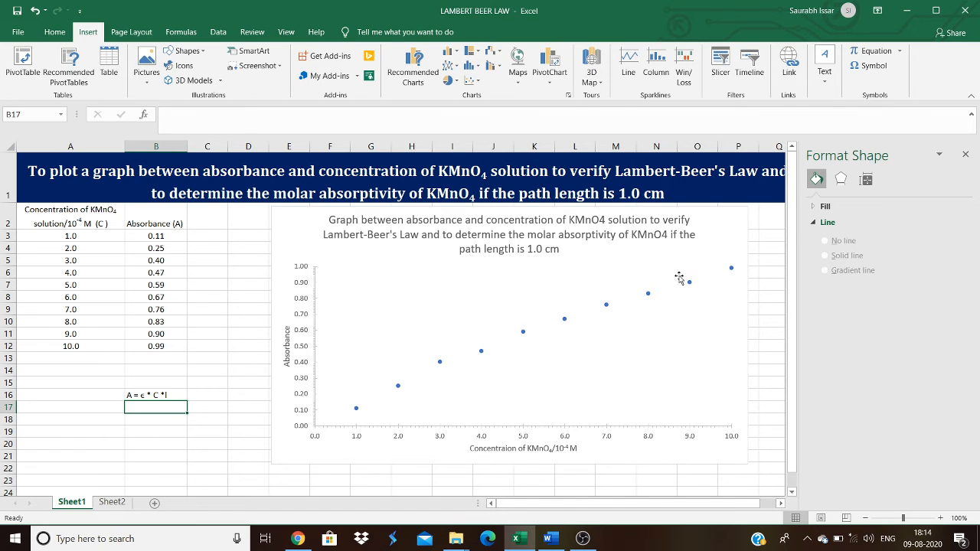
{"action": "mouse_move", "coordinate": [574, 312]}
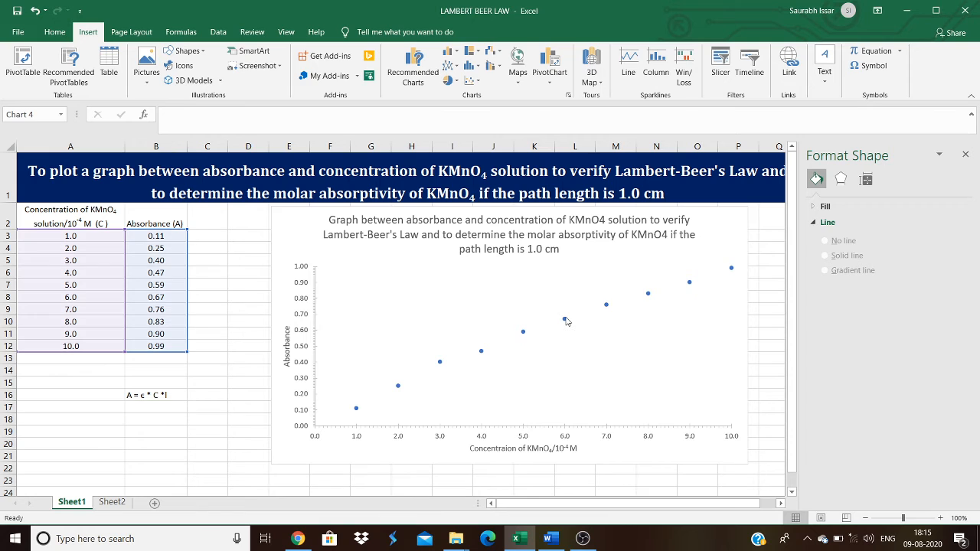
Add a trendline to the absorbance series, trying Exponential and Logarithmic before choosing Linear.
{"action": "left_click", "coordinate": [566, 321]}
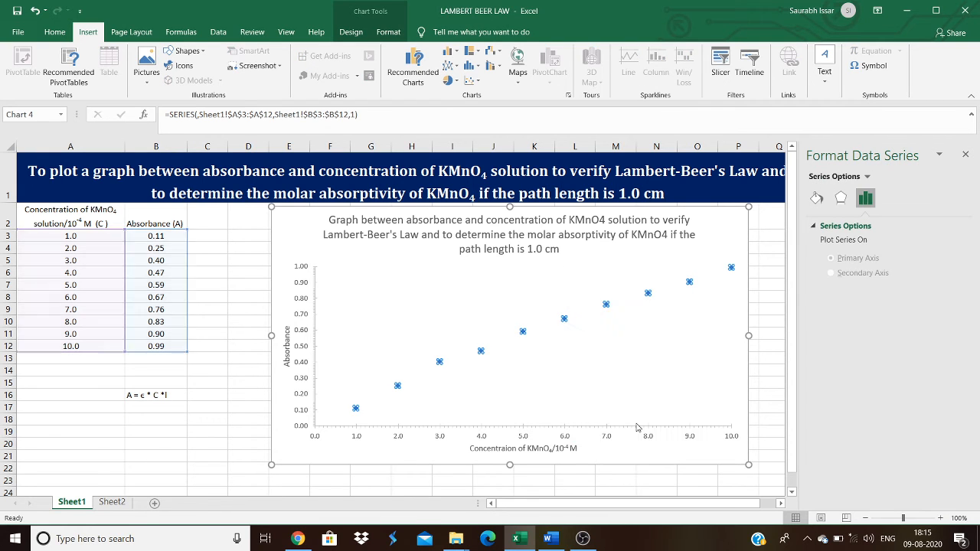
{"action": "left_click", "coordinate": [850, 270]}
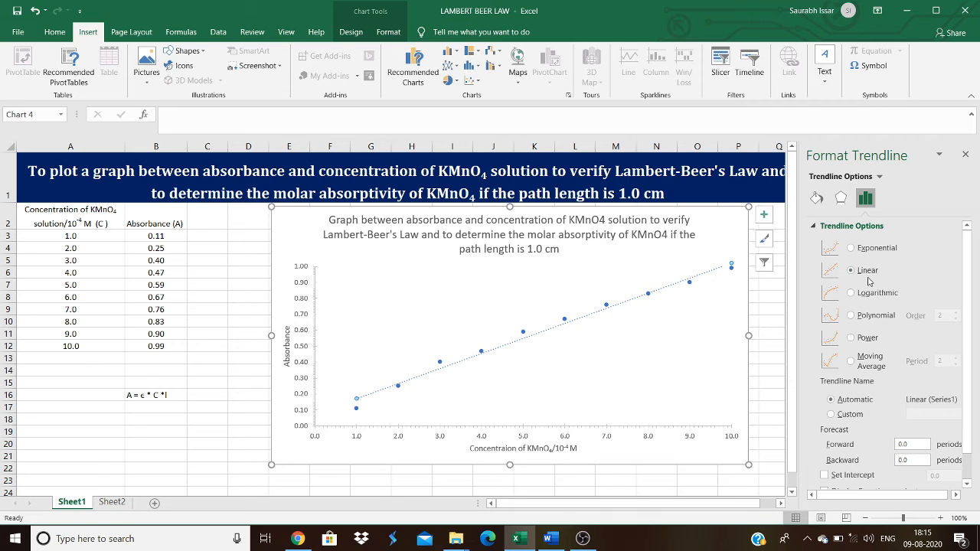
{"action": "left_click", "coordinate": [850, 270]}
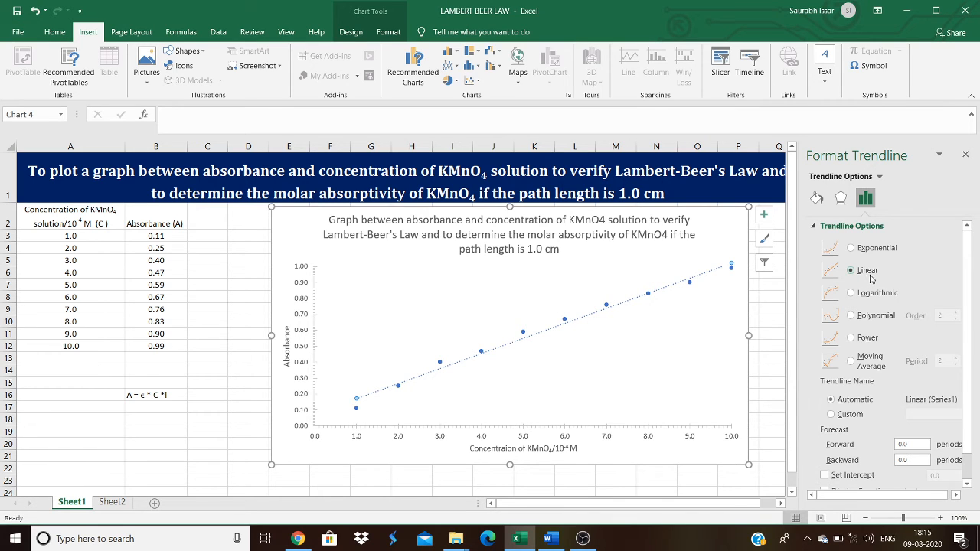
{"action": "left_click", "coordinate": [851, 247]}
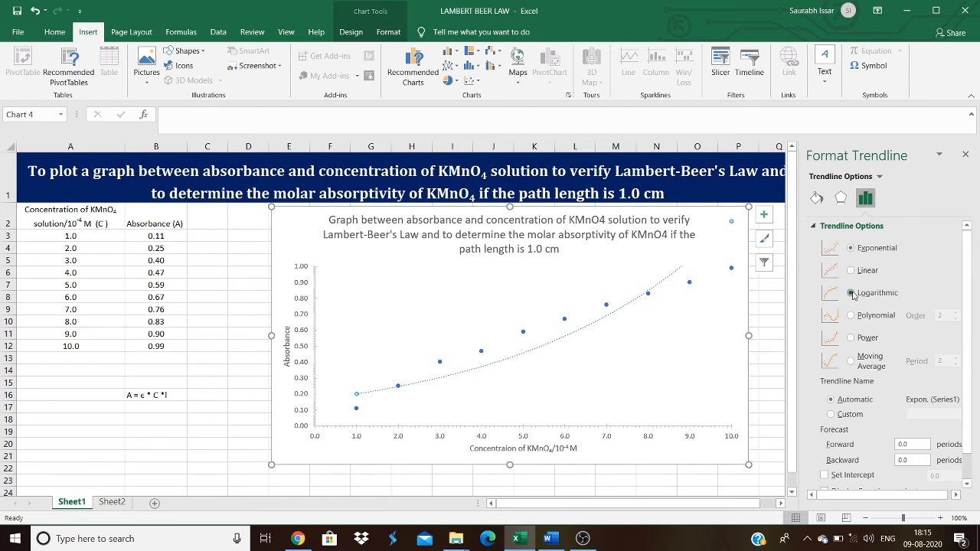
{"action": "left_click", "coordinate": [851, 293]}
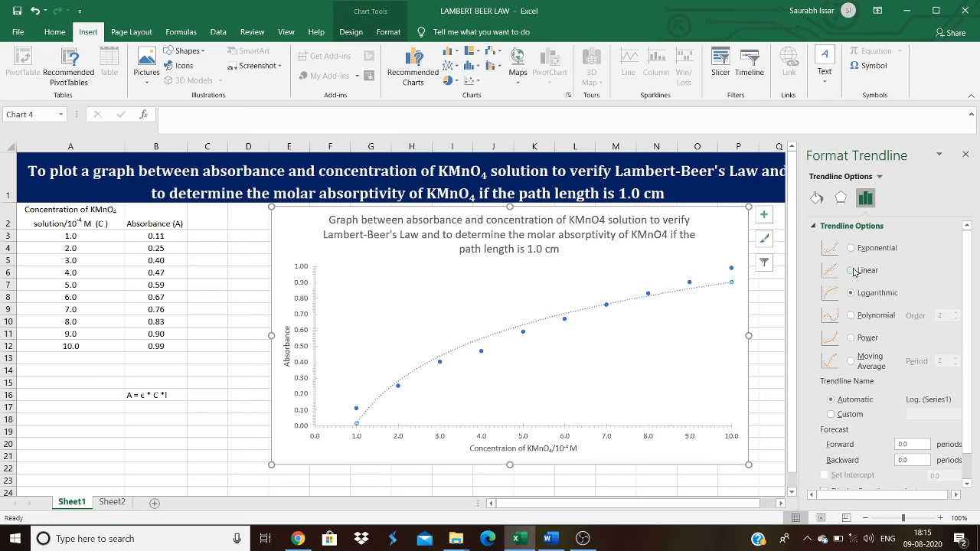
{"action": "left_click", "coordinate": [868, 270]}
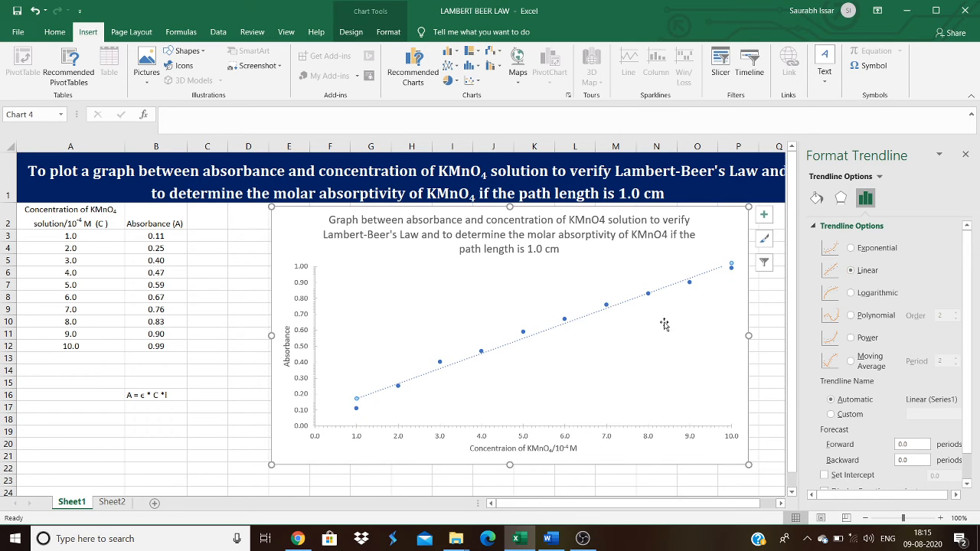
{"action": "mouse_move", "coordinate": [130, 413]}
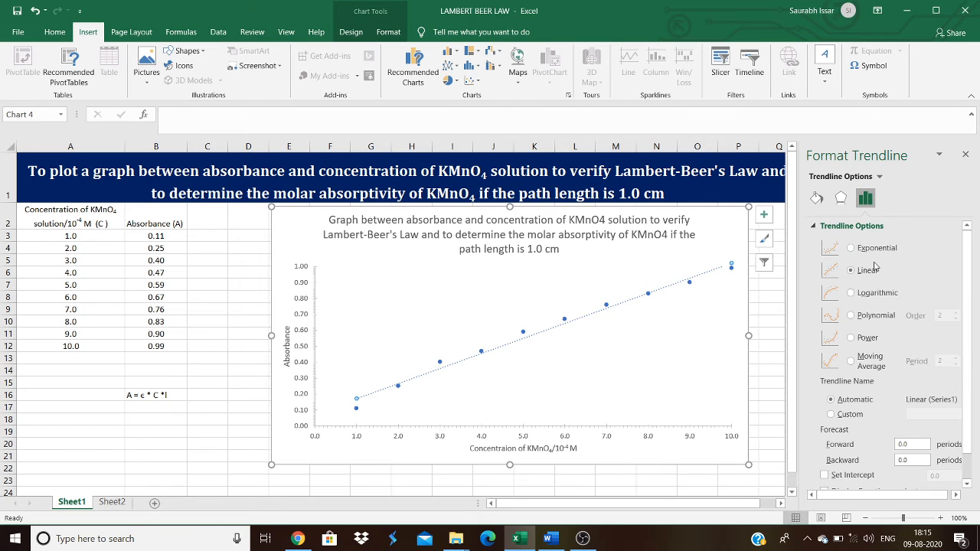
{"action": "scroll", "scroll_direction": "down", "scroll_amount": 3}
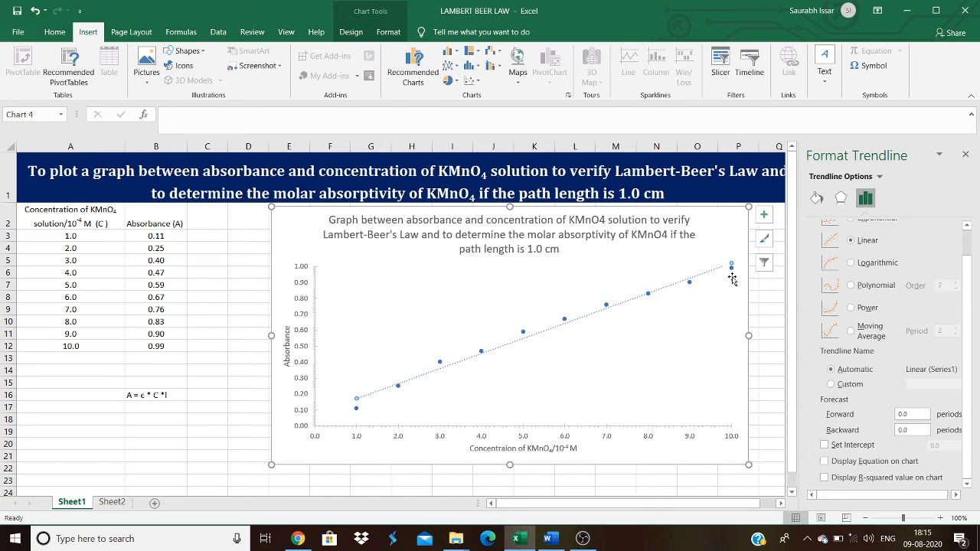
{"action": "mouse_move", "coordinate": [749, 395]}
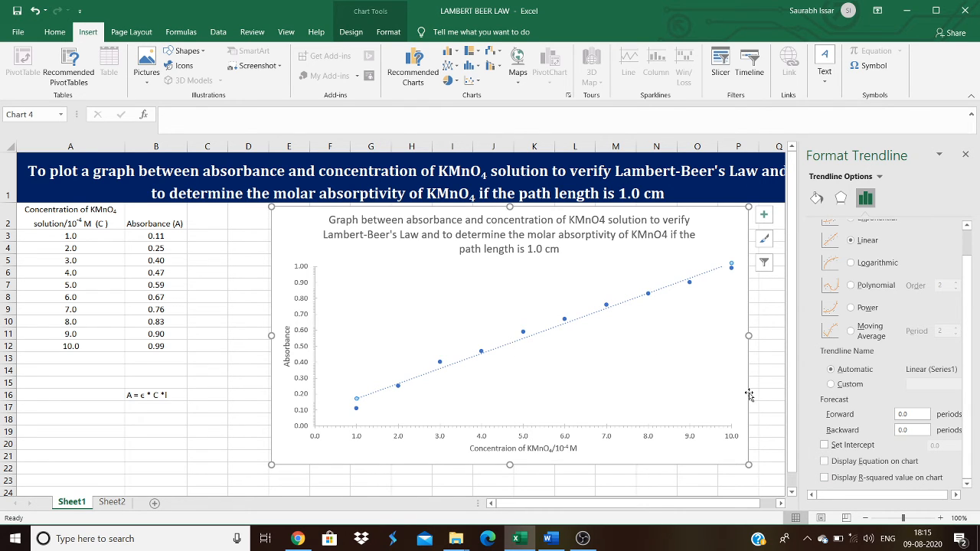
{"action": "mouse_move", "coordinate": [699, 387]}
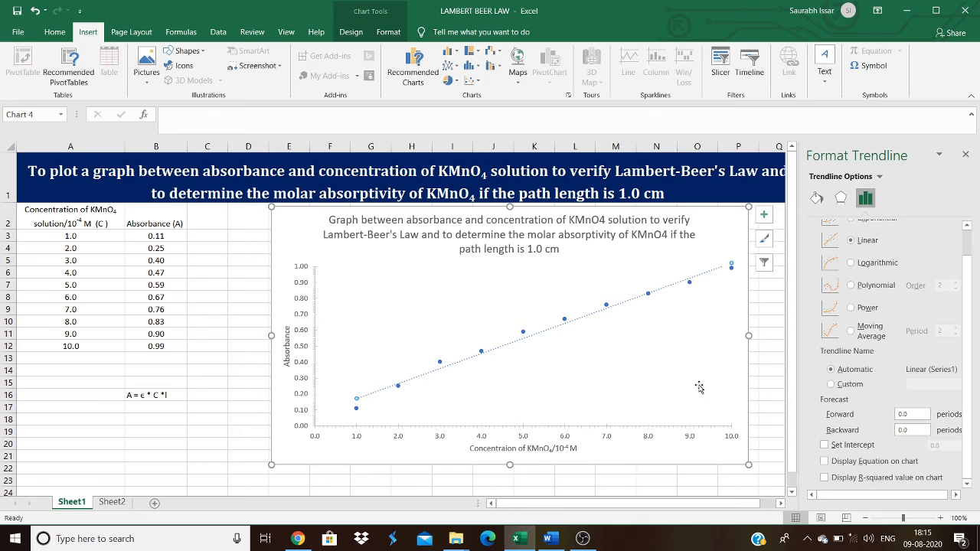
{"action": "mouse_move", "coordinate": [699, 387]}
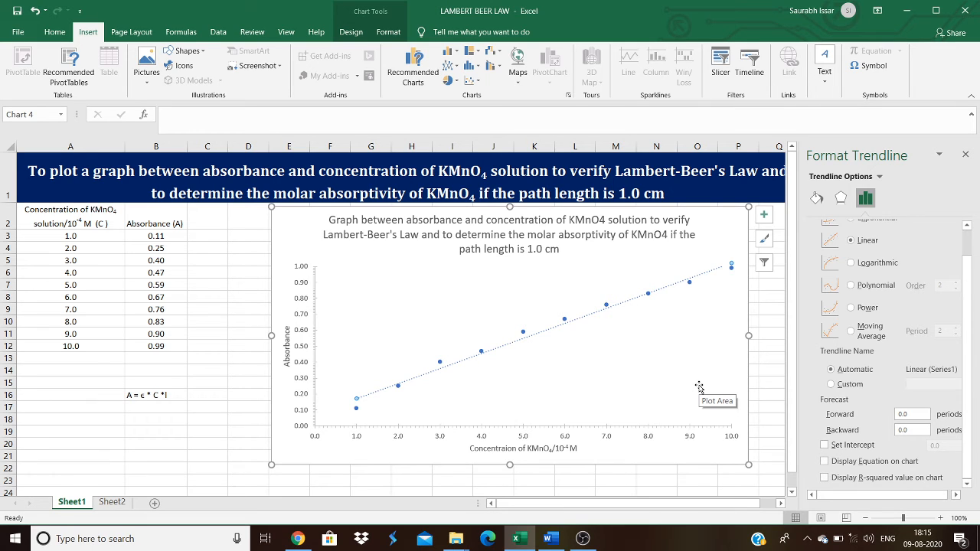
{"action": "mouse_move", "coordinate": [362, 411]}
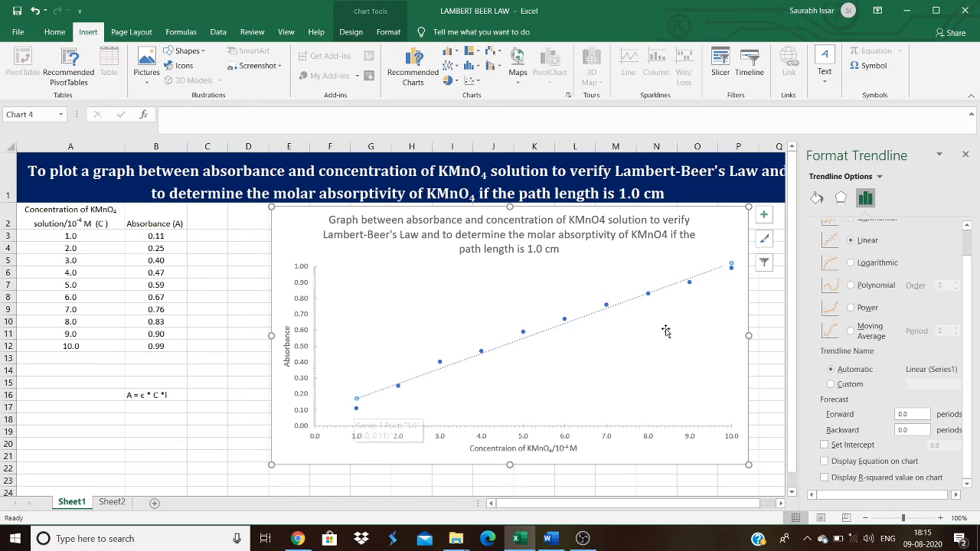
{"action": "mouse_move", "coordinate": [666, 331]}
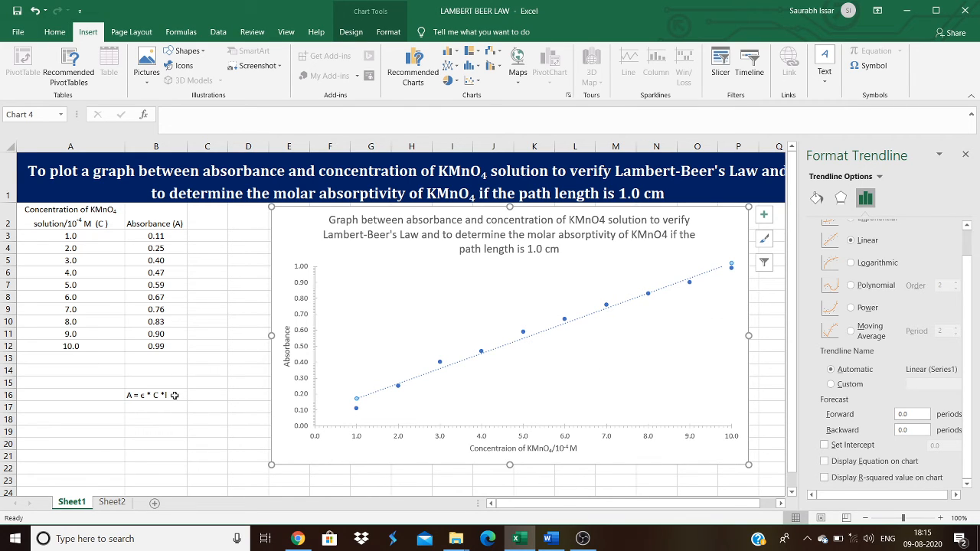
Tick Set Intercept so the trendline is fixed at 0.0 through the origin.
{"action": "left_click", "coordinate": [824, 445]}
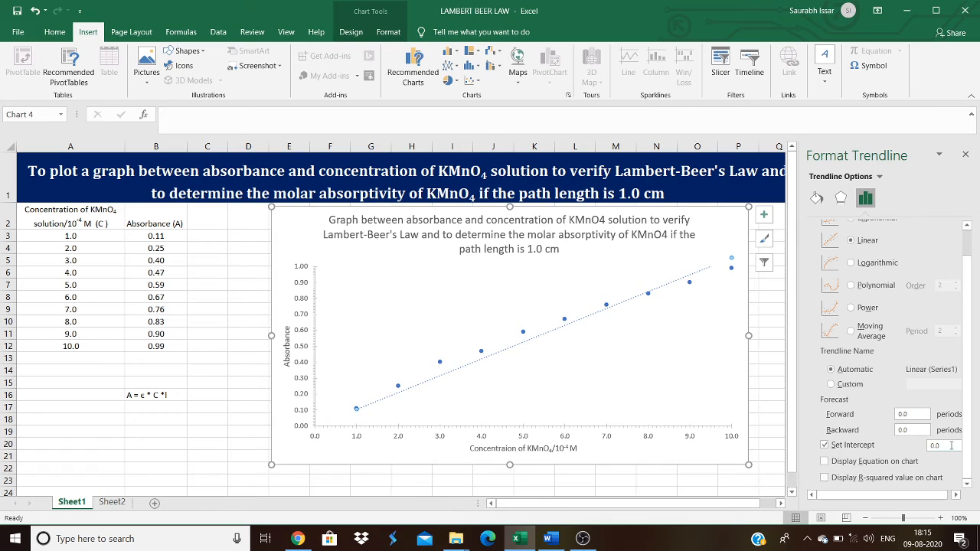
{"action": "mouse_move", "coordinate": [686, 341]}
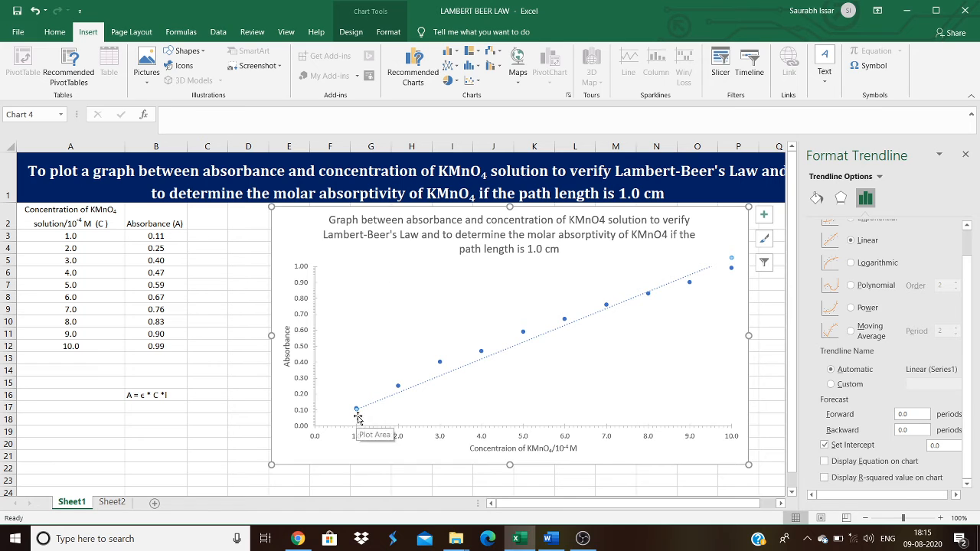
{"action": "mouse_move", "coordinate": [314, 431]}
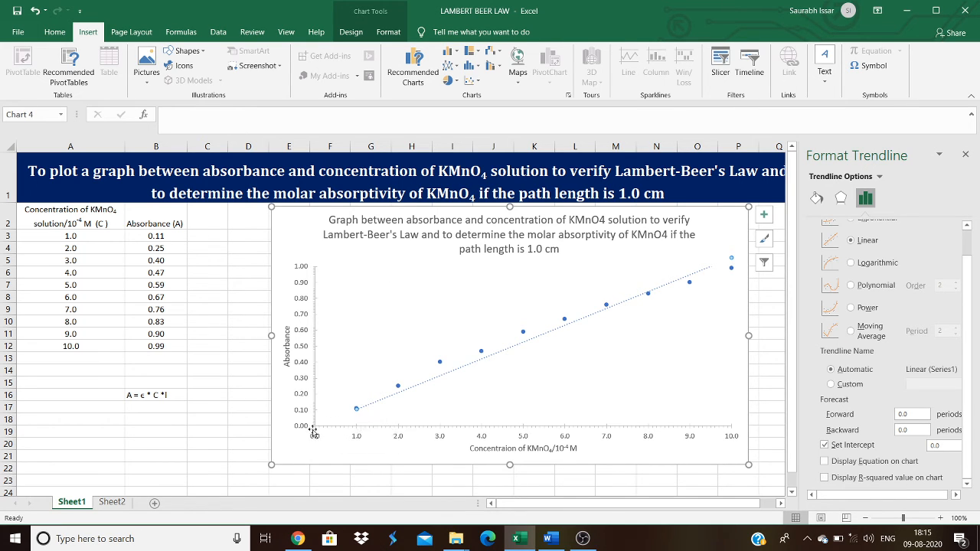
{"action": "mouse_move", "coordinate": [409, 394]}
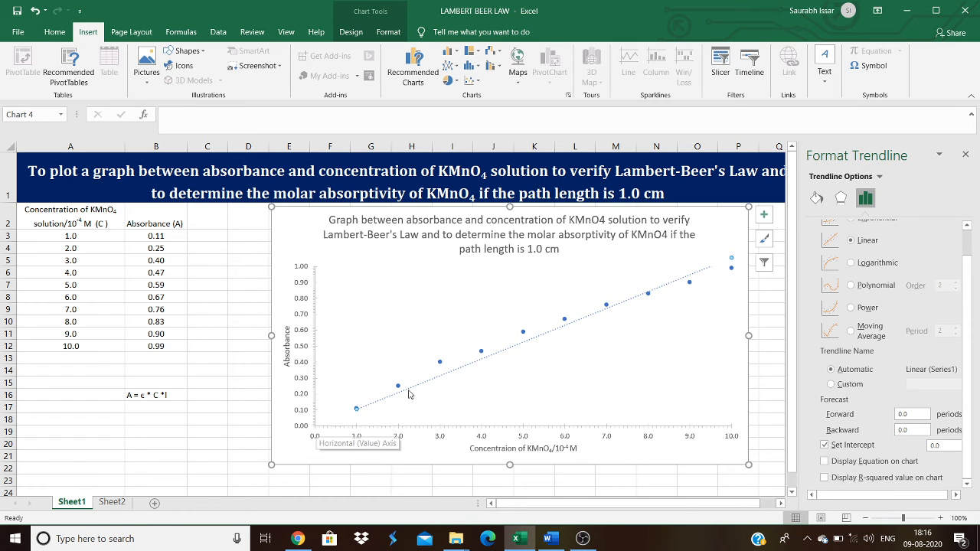
{"action": "mouse_move", "coordinate": [839, 415]}
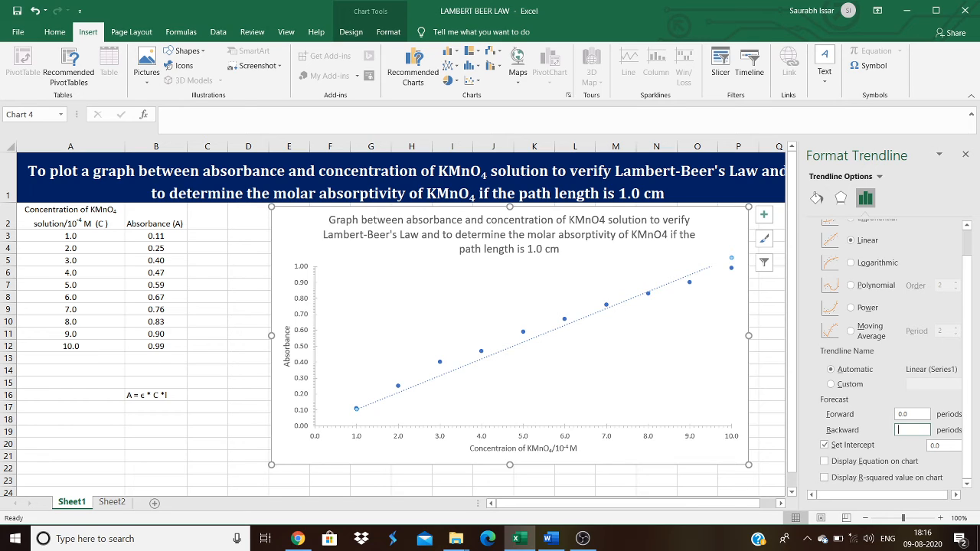
{"action": "type", "text": "1.0"}
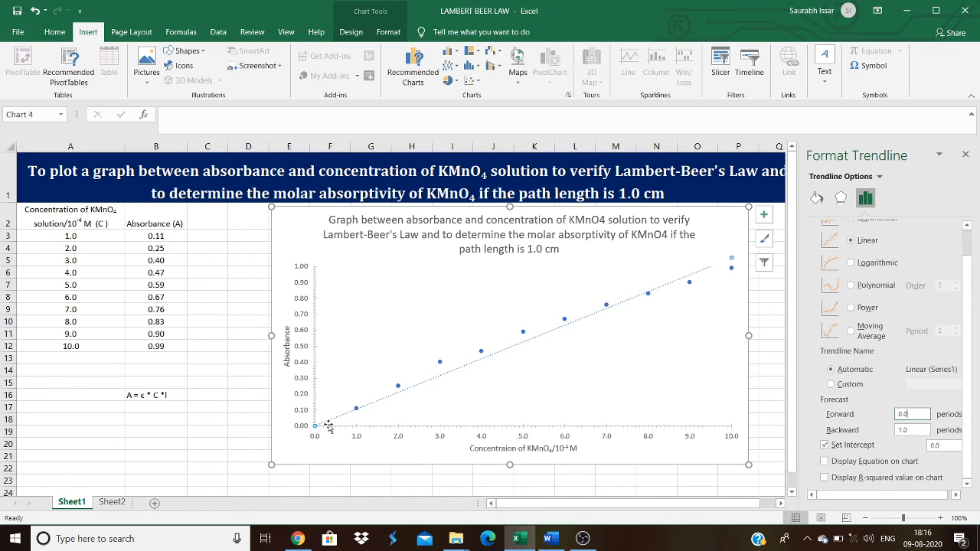
{"action": "mouse_move", "coordinate": [708, 442]}
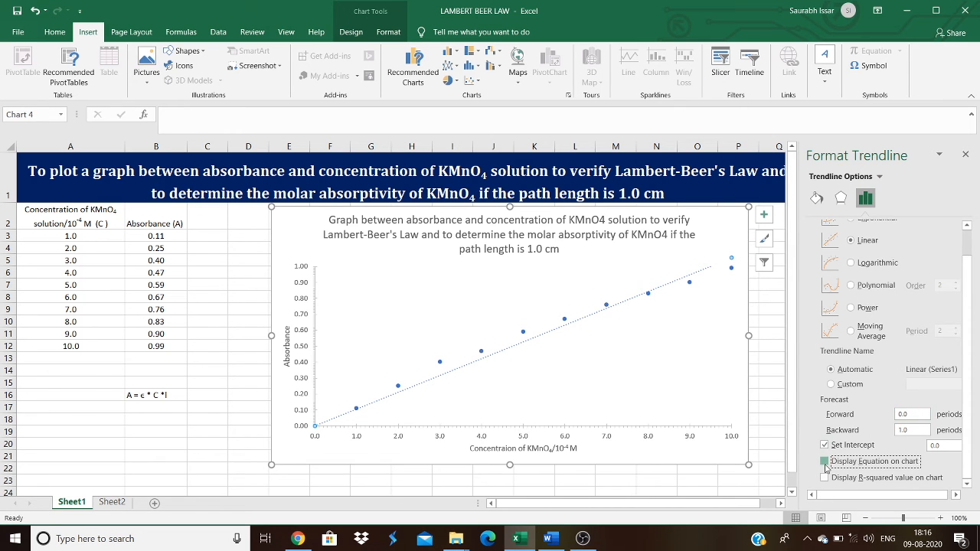
Show y = 0.1055x and R² = 0.9946 on the chart and close Format Trendline.
{"action": "left_click", "coordinate": [824, 478]}
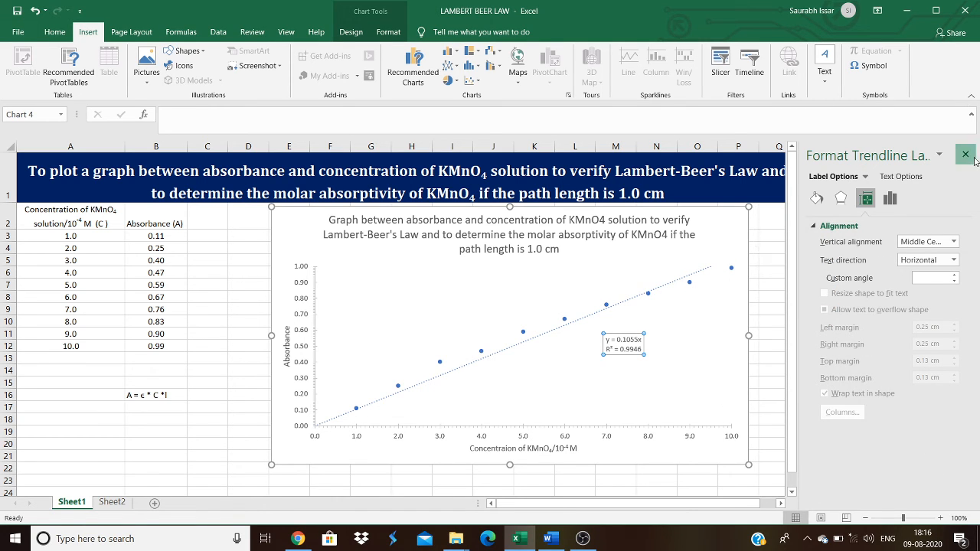
{"action": "left_click", "coordinate": [965, 155]}
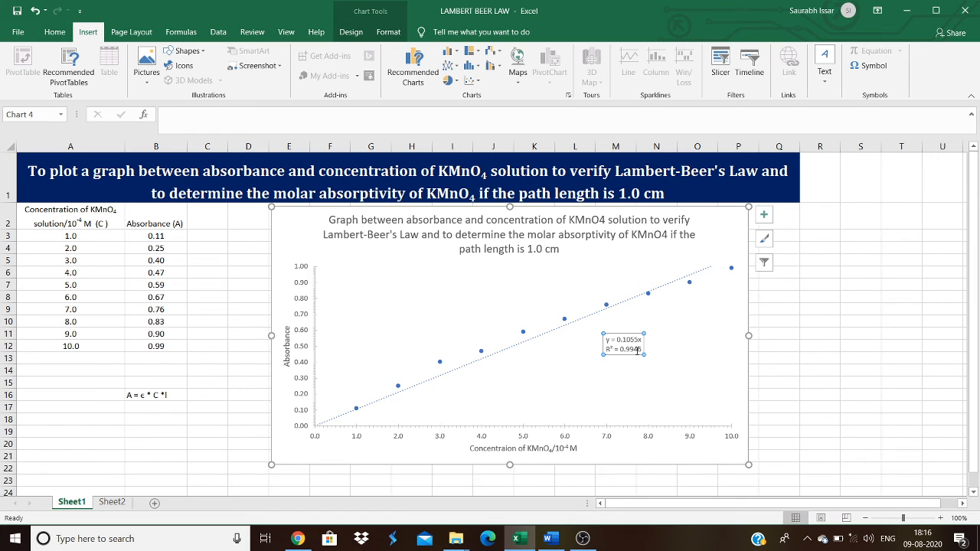
{"action": "mouse_move", "coordinate": [624, 343]}
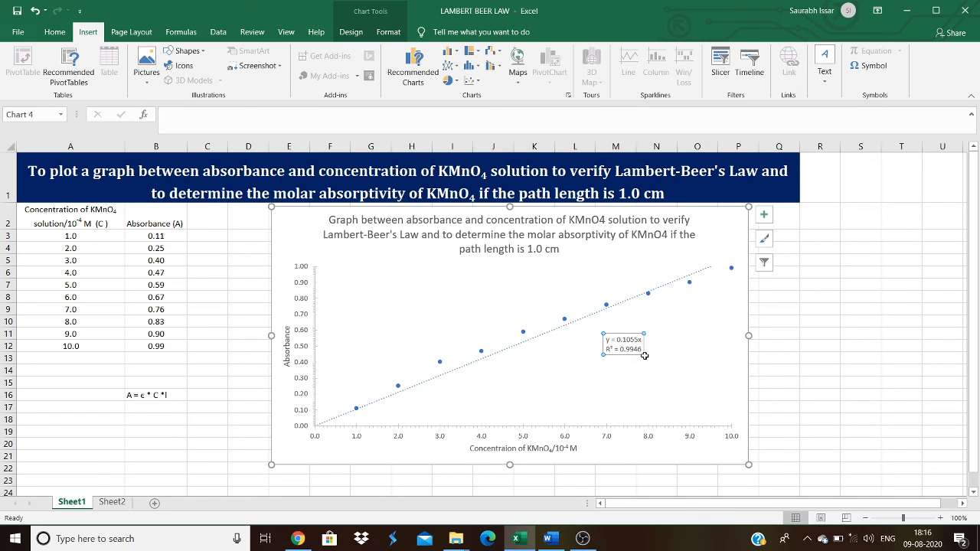
{"action": "mouse_move", "coordinate": [635, 349]}
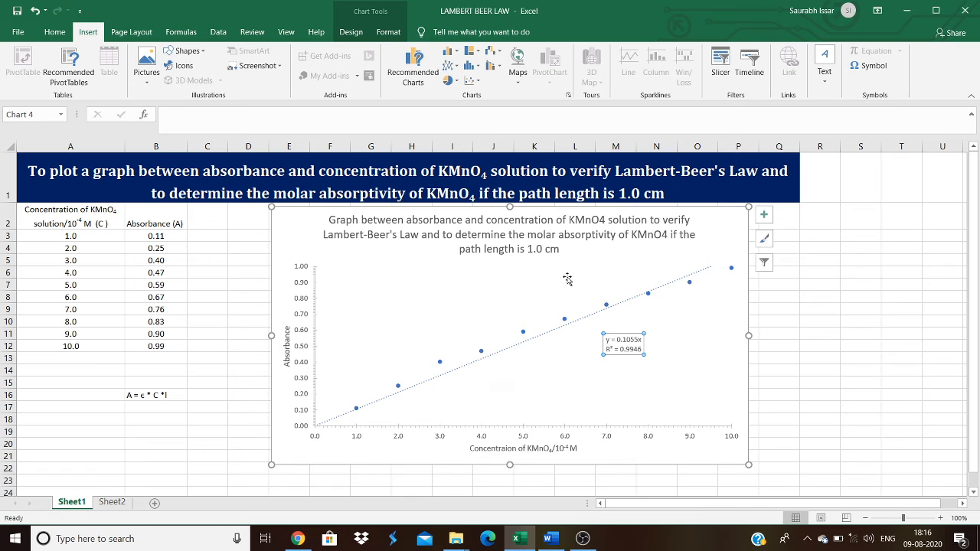
{"action": "mouse_move", "coordinate": [628, 357]}
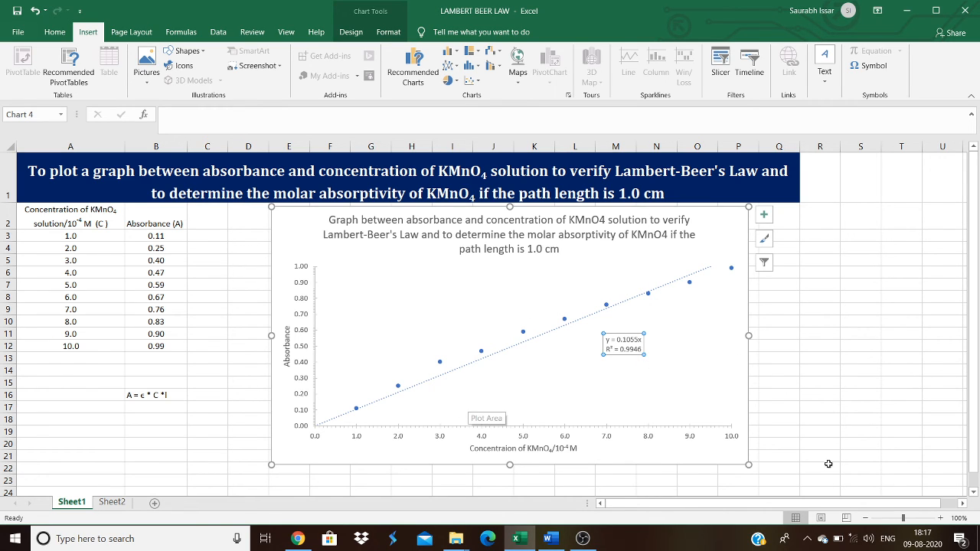
Deselect the chart and start typing A/C*l= into cell B18.
{"action": "left_click", "coordinate": [819, 346]}
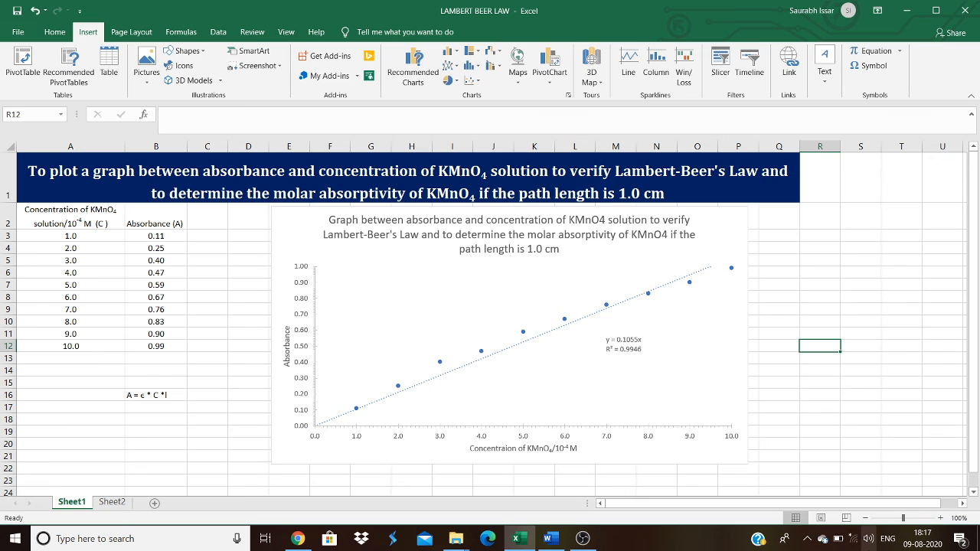
{"action": "mouse_move", "coordinate": [869, 374]}
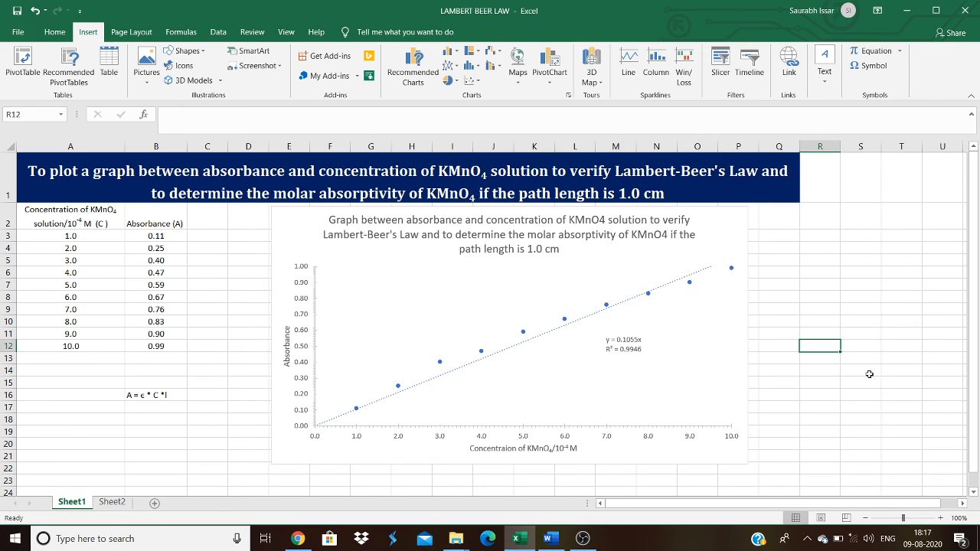
{"action": "mouse_move", "coordinate": [209, 205]}
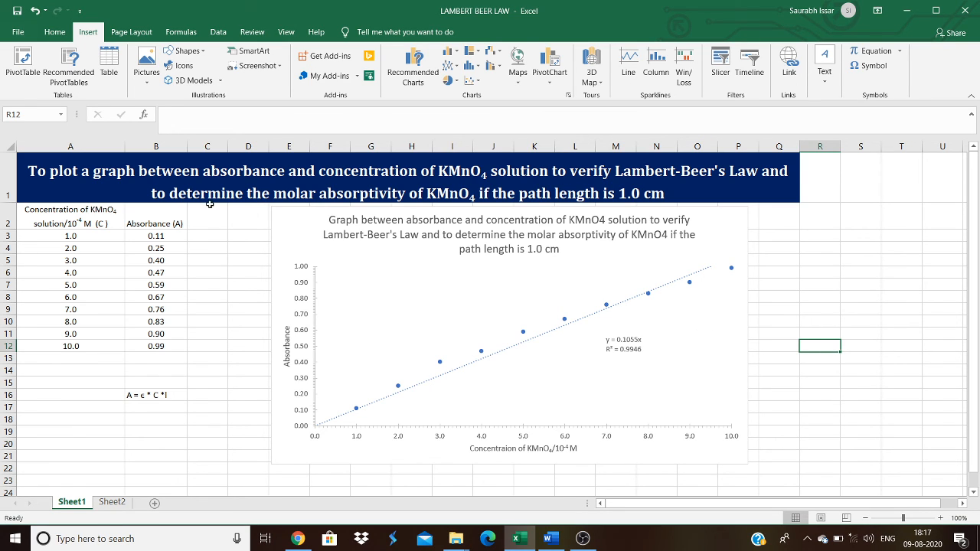
{"action": "mouse_move", "coordinate": [638, 366]}
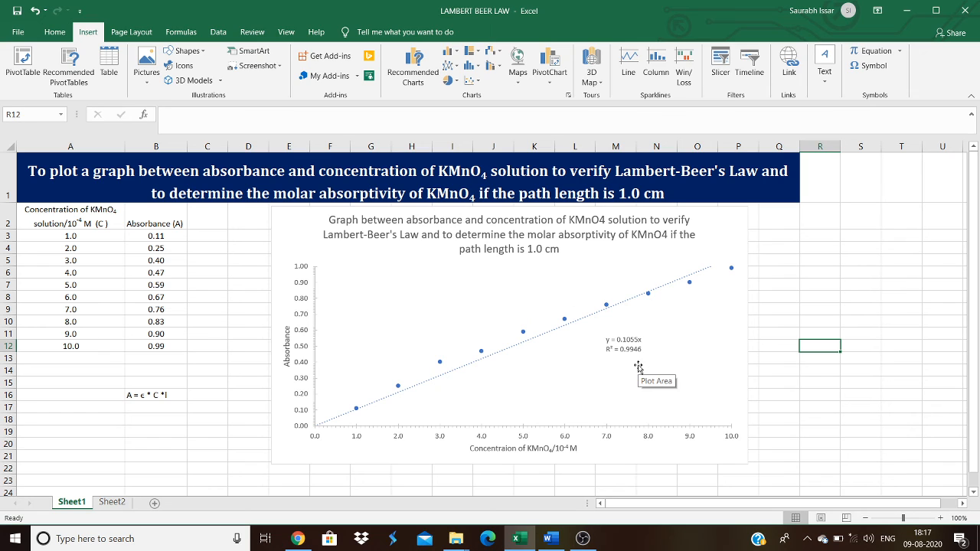
{"action": "left_click", "coordinate": [156, 419]}
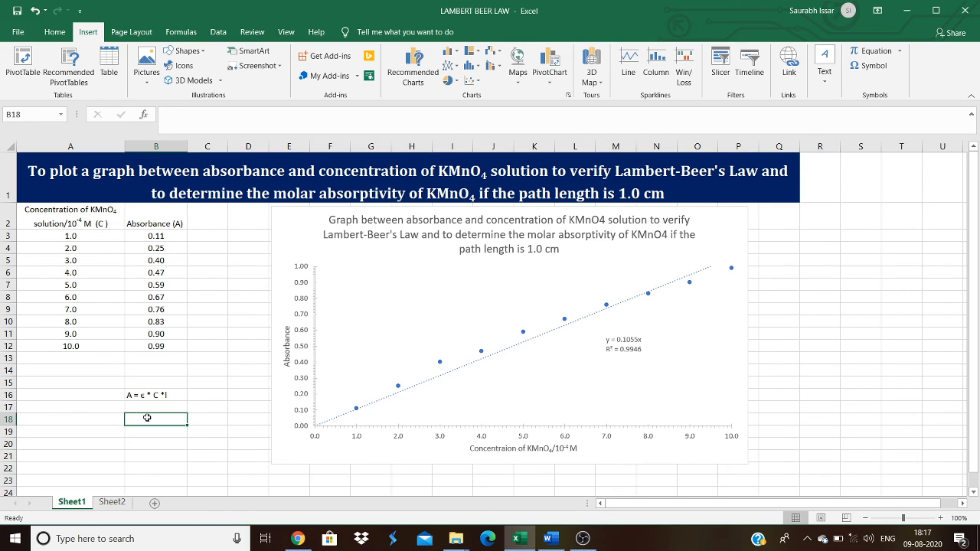
{"action": "type", "text": "a"}
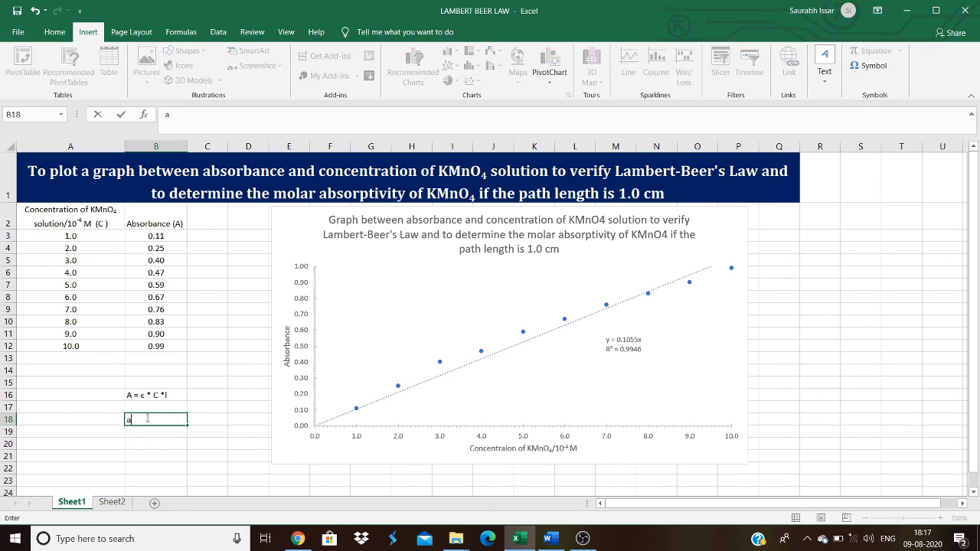
{"action": "type", "text": "A"}
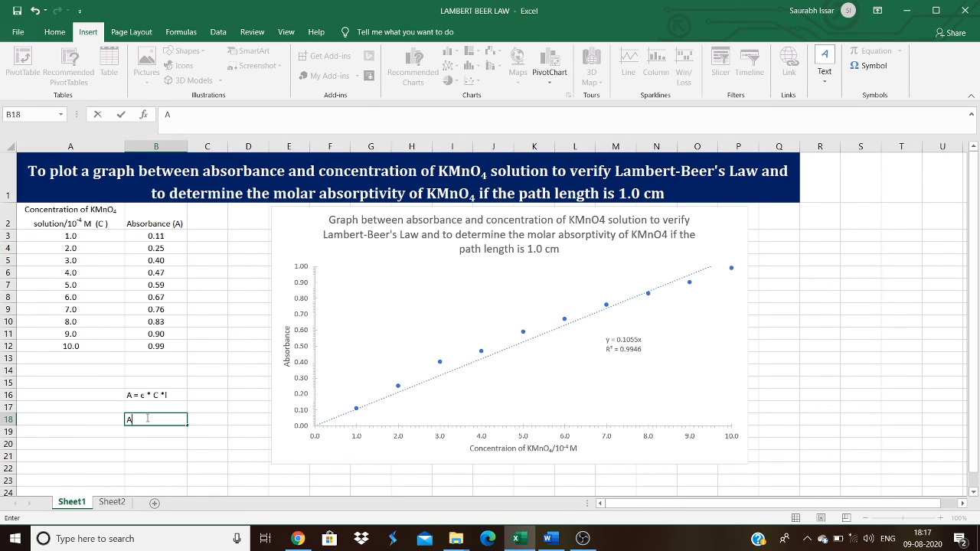
{"action": "type", "text": "/C*l="}
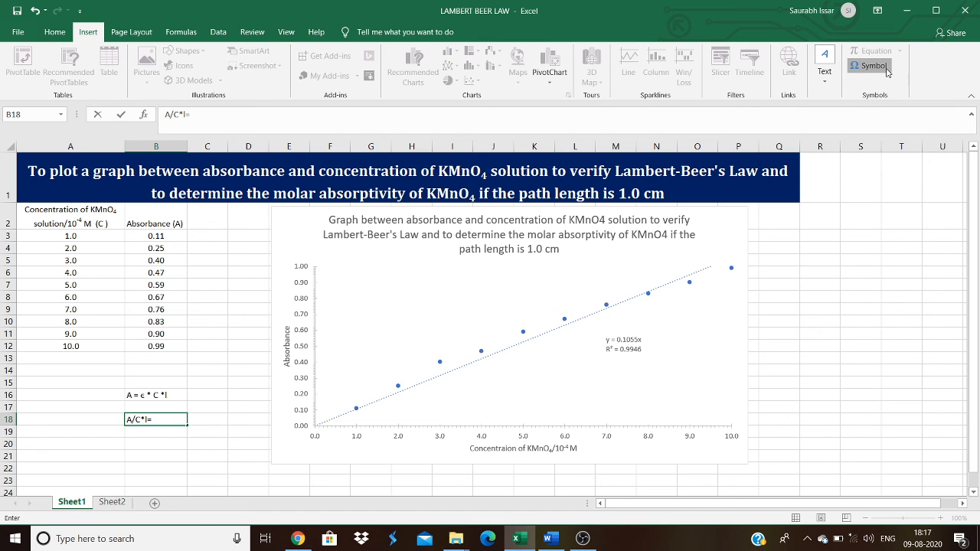
Insert the recently used epsilon symbol so B18 reads A/C*l=ϵ.
{"action": "left_click", "coordinate": [869, 66]}
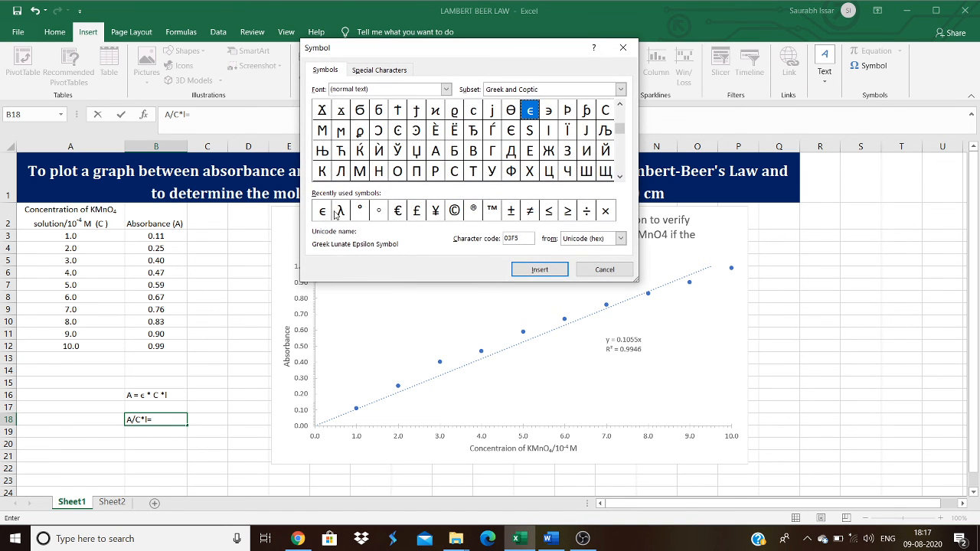
{"action": "left_click", "coordinate": [322, 210]}
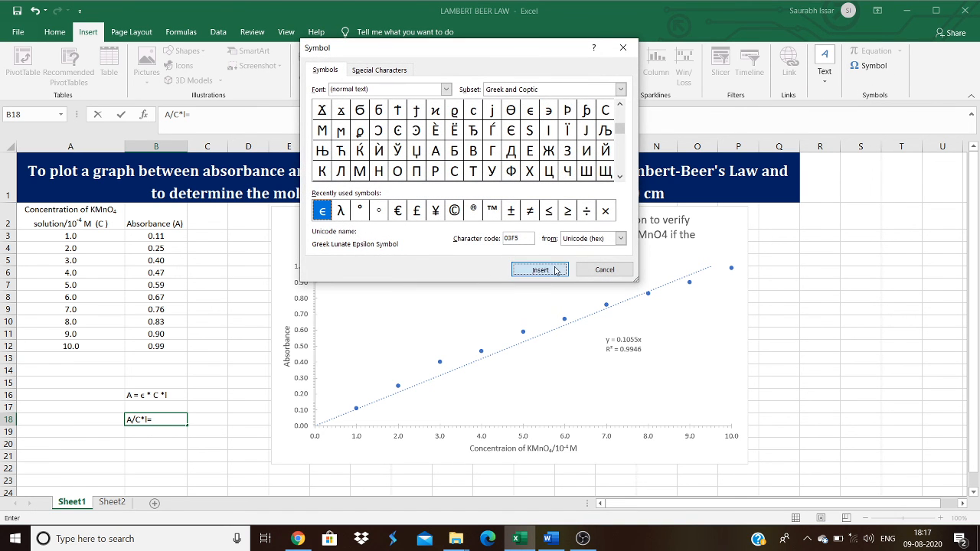
{"action": "left_click", "coordinate": [539, 270]}
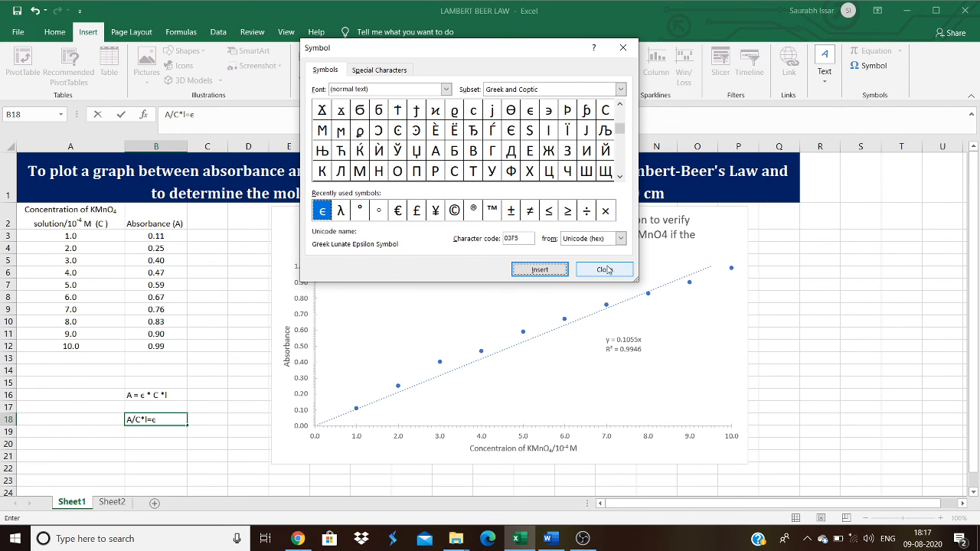
{"action": "left_click", "coordinate": [604, 269]}
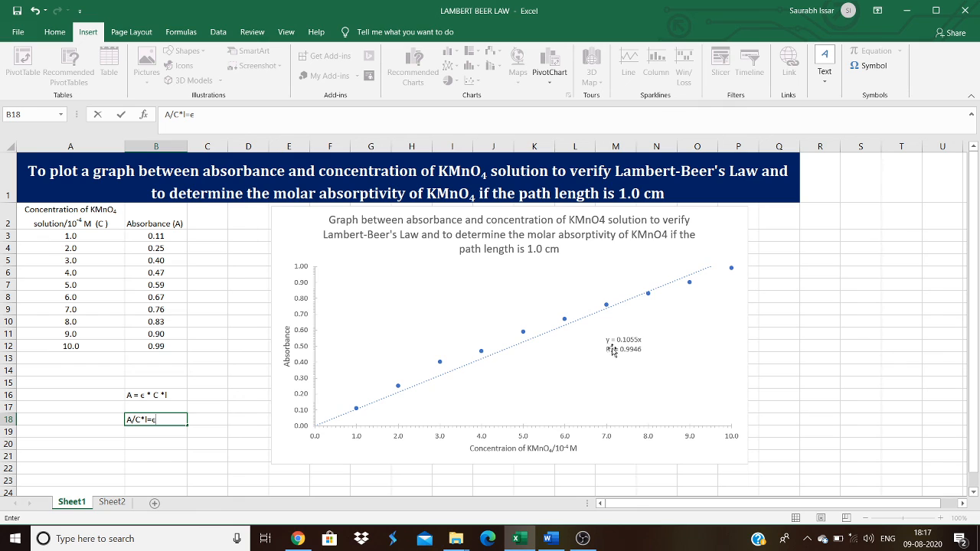
{"action": "mouse_move", "coordinate": [624, 341]}
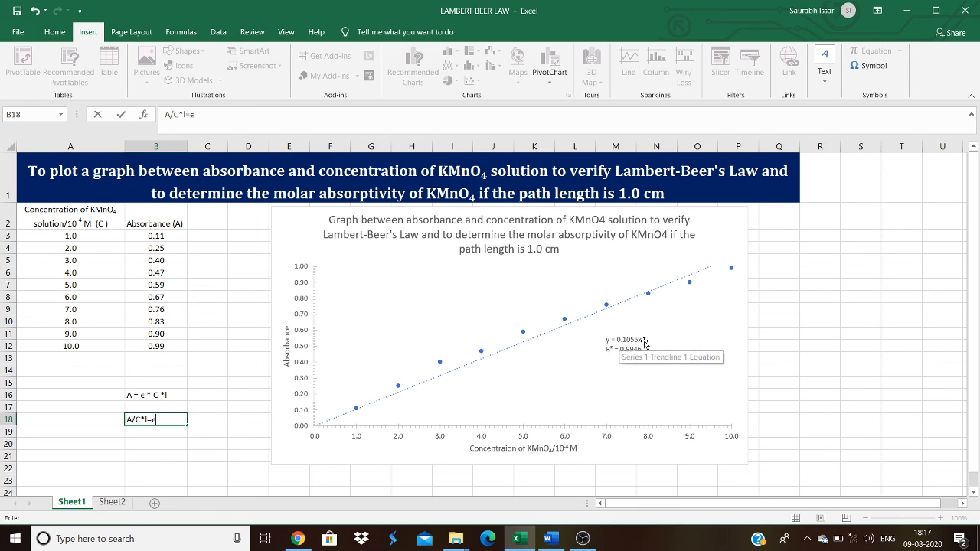
{"action": "mouse_move", "coordinate": [634, 354]}
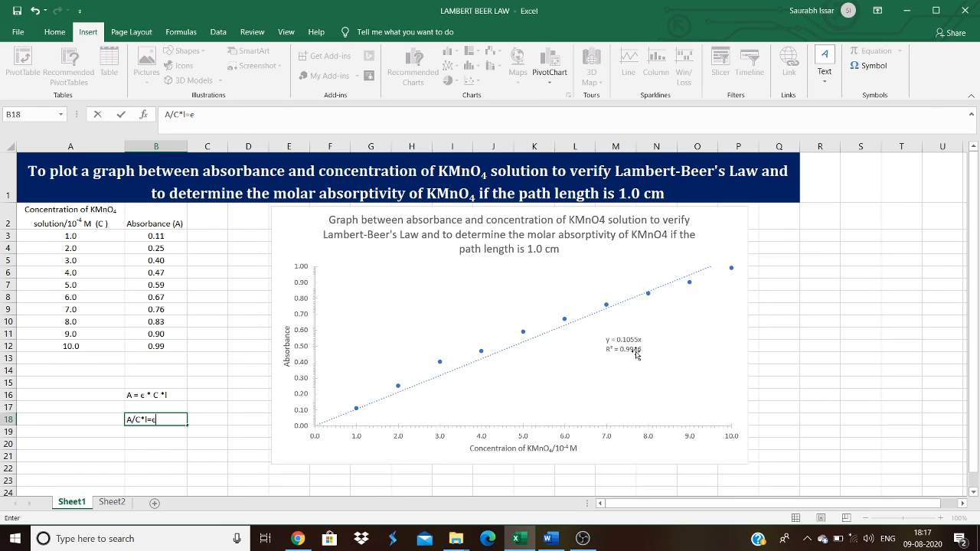
Select B20 and enter the trendline slope 0.1055.
{"action": "left_click", "coordinate": [155, 444]}
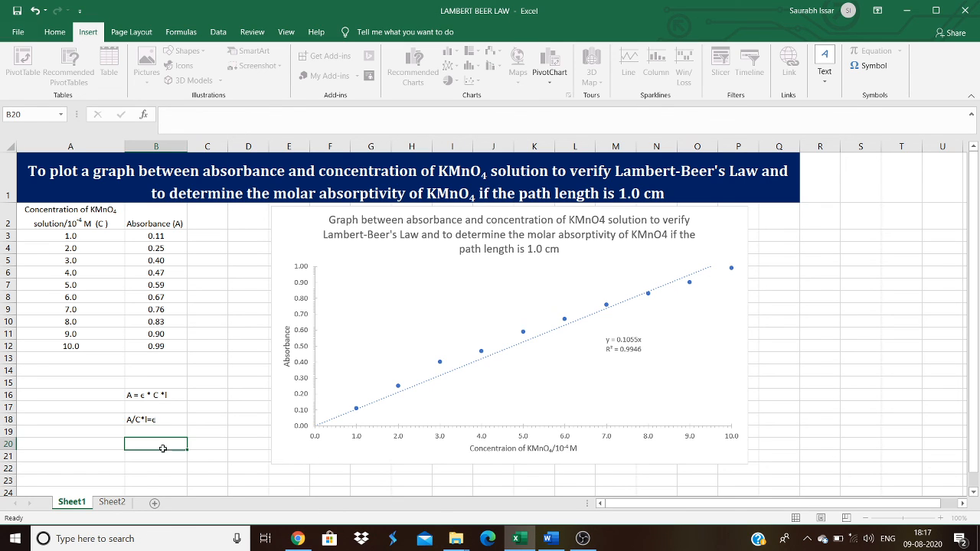
{"action": "type", "text": "0.1055"}
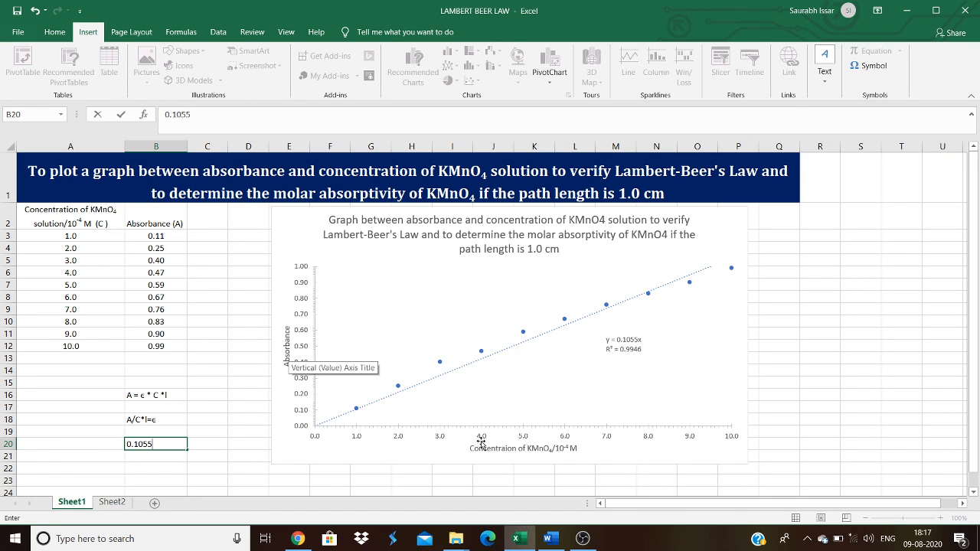
{"action": "mouse_move", "coordinate": [669, 308]}
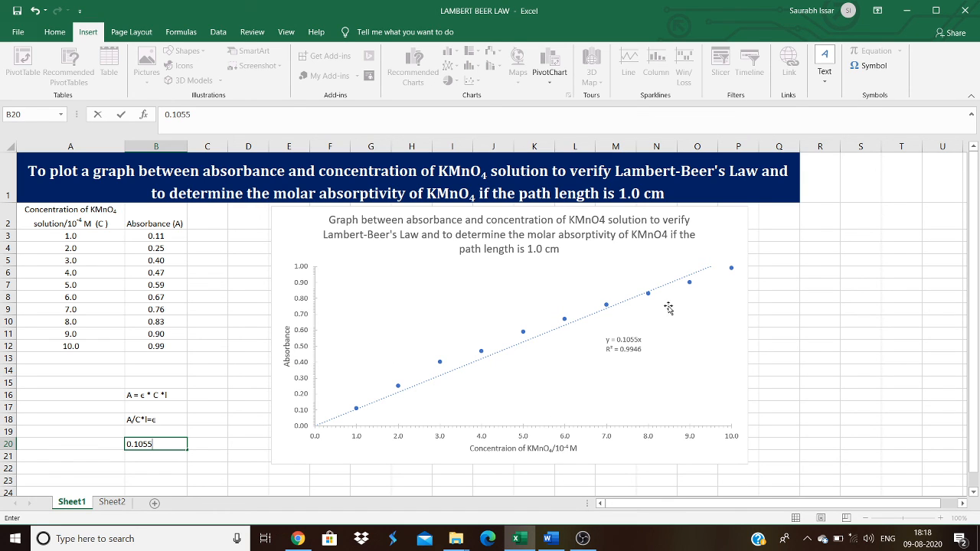
{"action": "mouse_move", "coordinate": [670, 350]}
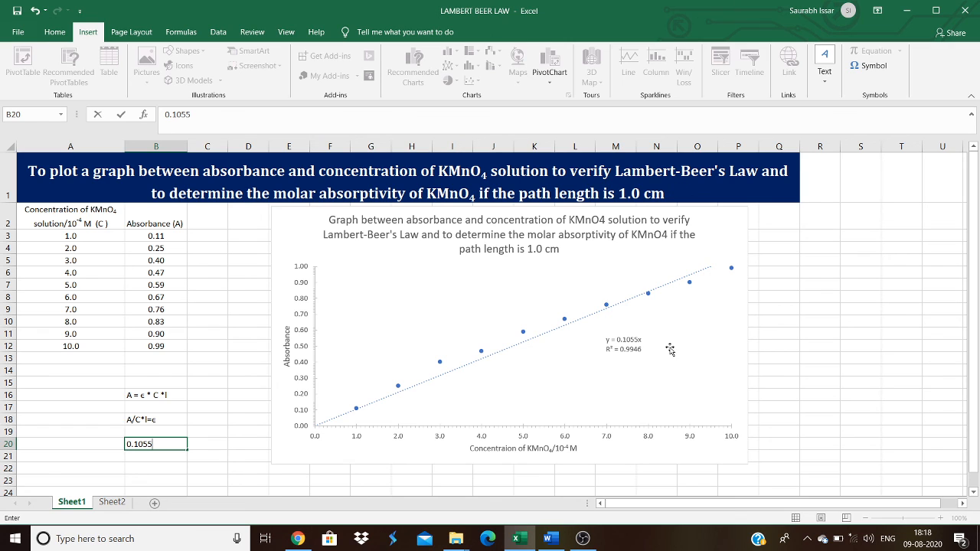
{"action": "mouse_move", "coordinate": [607, 335]}
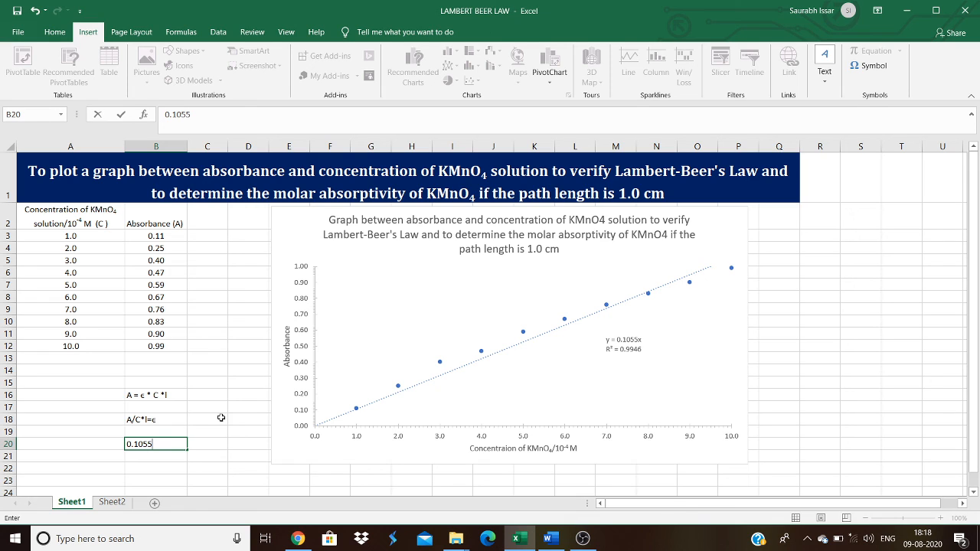
{"action": "mouse_move", "coordinate": [621, 361]}
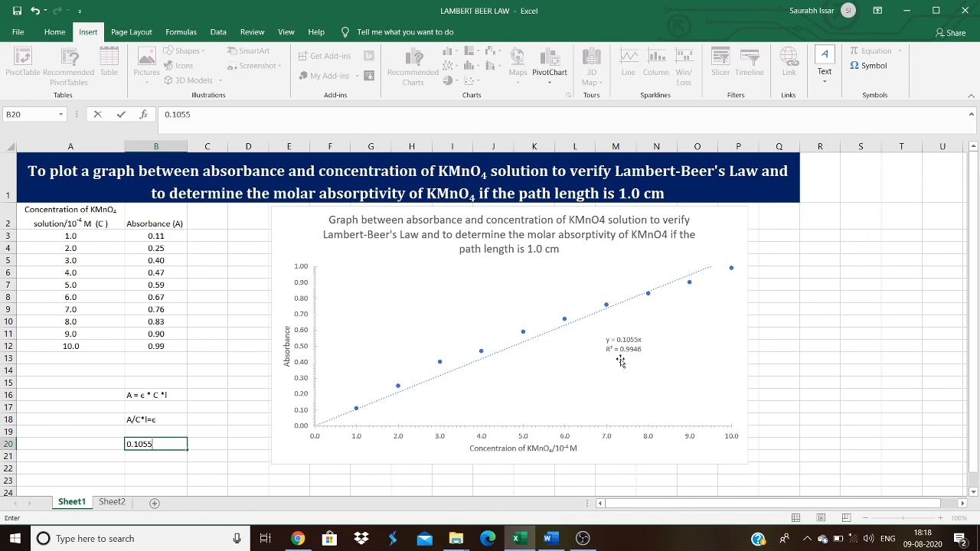